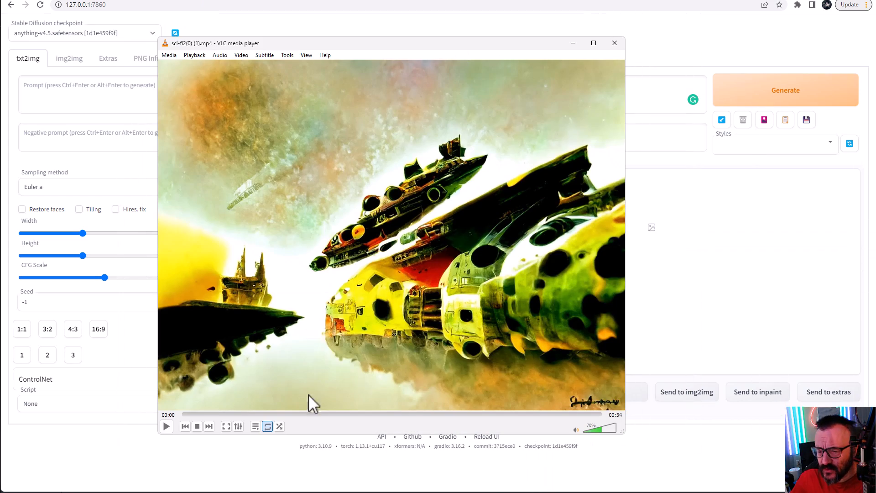
# Start playback of the sci-fi spaceship clip in VLC.
pyautogui.click(166, 426)
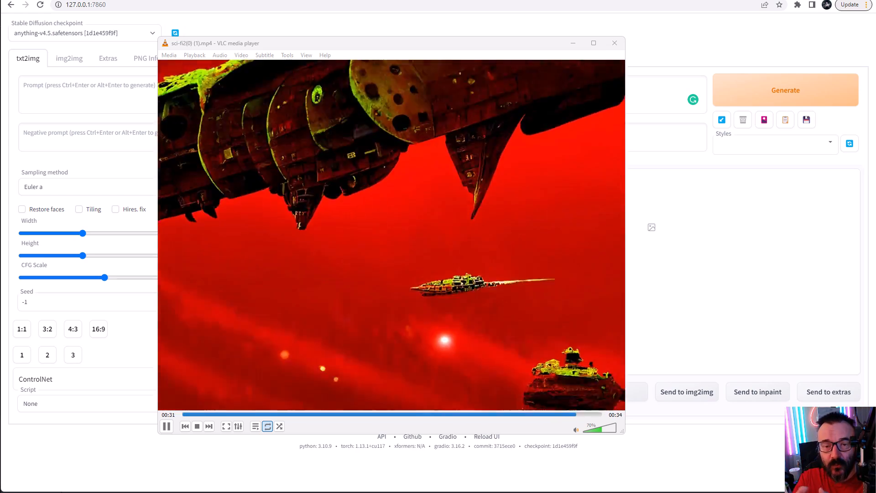
# Bring the VLC window back to the front as the clip restarts.
pyautogui.click(614, 43)
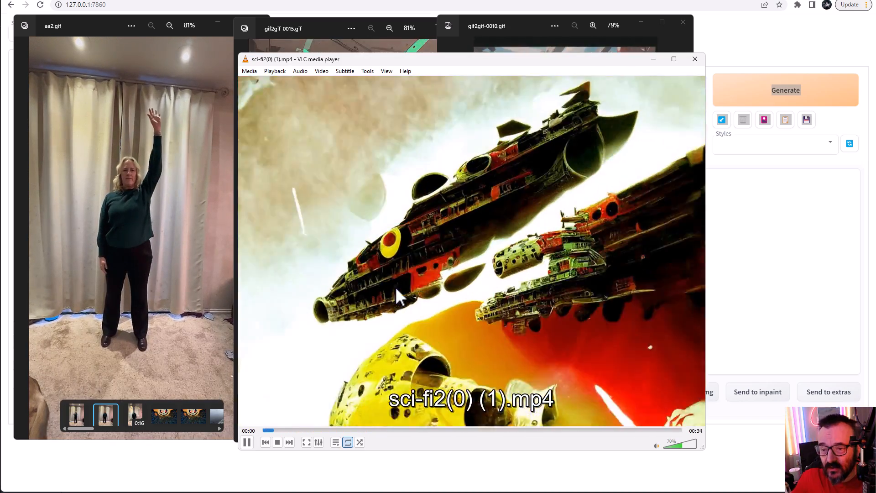
pyautogui.click(694, 59)
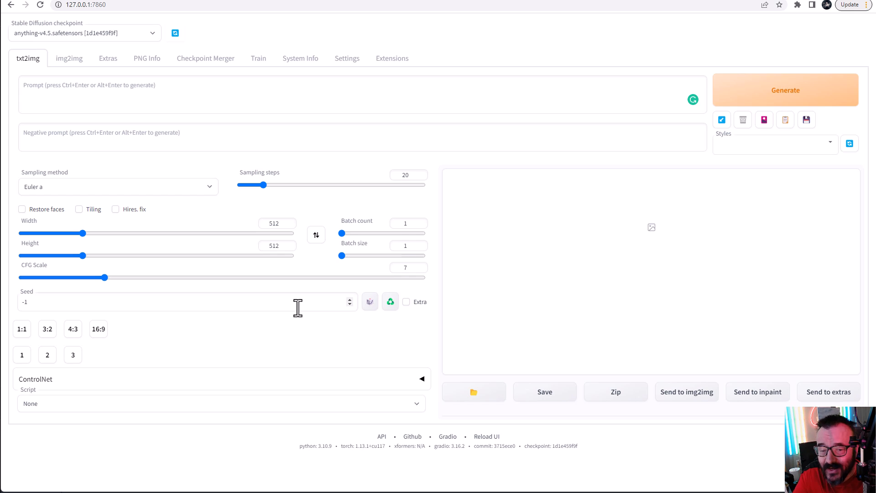
pyautogui.moveTo(332, 219)
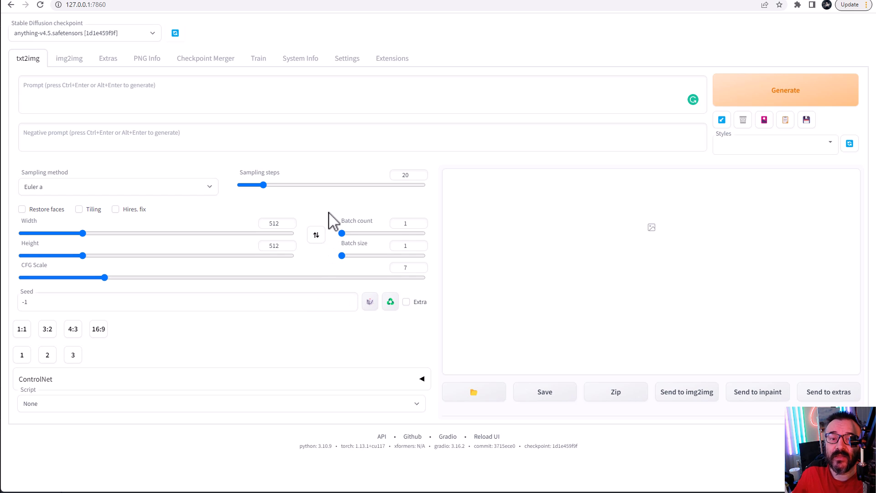
# Check the installed extensions, gif2gif and sd-webui-controlnet, for updates.
pyautogui.click(391, 58)
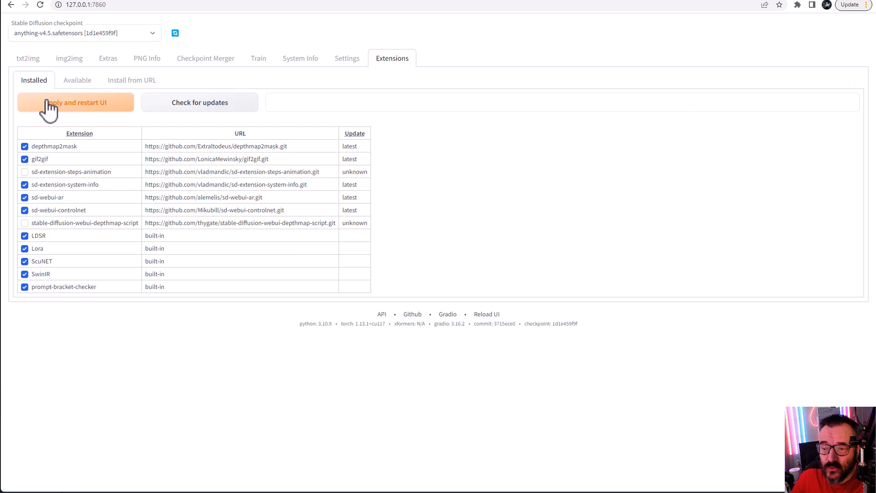
pyautogui.moveTo(23, 38)
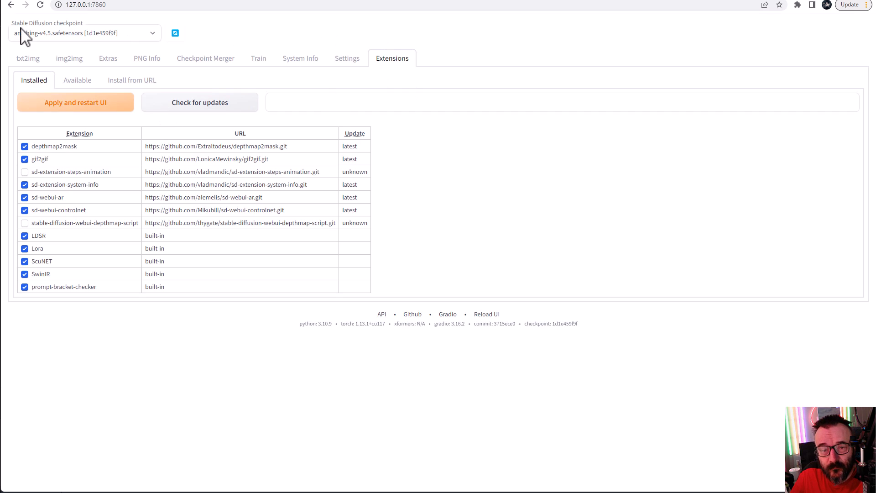
pyautogui.moveTo(429, 70)
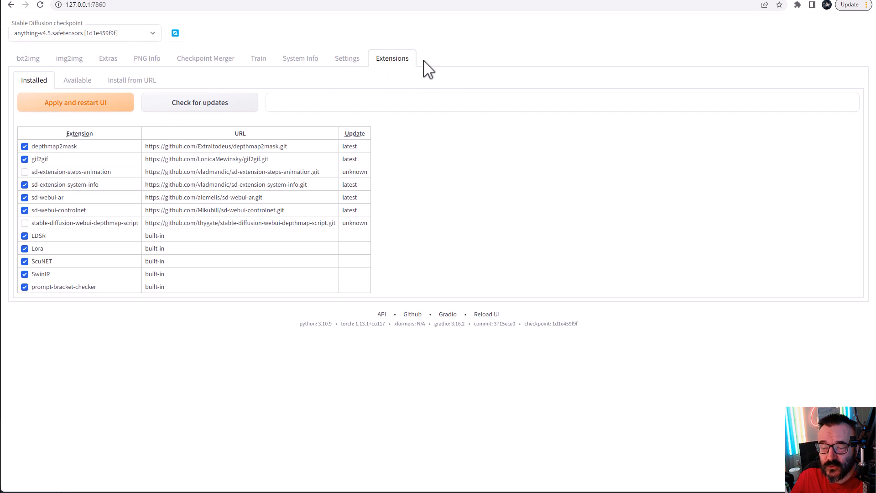
pyautogui.moveTo(450, 143)
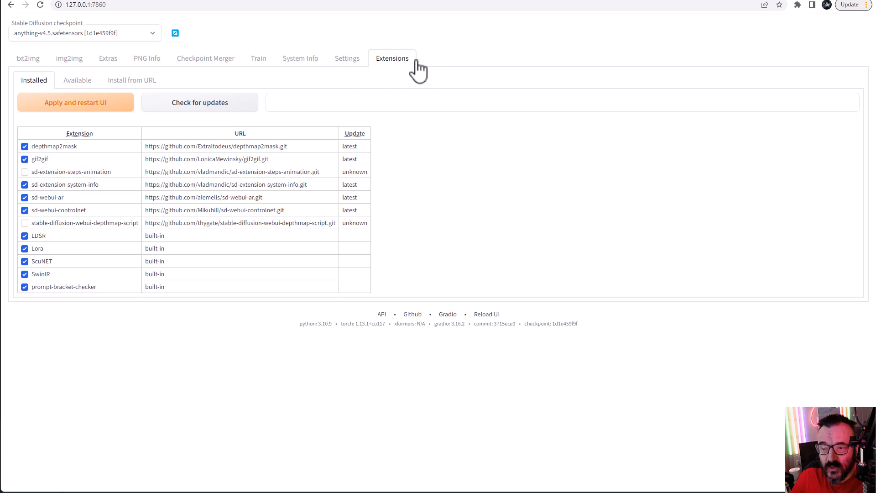
pyautogui.moveTo(71, 218)
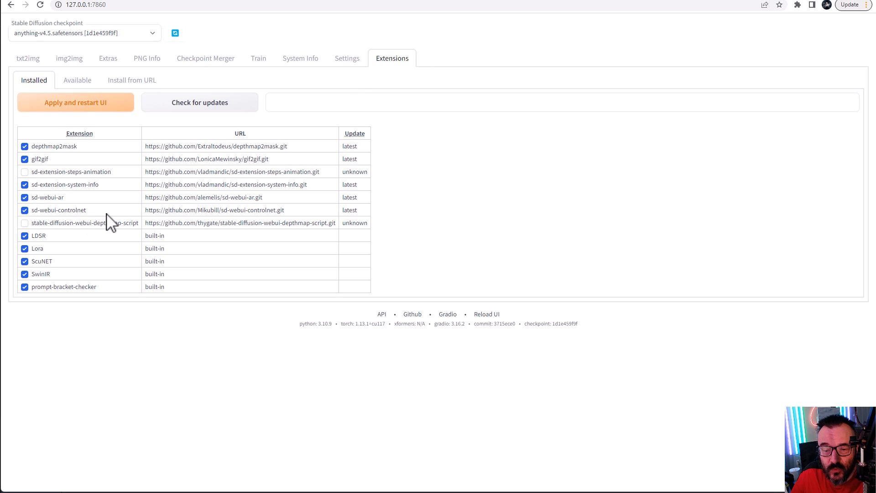
pyautogui.moveTo(199, 102)
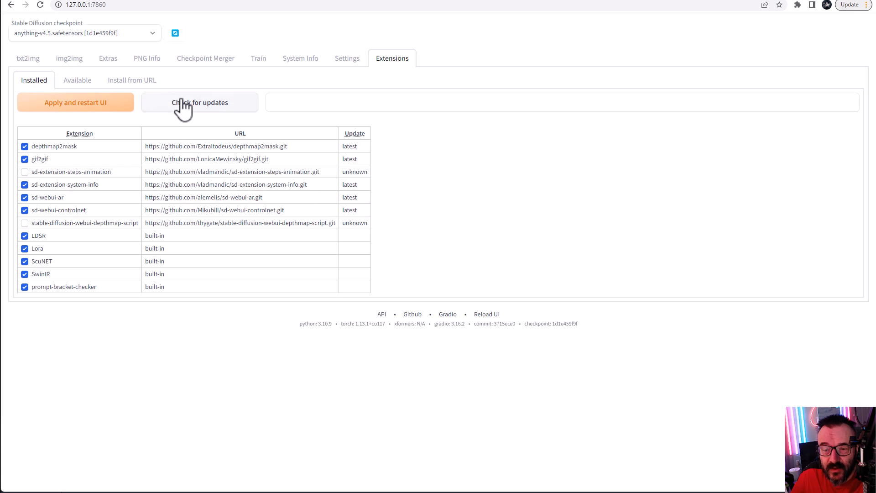
pyautogui.click(199, 102)
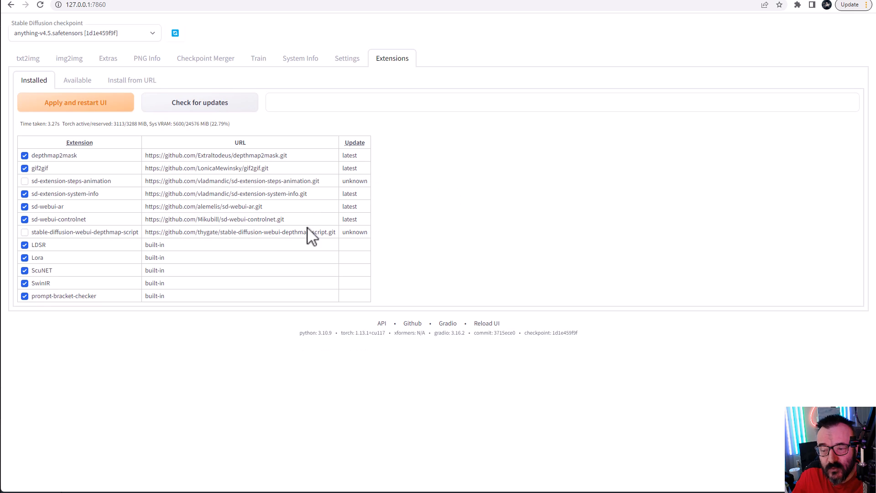
pyautogui.moveTo(267, 234)
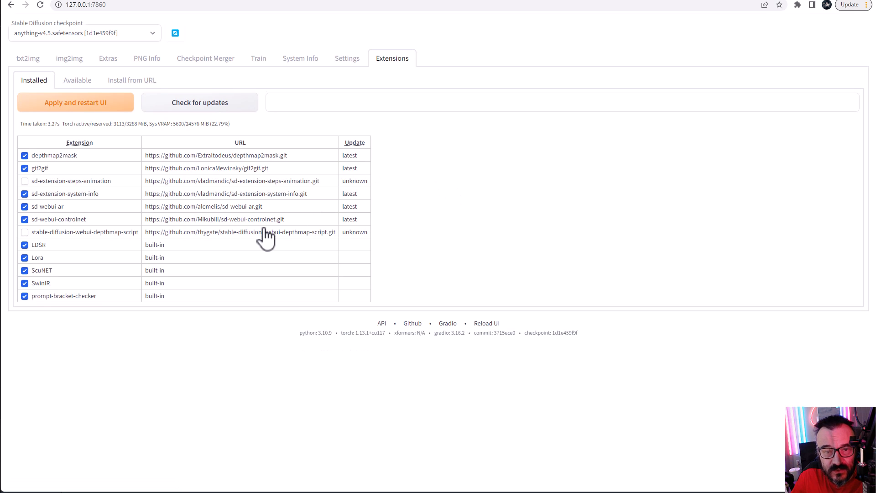
pyautogui.moveTo(363, 160)
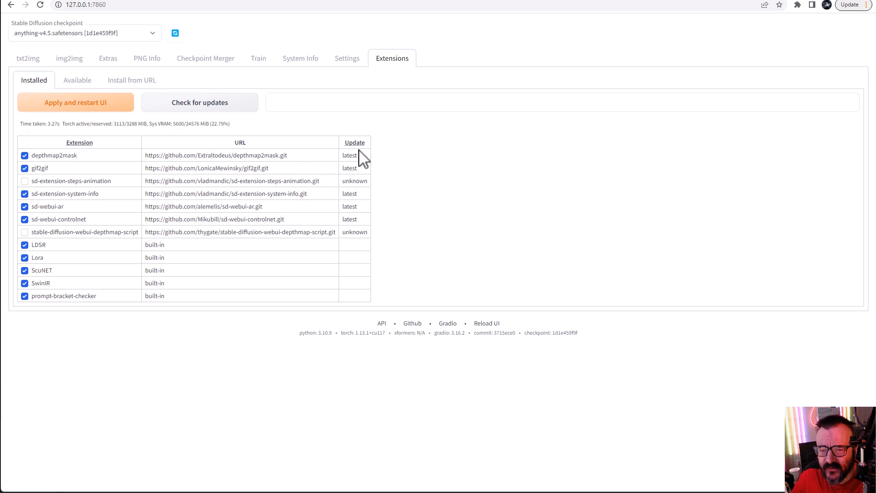
# Load the sequined-dress photo as the img2img source image.
pyautogui.click(69, 58)
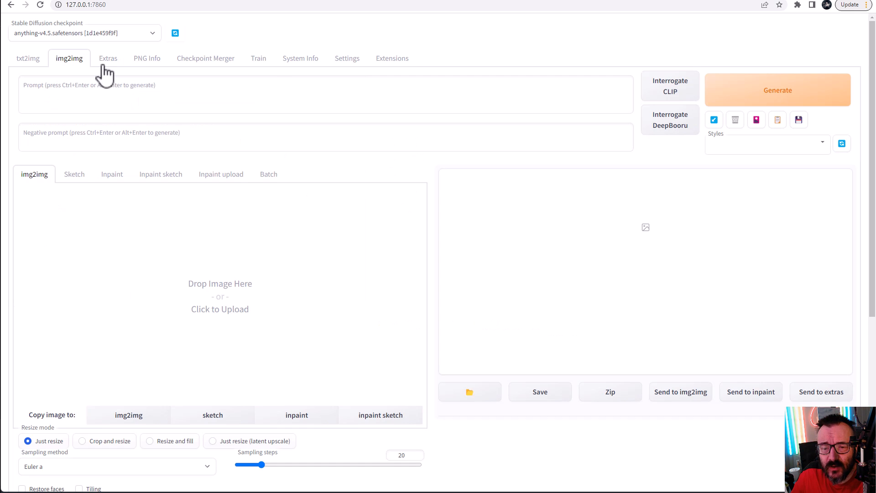
pyautogui.scroll(-3)
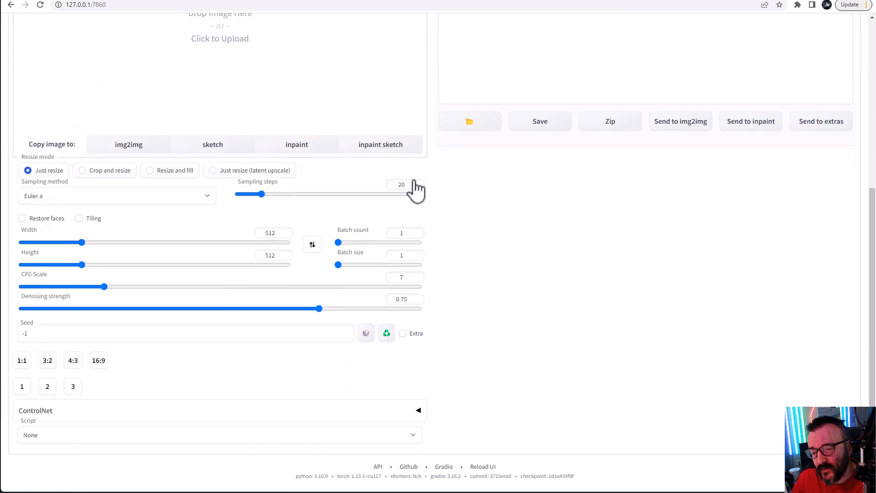
pyautogui.moveTo(268, 421)
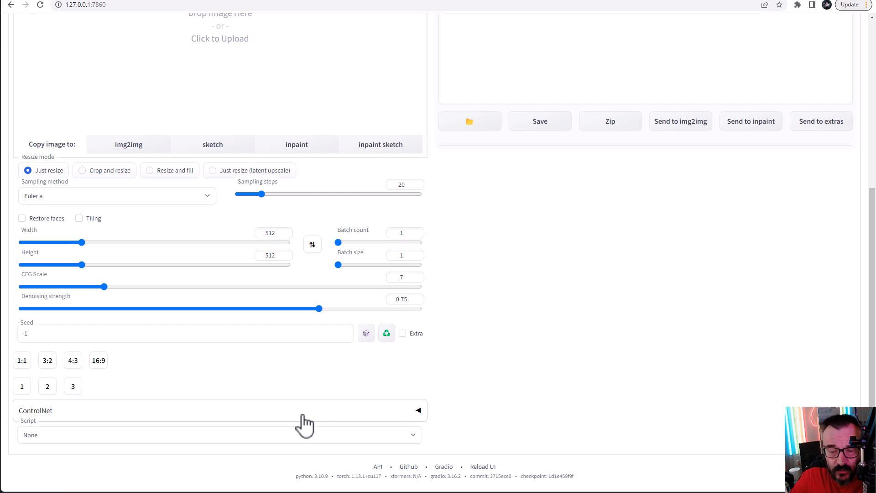
pyautogui.scroll(3)
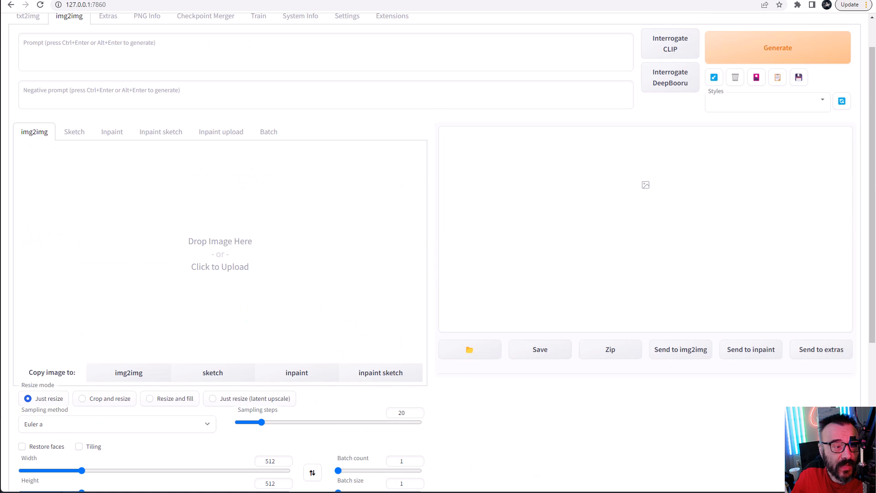
pyautogui.moveTo(289, 241)
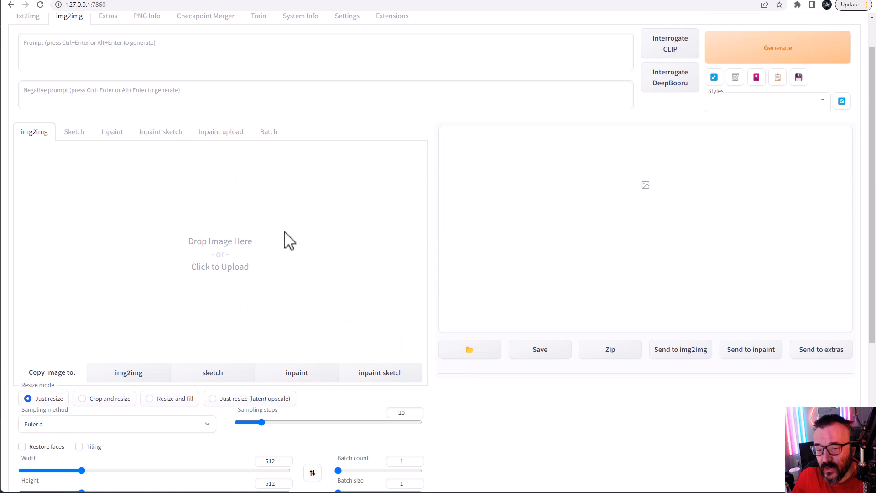
pyautogui.click(220, 254)
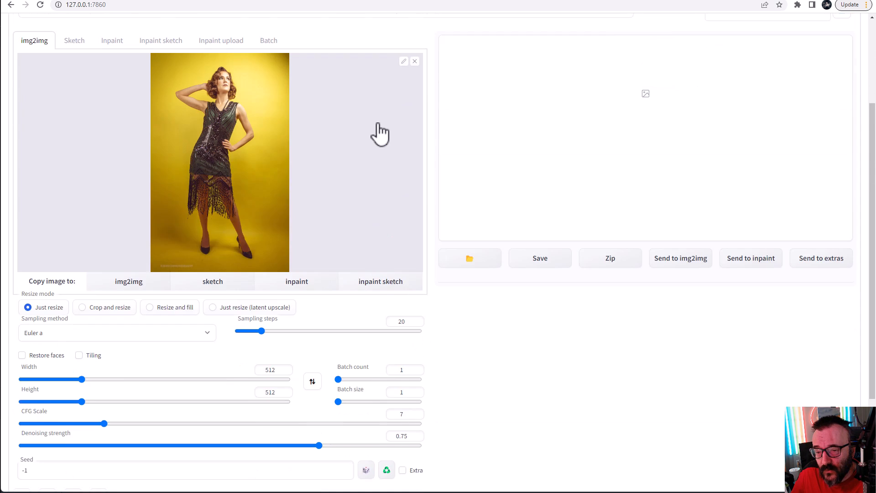
# Enter the prompt '1girl on the flower field'.
pyautogui.scroll(3)
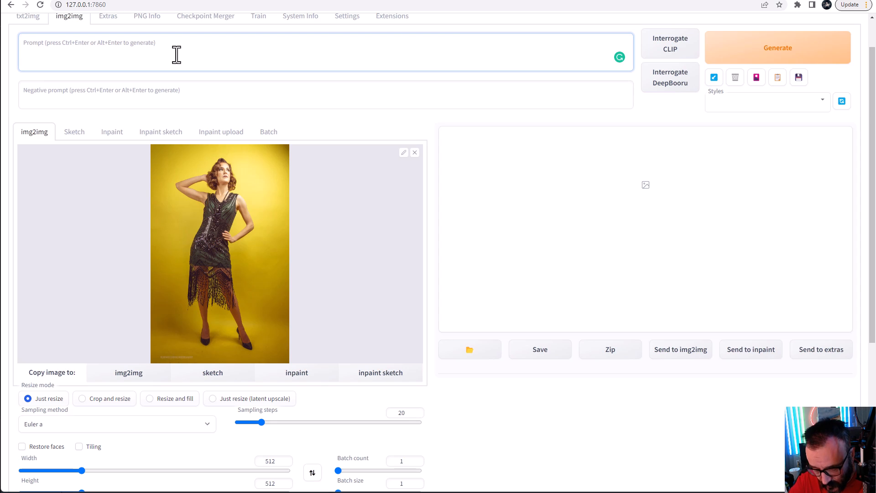
pyautogui.write('1girl')
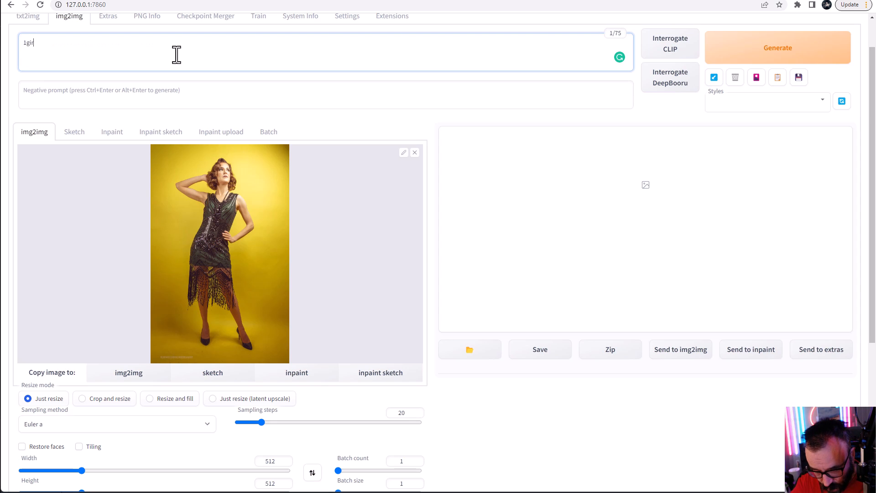
pyautogui.write('on the')
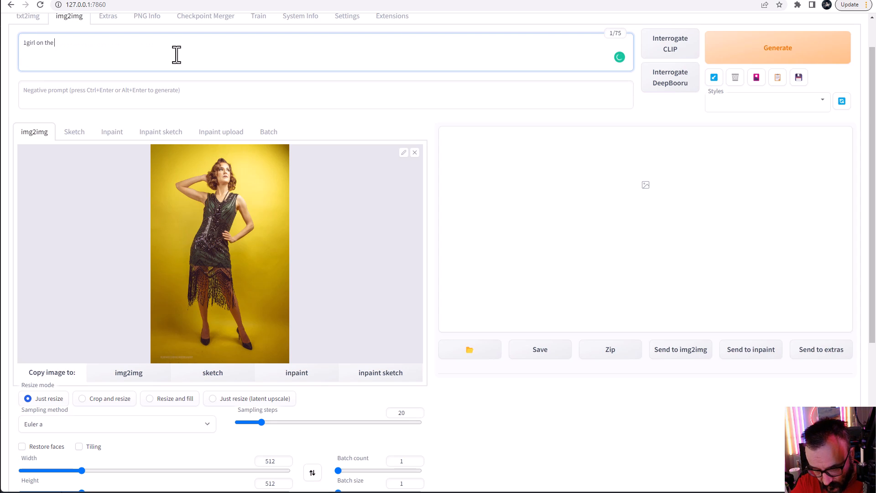
pyautogui.write('flower')
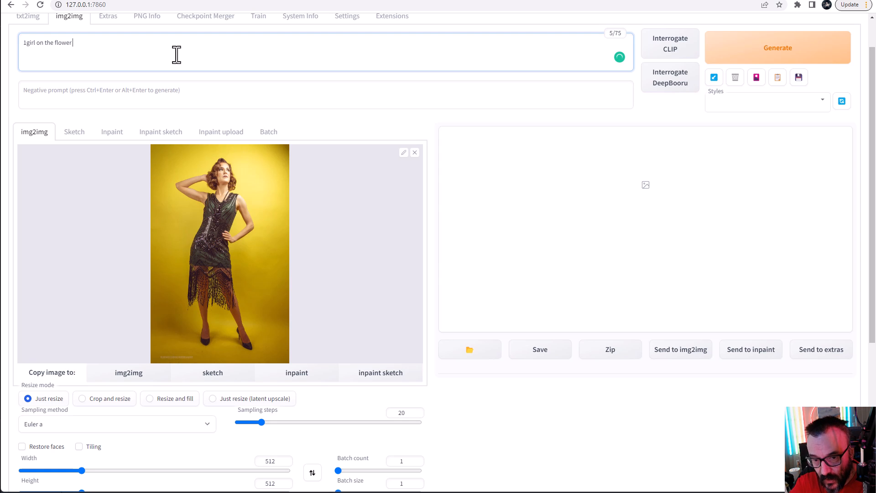
pyautogui.press('Backspace')
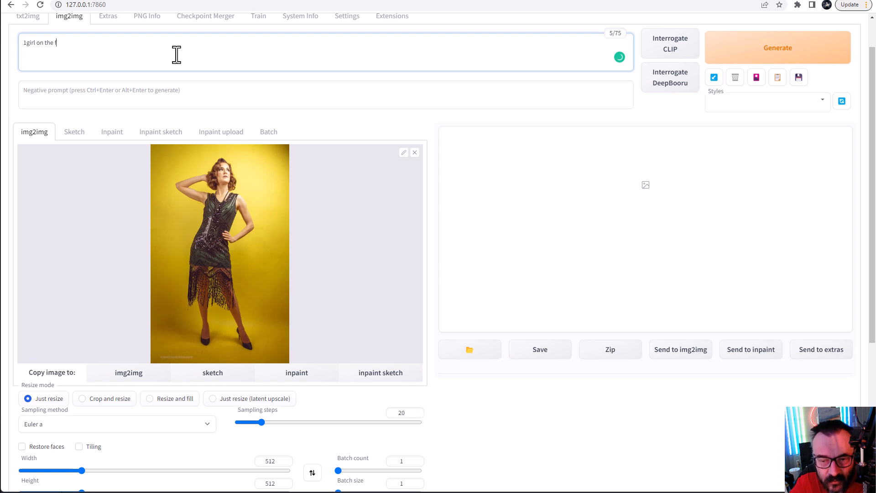
pyautogui.write('flower')
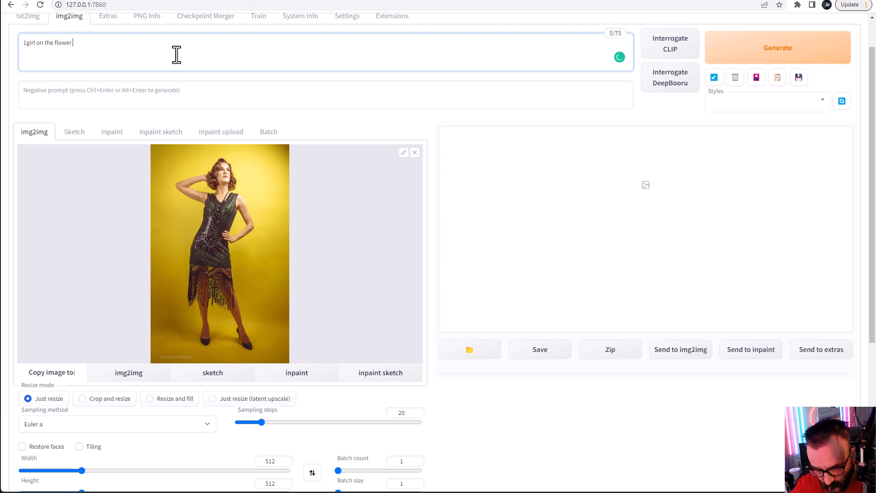
pyautogui.write('field')
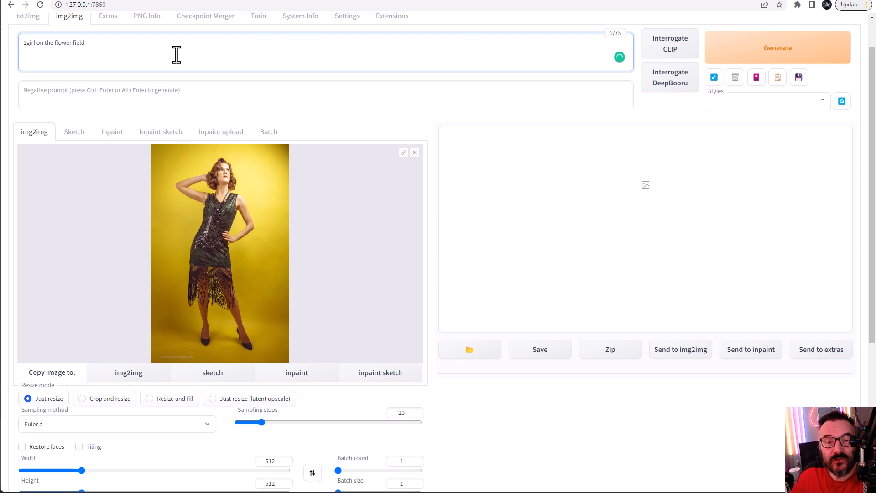
pyautogui.moveTo(292, 48)
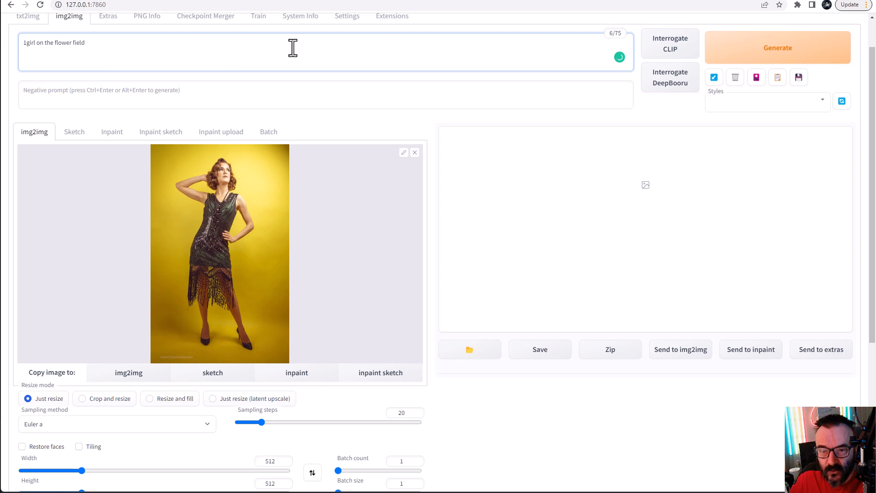
pyautogui.click(777, 48)
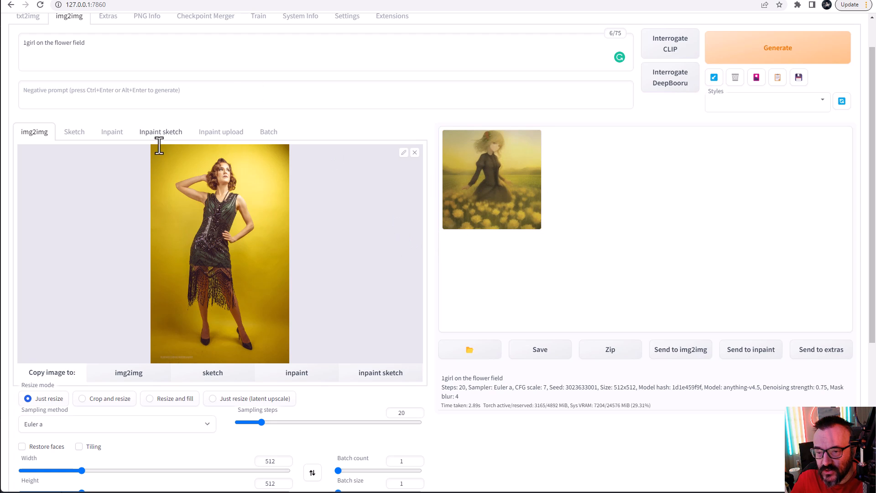
pyautogui.scroll(-3)
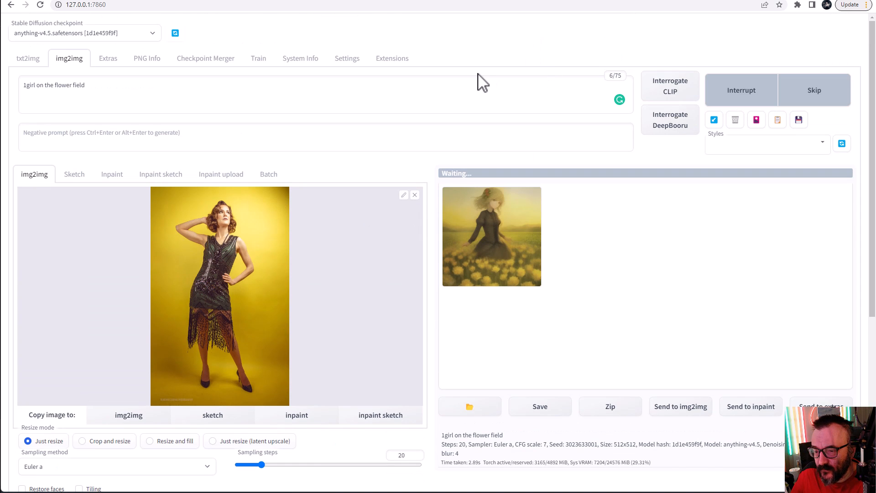
pyautogui.scroll(-3)
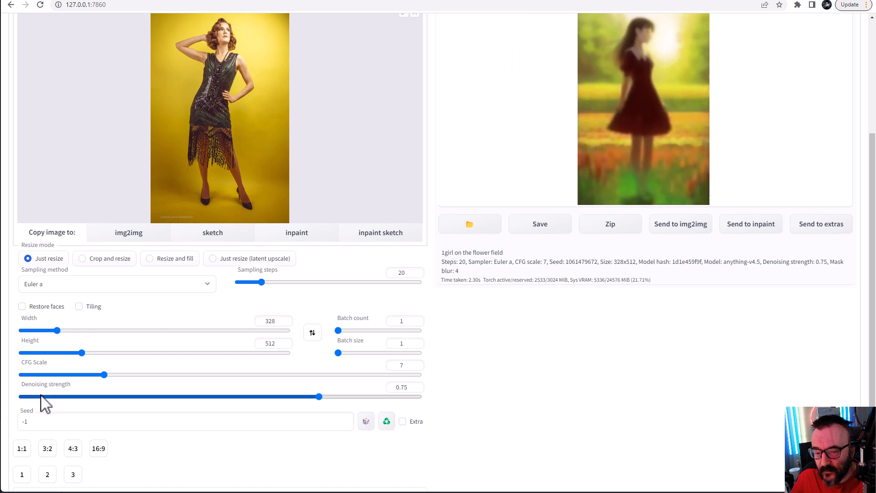
pyautogui.scroll(3)
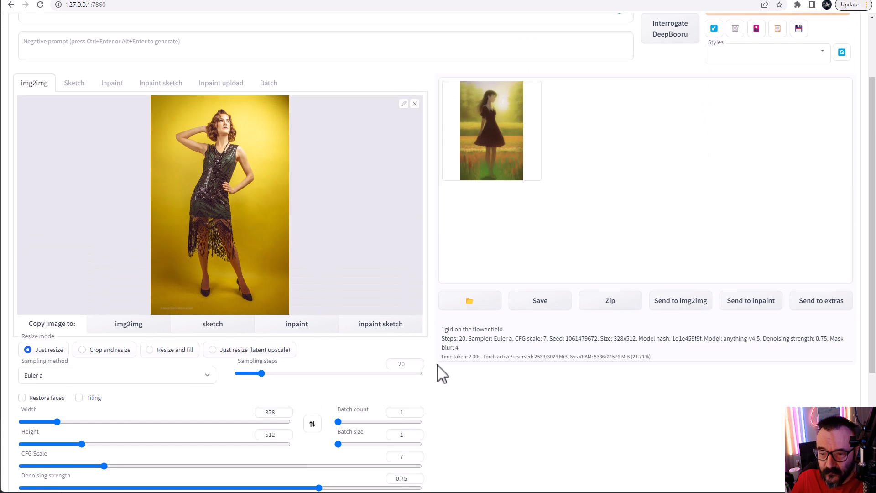
pyautogui.scroll(-3)
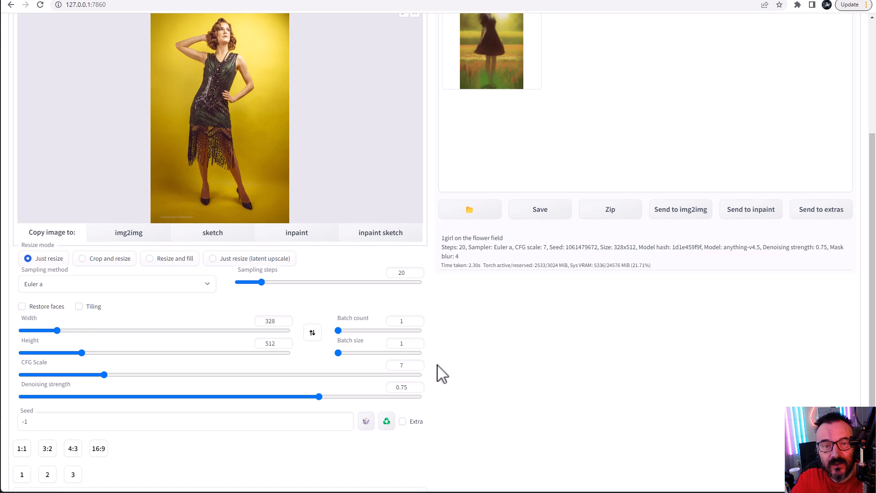
pyautogui.moveTo(380, 279)
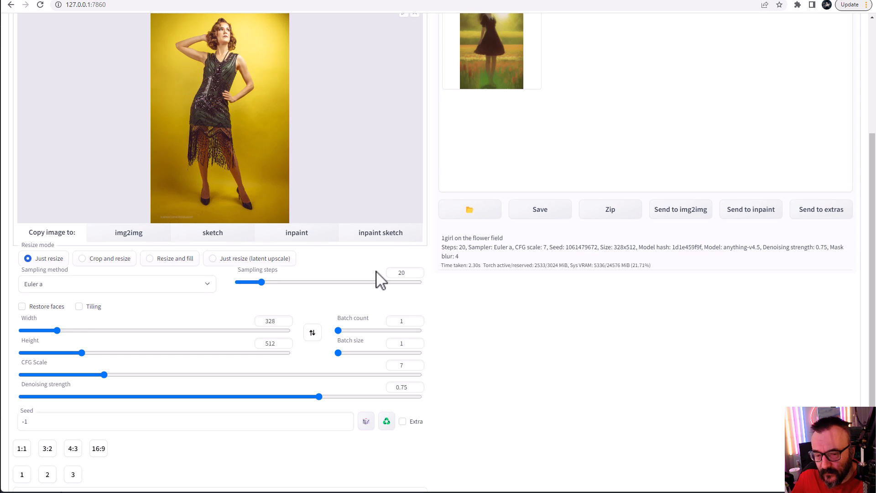
pyautogui.moveTo(347, 255)
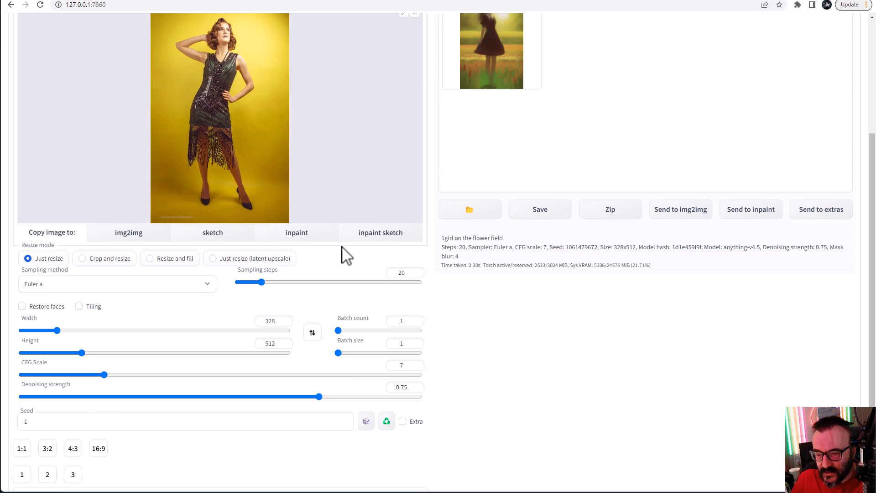
pyautogui.scroll(3)
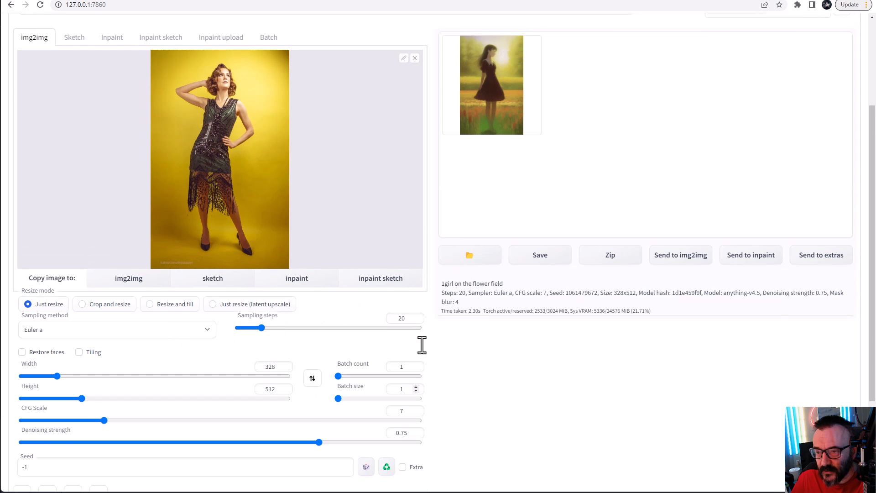
pyautogui.scroll(3)
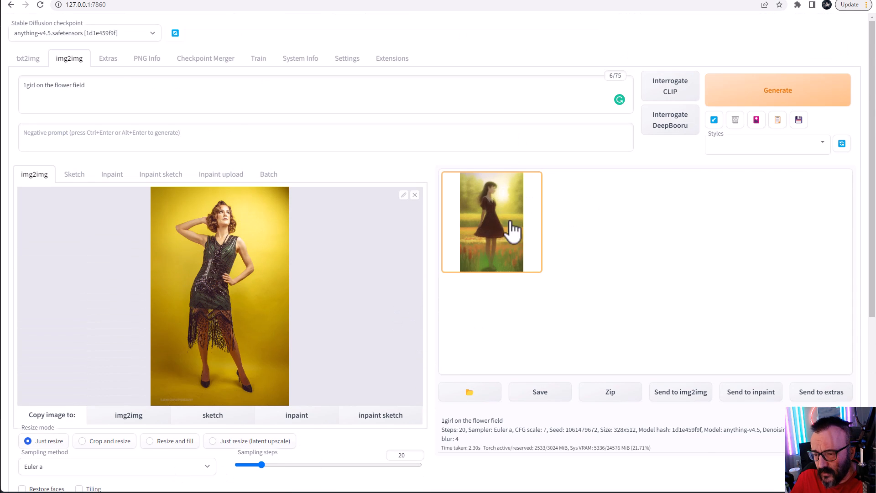
pyautogui.moveTo(371, 292)
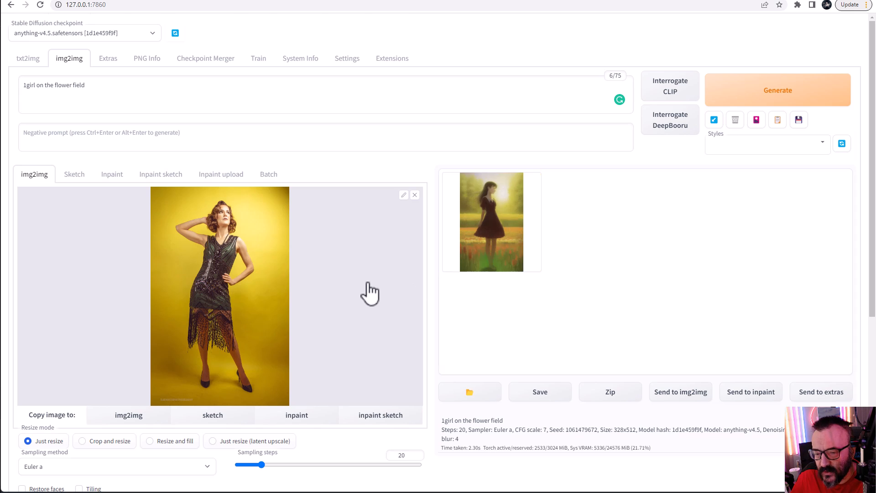
pyautogui.scroll(-3)
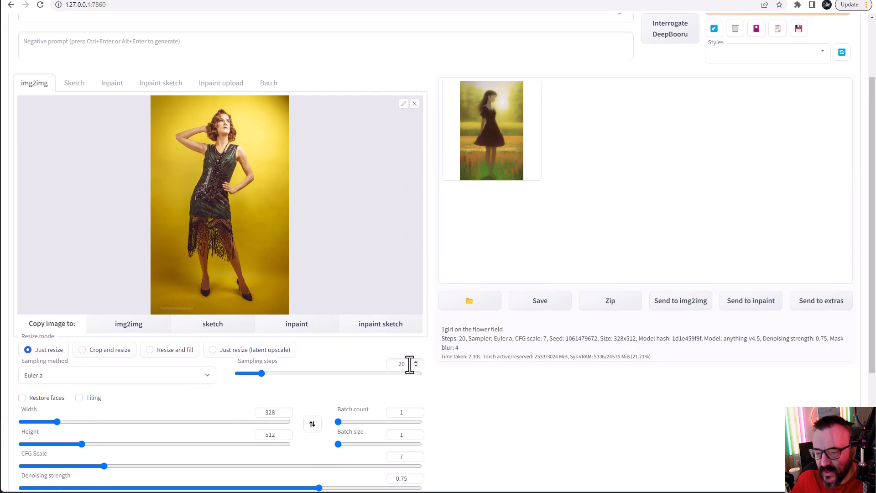
pyautogui.scroll(3)
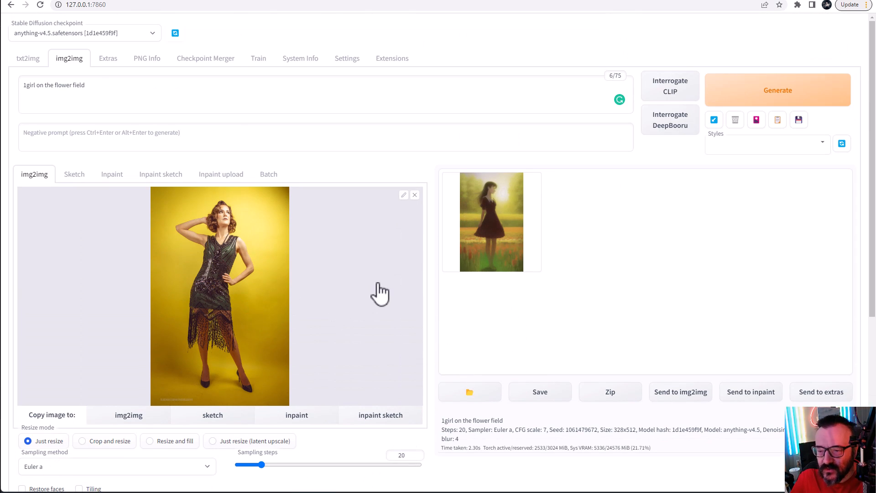
# Enlarge the generated flower-field image, view it full screen, then close the preview.
pyautogui.click(491, 222)
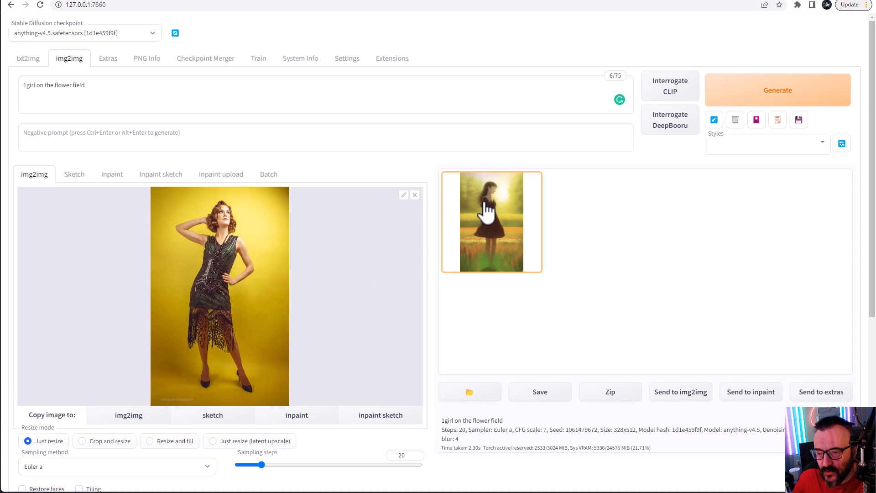
pyautogui.click(491, 222)
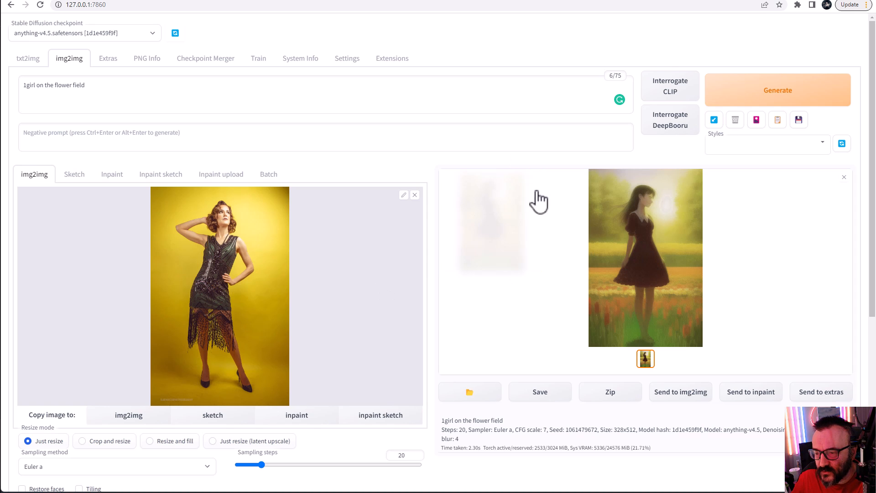
pyautogui.click(645, 257)
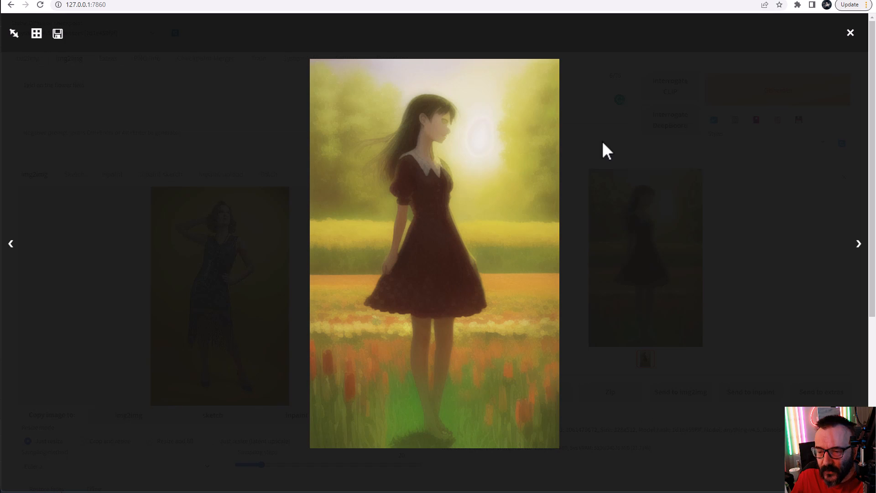
pyautogui.click(850, 33)
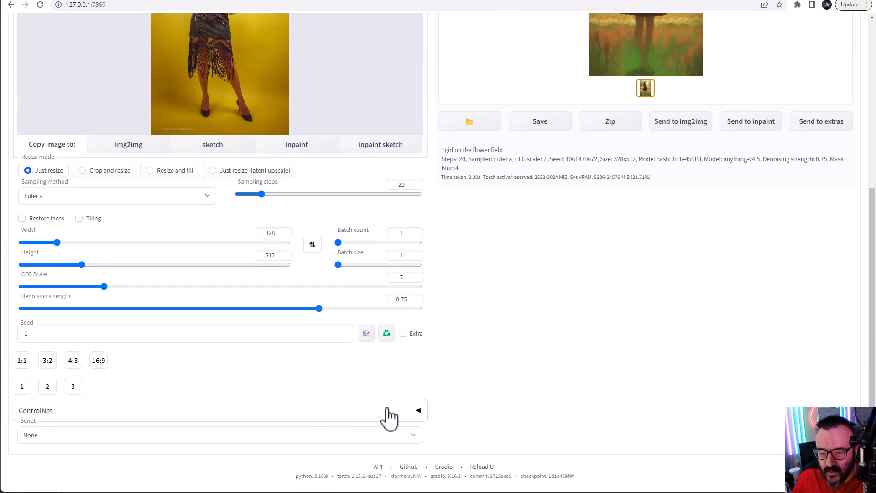
# Enable ControlNet with canvas width 328 and open its preprocessor list.
pyautogui.click(417, 410)
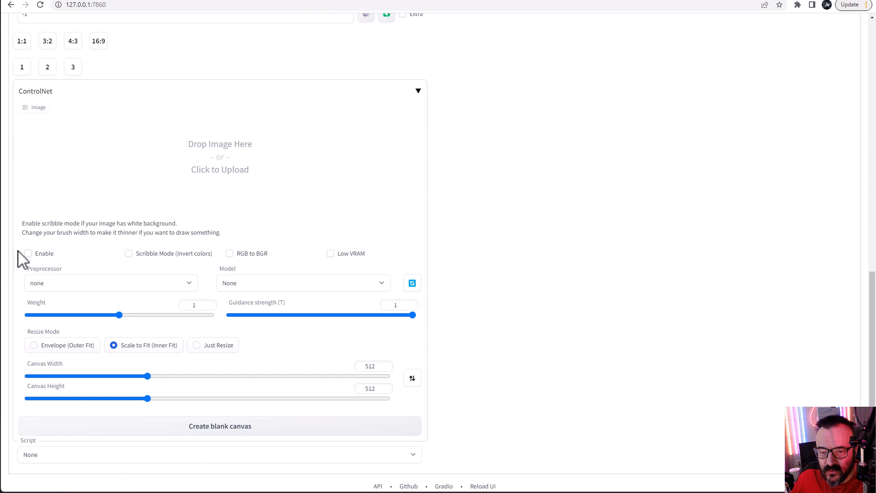
pyautogui.click(28, 253)
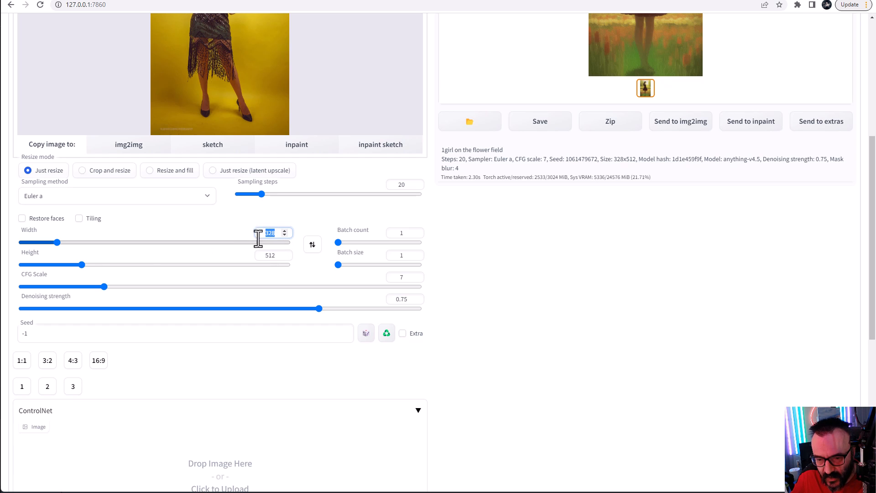
pyautogui.scroll(-3)
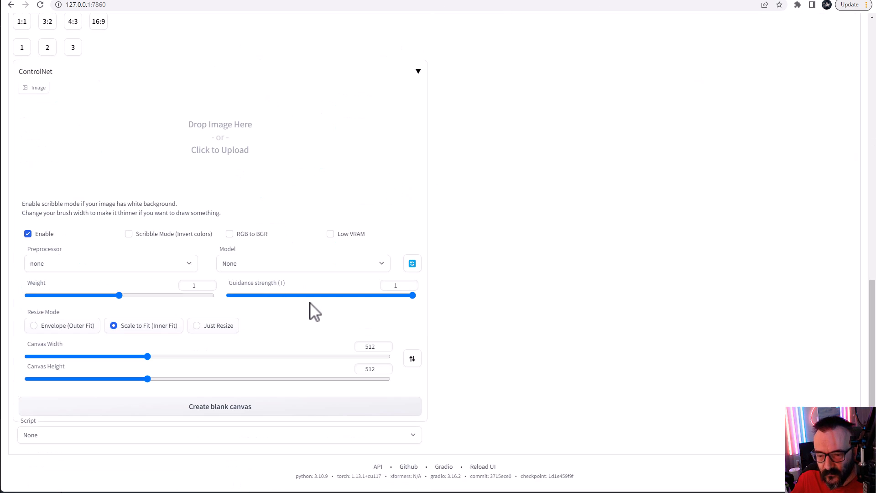
pyautogui.tripleClick(369, 346)
pyautogui.write('328')
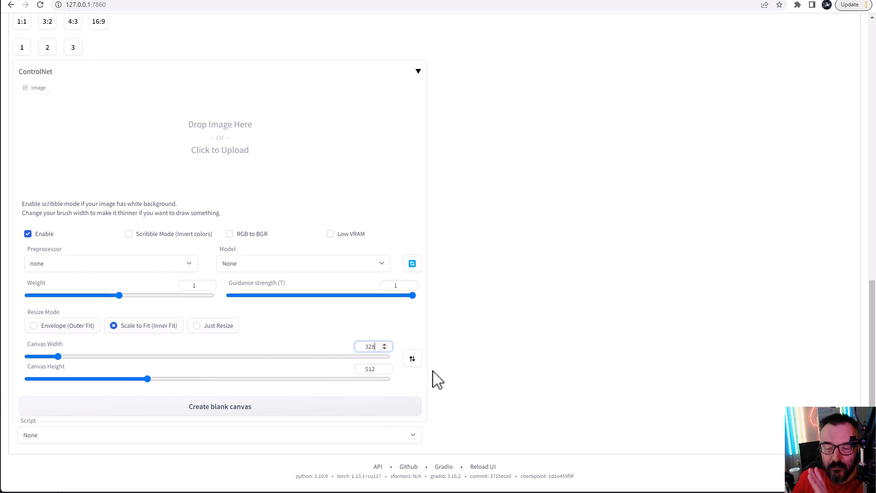
pyautogui.moveTo(520, 241)
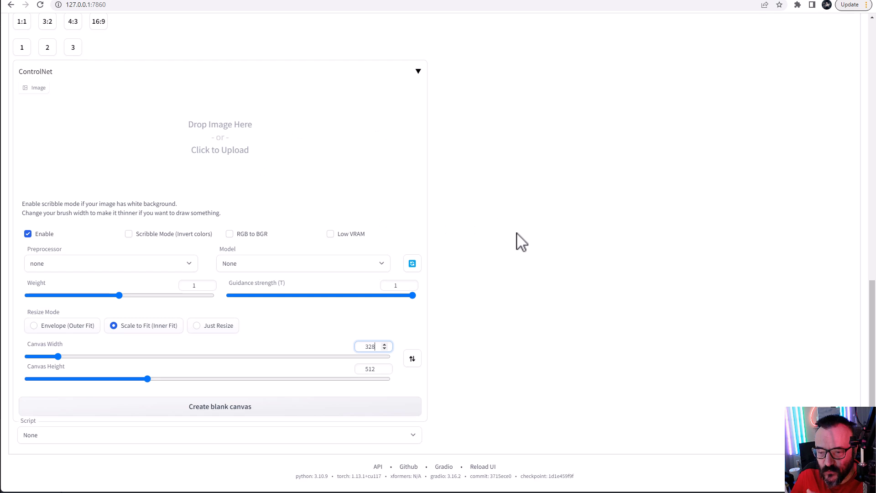
pyautogui.scroll(3)
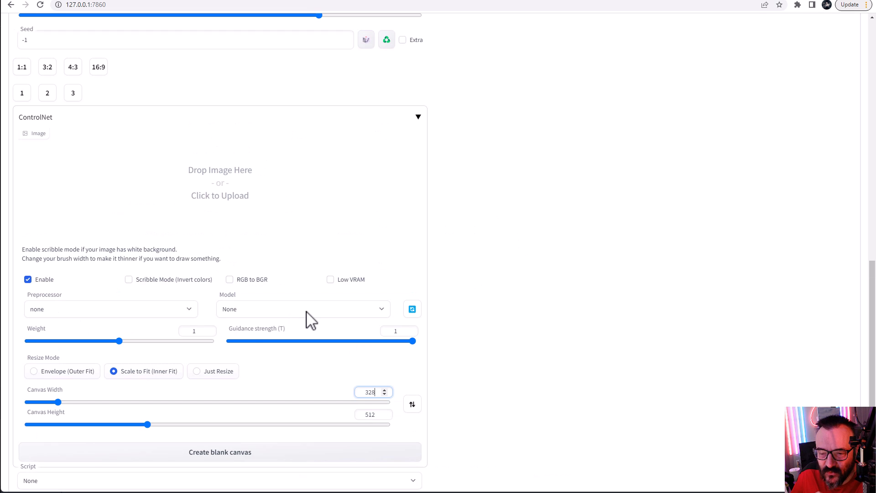
pyautogui.moveTo(307, 313)
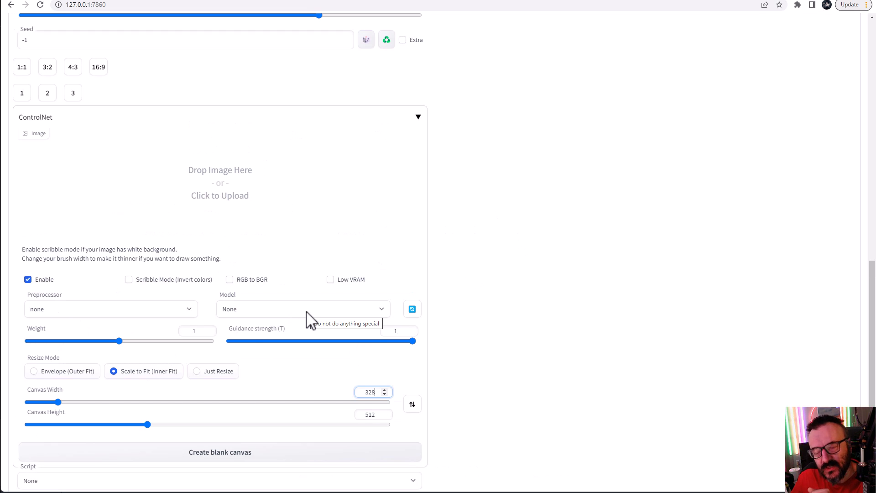
pyautogui.moveTo(296, 307)
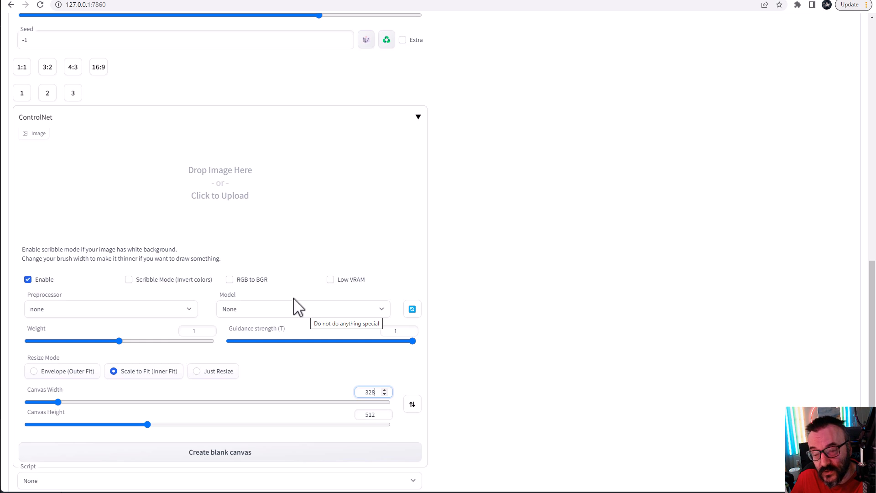
pyautogui.click(110, 309)
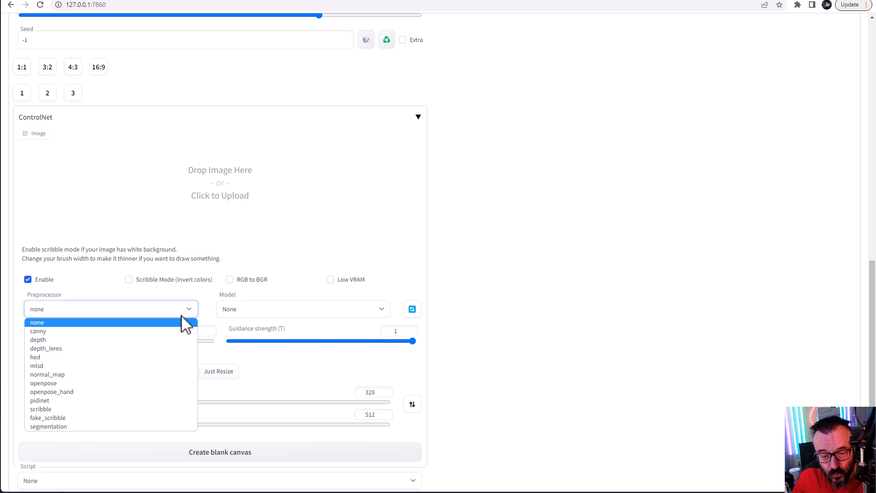
pyautogui.moveTo(129, 383)
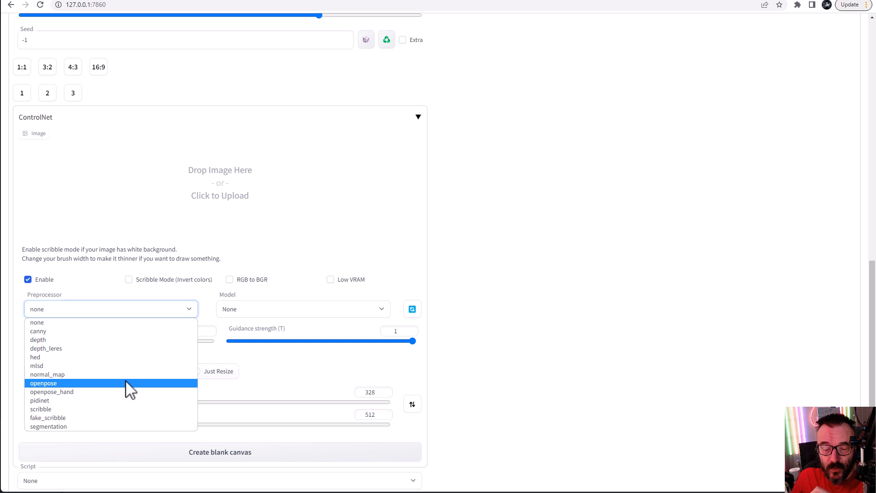
pyautogui.moveTo(129, 396)
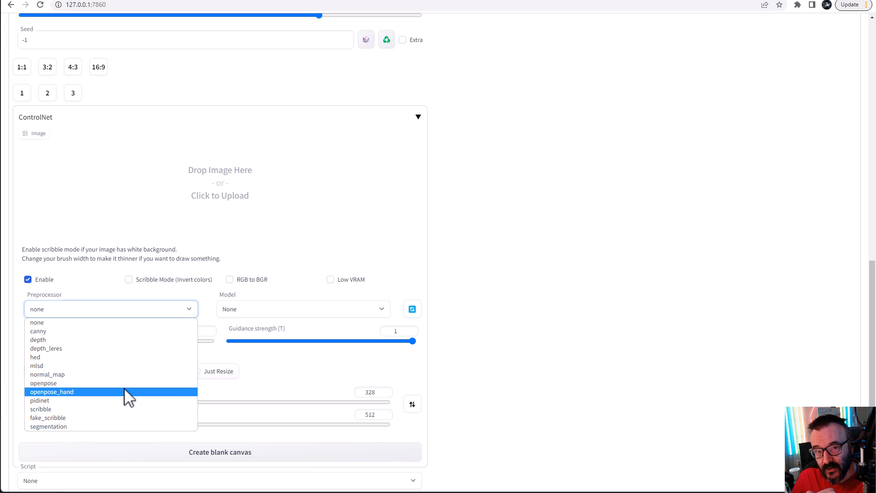
pyautogui.click(43, 383)
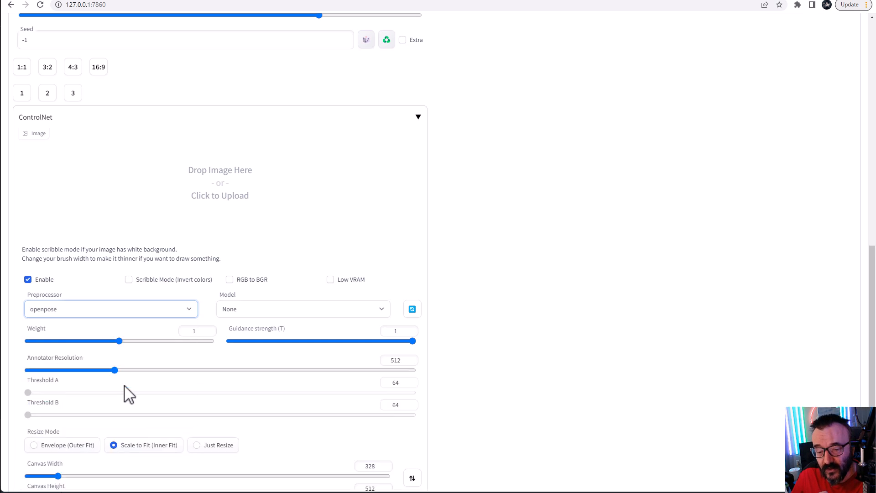
pyautogui.moveTo(310, 312)
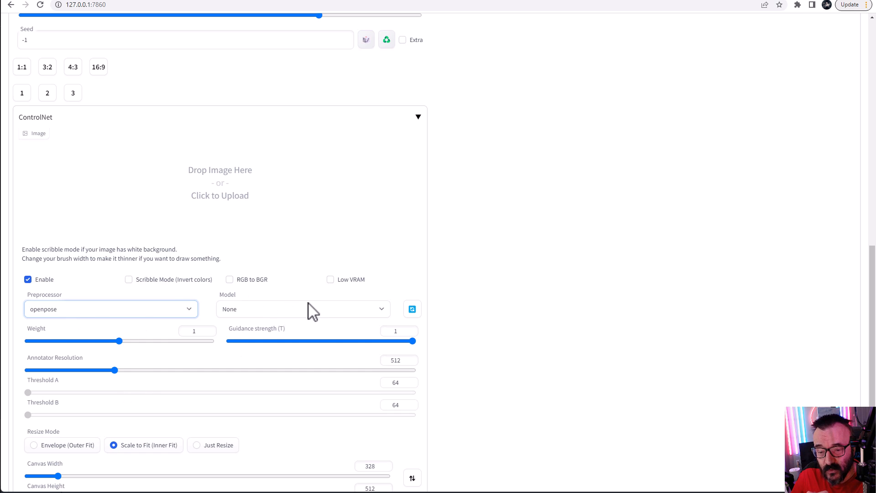
pyautogui.click(303, 308)
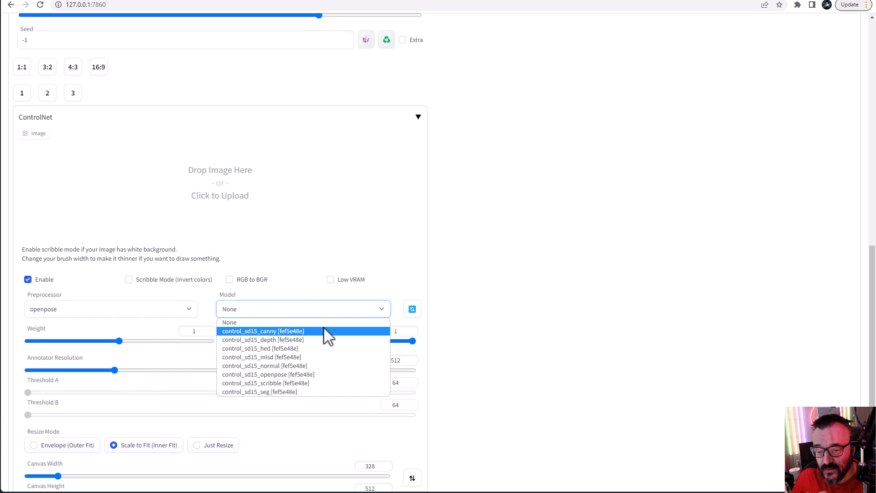
pyautogui.click(283, 374)
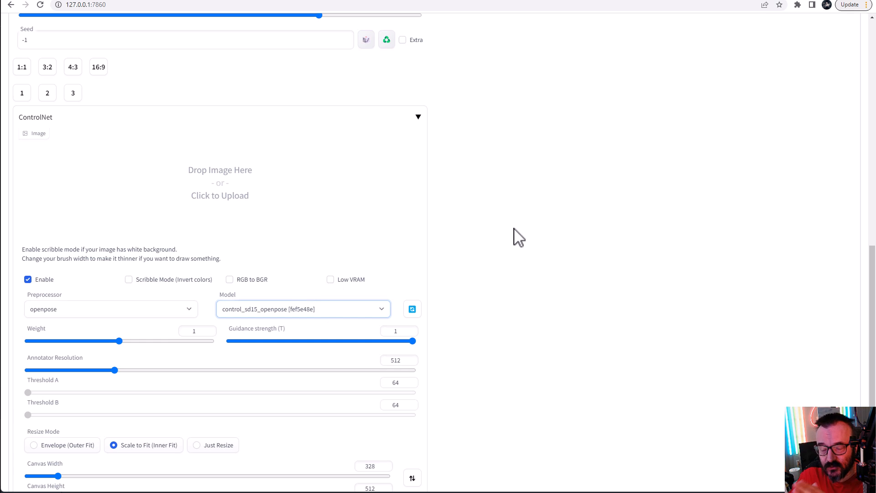
pyautogui.moveTo(479, 297)
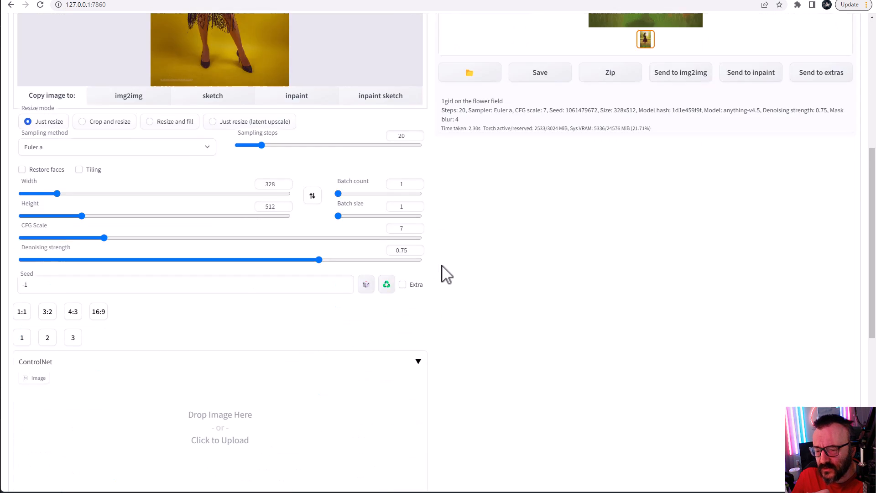
pyautogui.scroll(-3)
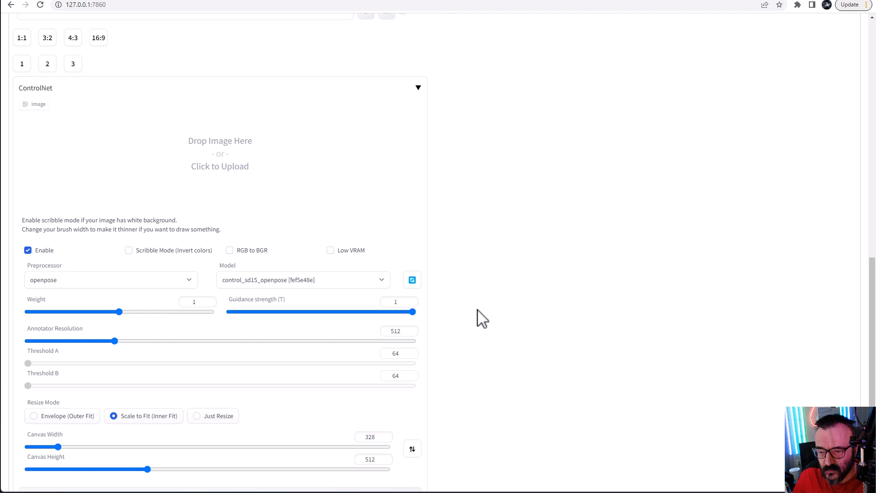
pyautogui.scroll(3)
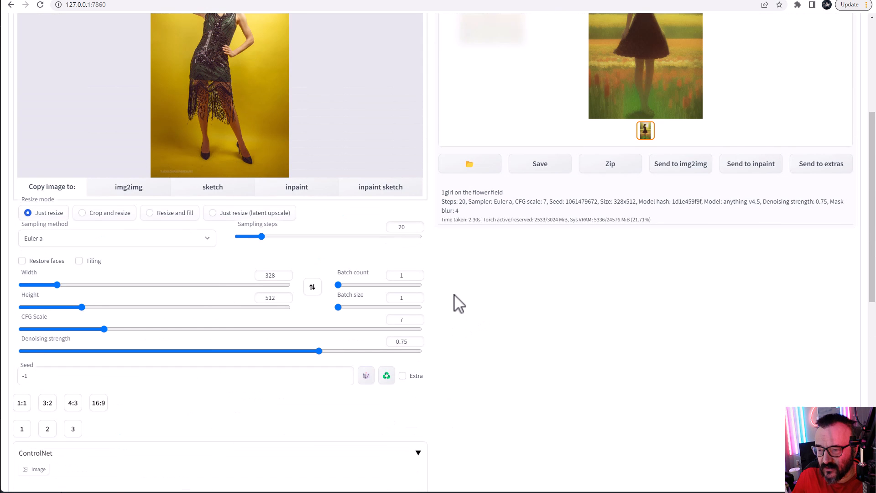
pyautogui.scroll(-3)
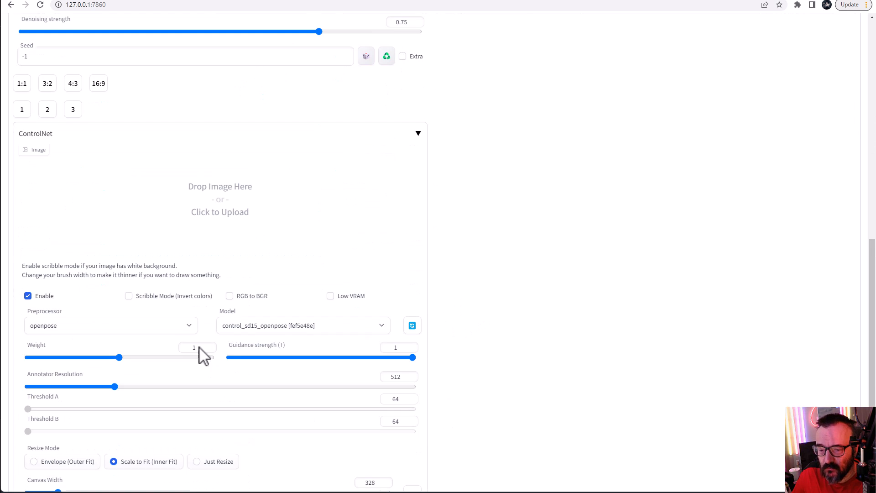
pyautogui.moveTo(470, 351)
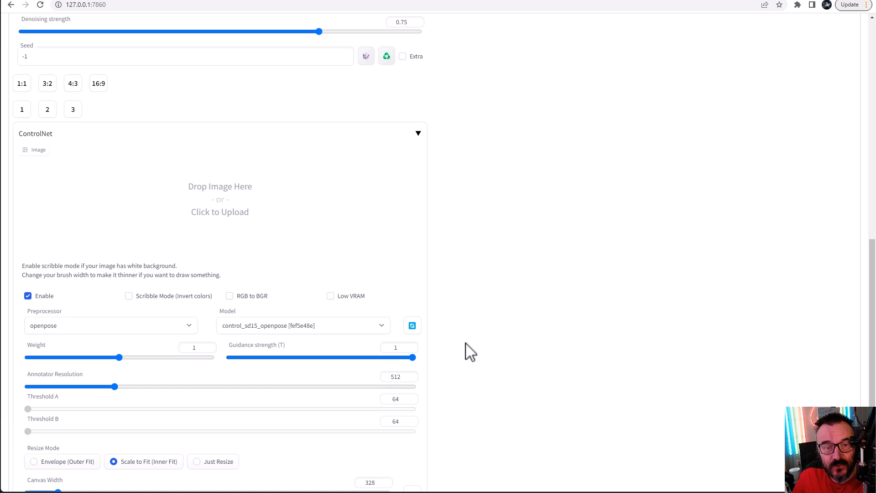
pyautogui.scroll(3)
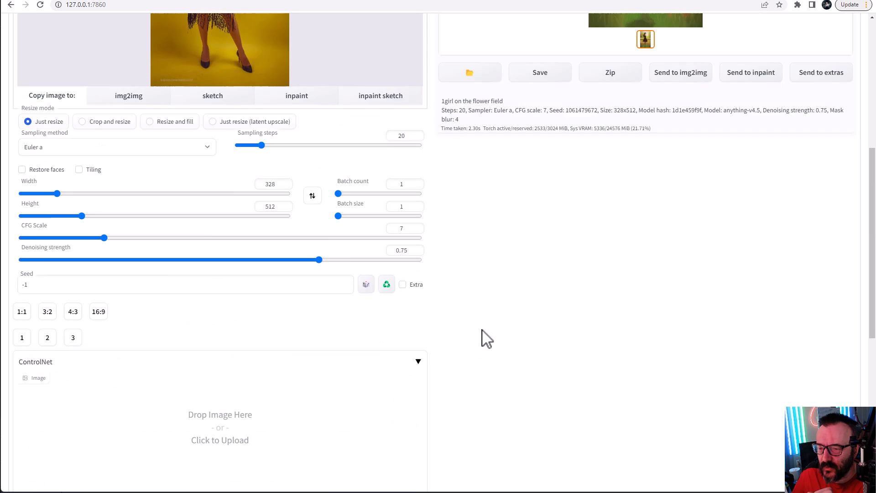
pyautogui.scroll(3)
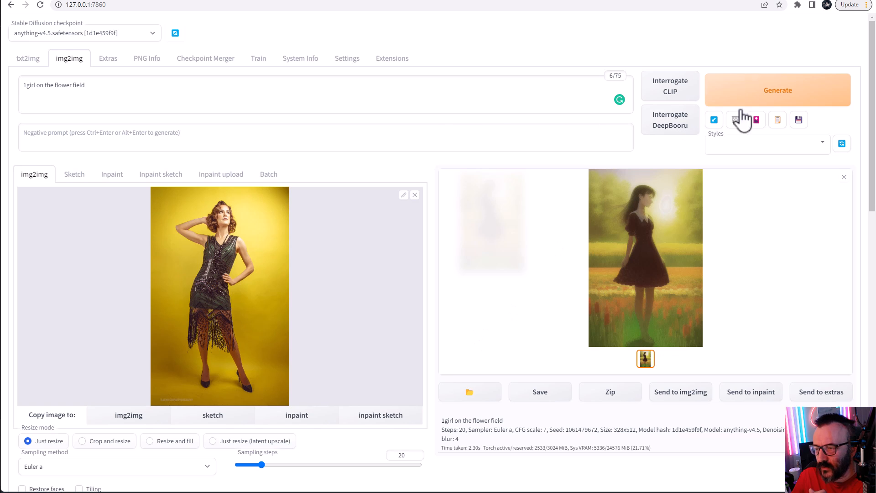
# Generate a pose-matched image from the dancer photo using ControlNet openpose.
pyautogui.click(777, 90)
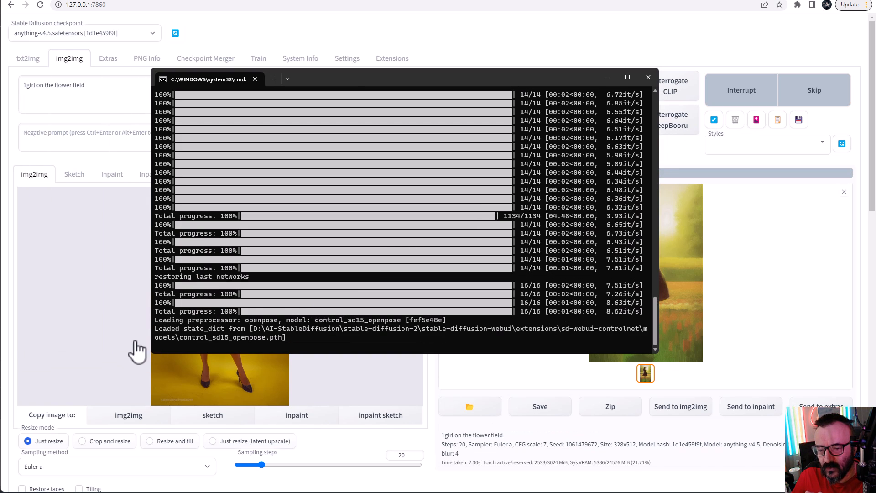
pyautogui.moveTo(413, 98)
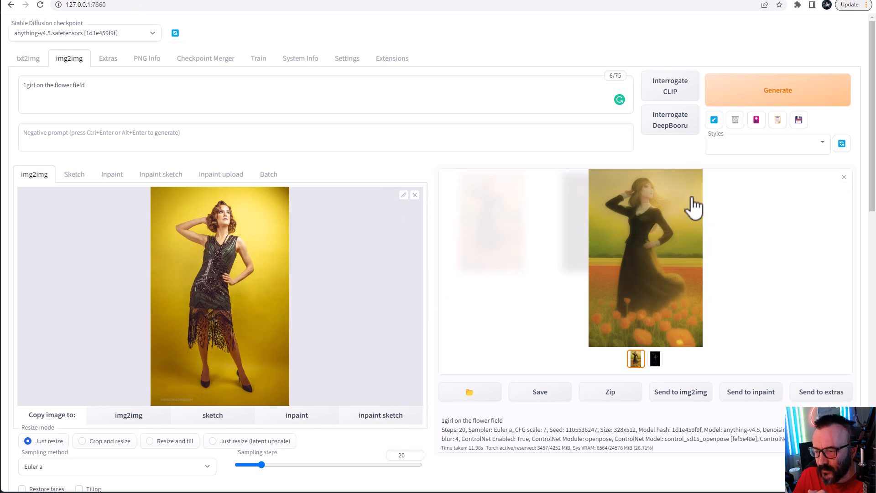
pyautogui.moveTo(678, 258)
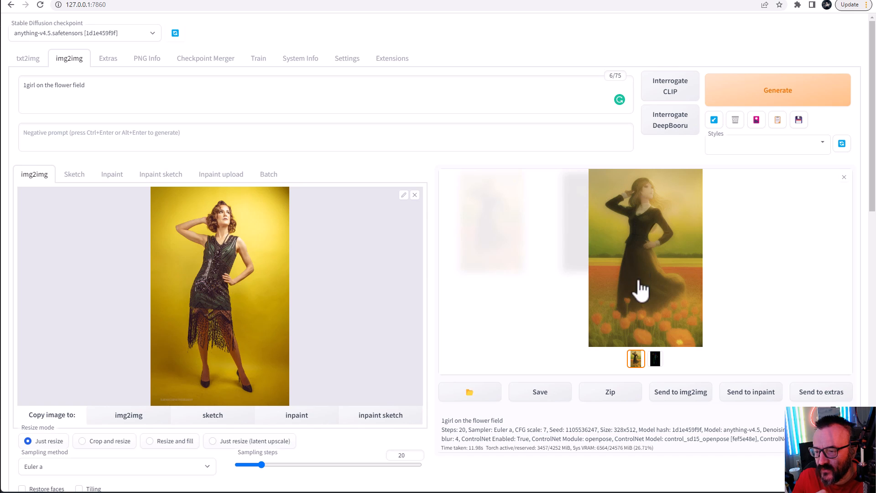
pyautogui.moveTo(648, 301)
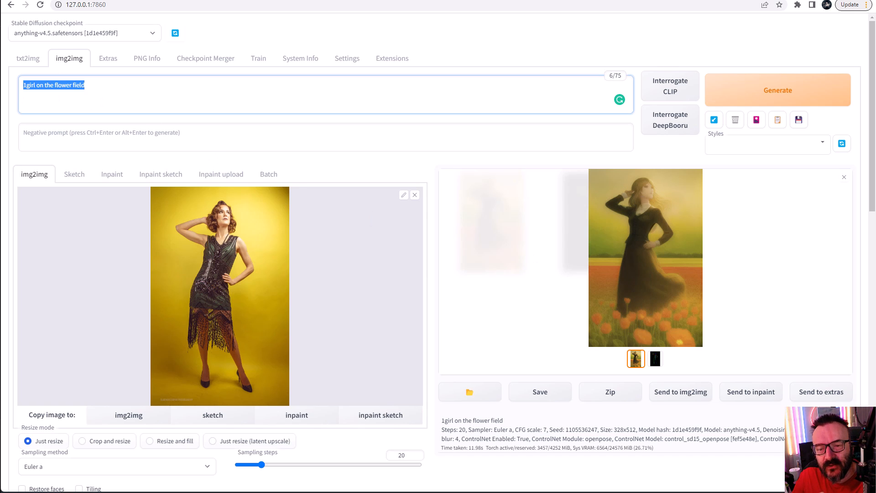
pyautogui.moveTo(7, 127)
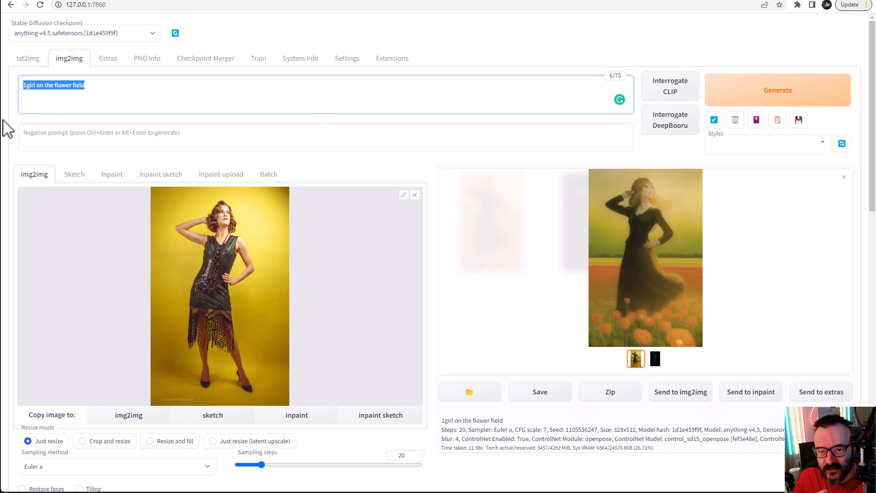
# Append ', in dress, soft lighting' to the end of the prompt.
pyautogui.click(203, 85)
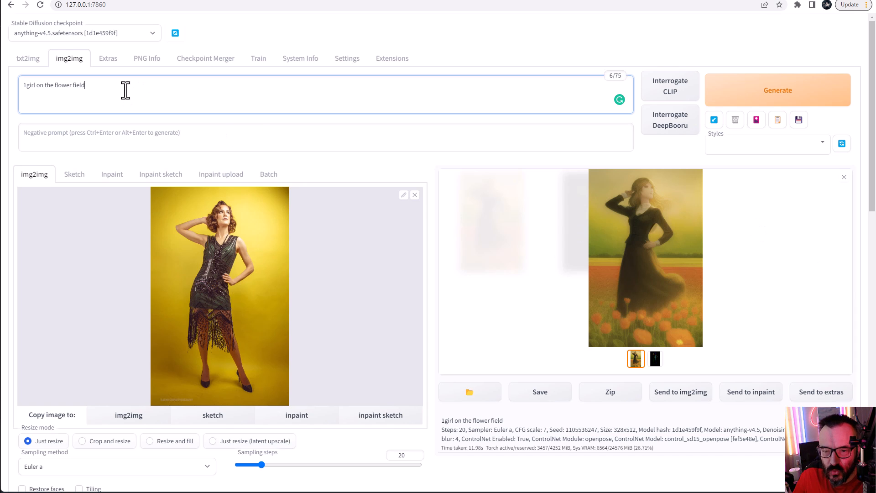
pyautogui.write(', in')
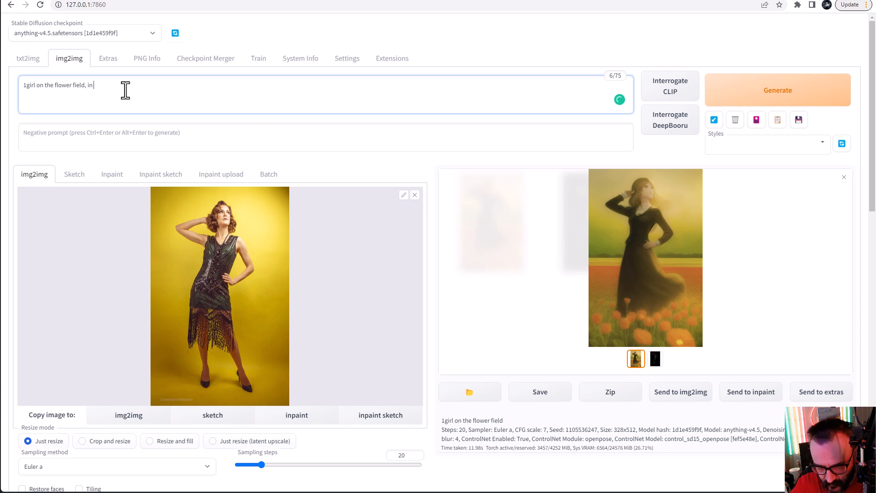
pyautogui.write('dres')
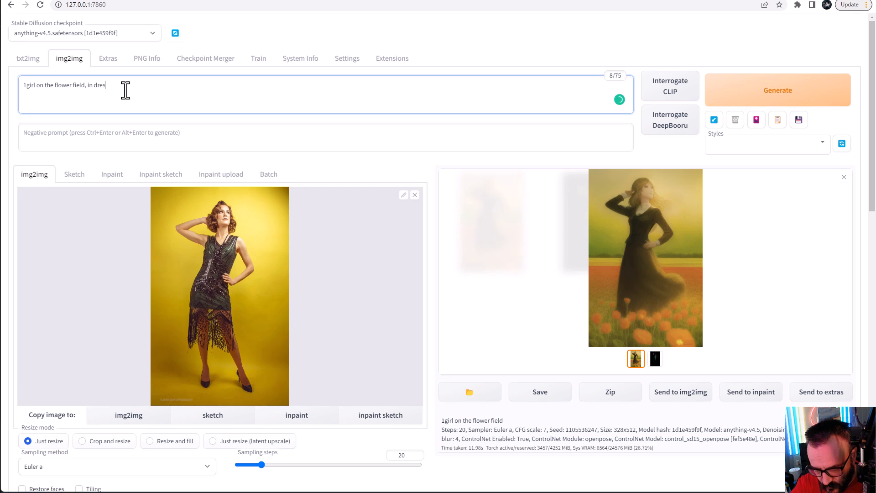
pyautogui.write('s')
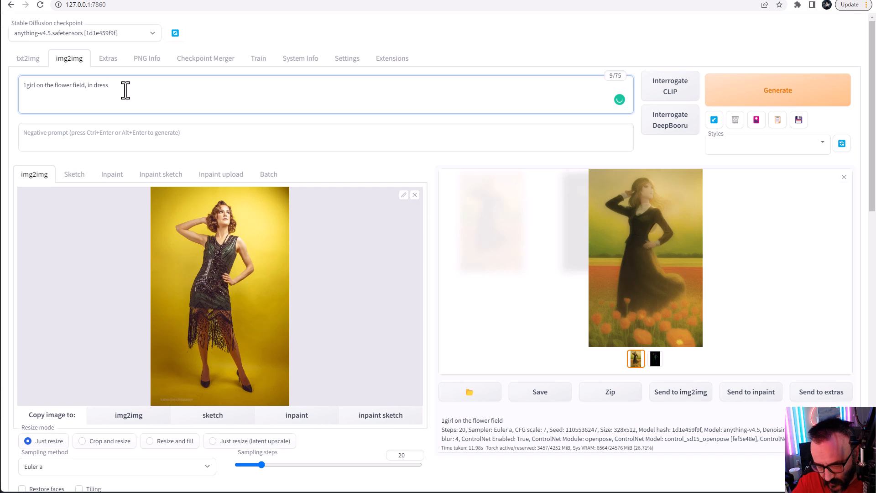
pyautogui.write(', so')
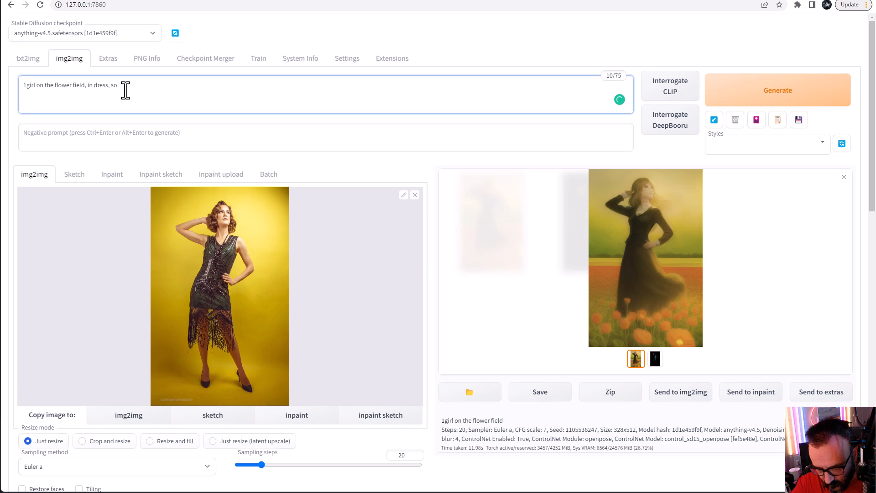
pyautogui.write('ft lighting')
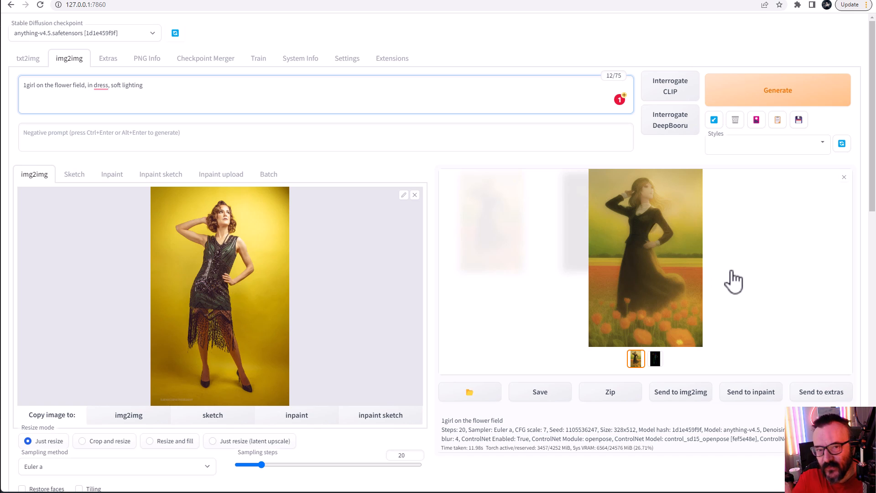
pyautogui.moveTo(102, 87)
pyautogui.write('a ')
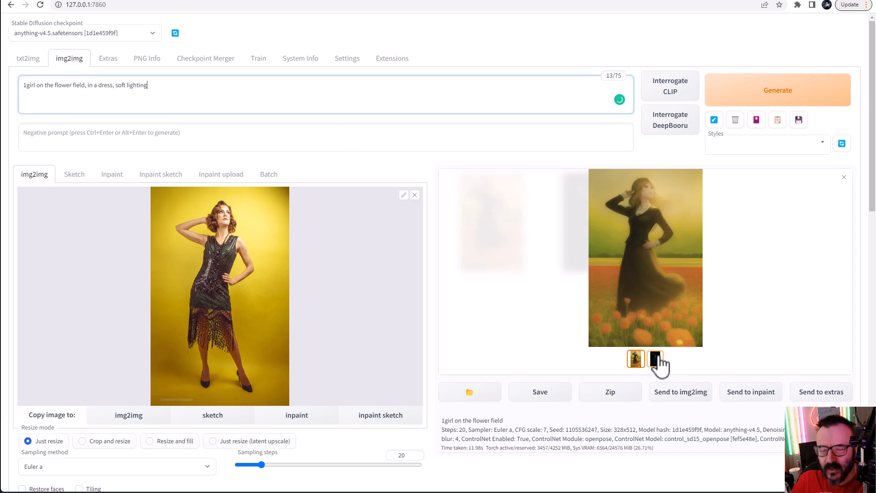
# View the extracted openpose stick-figure map in the results.
pyautogui.click(655, 358)
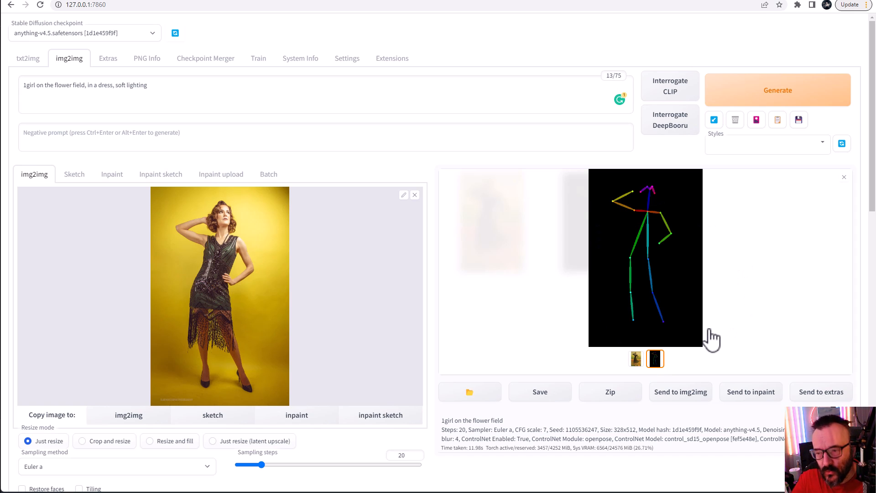
pyautogui.moveTo(676, 234)
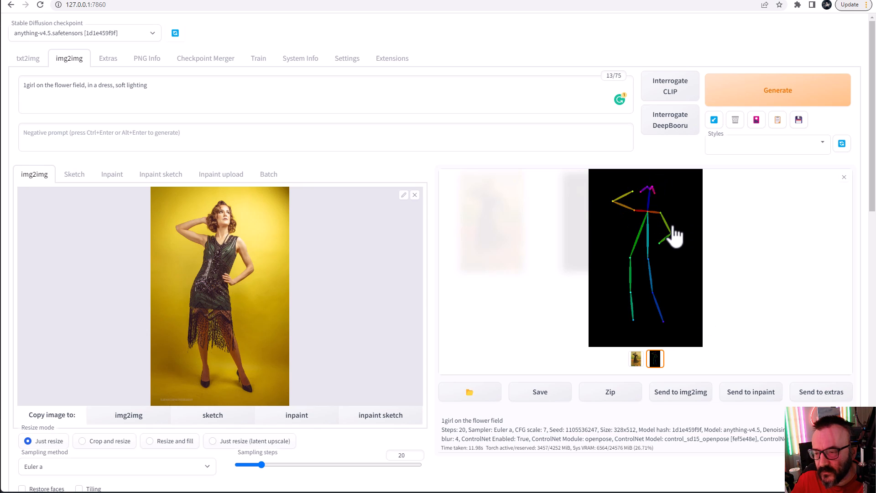
pyautogui.moveTo(665, 206)
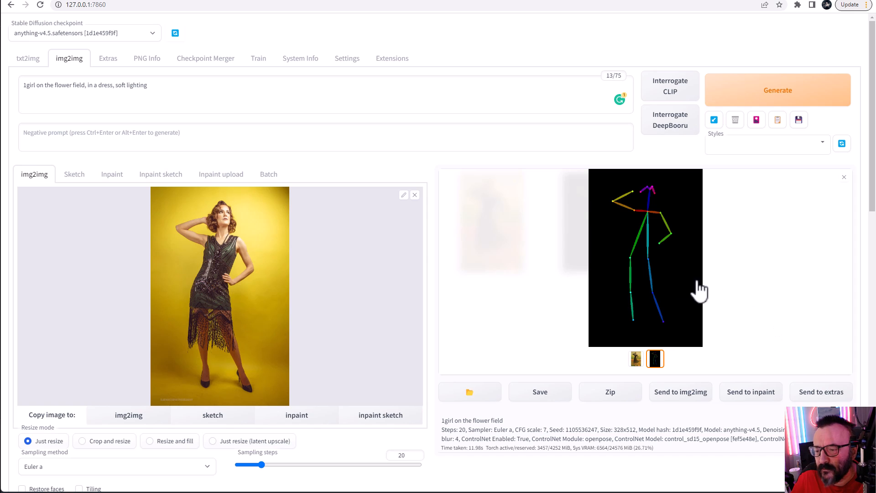
pyautogui.moveTo(632, 281)
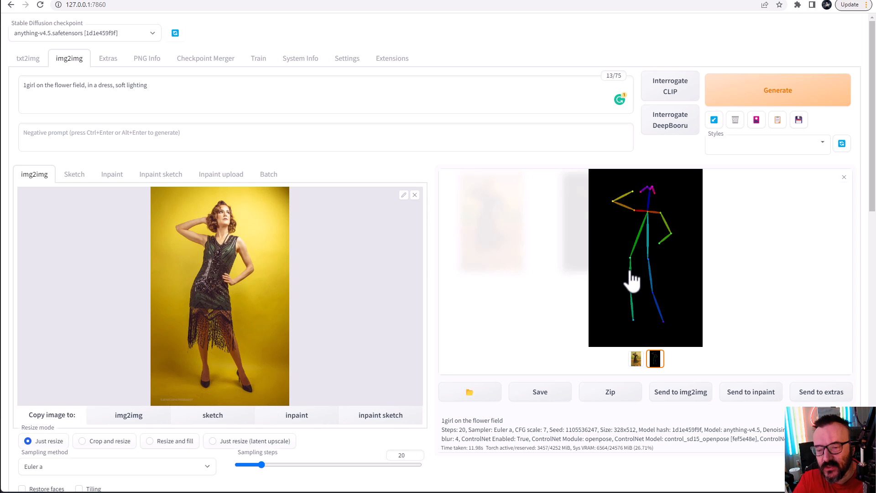
# Switch img2img to Batch and select the frames folder's full path in File Explorer.
pyautogui.click(268, 174)
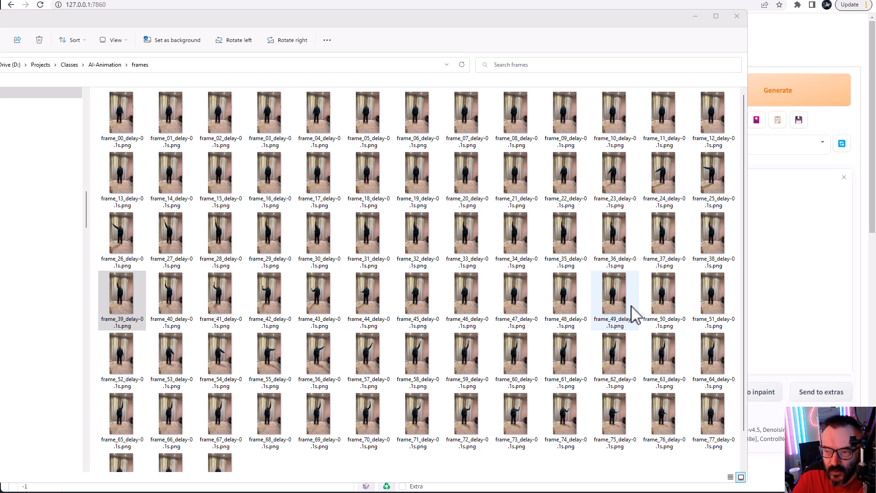
pyautogui.click(224, 64)
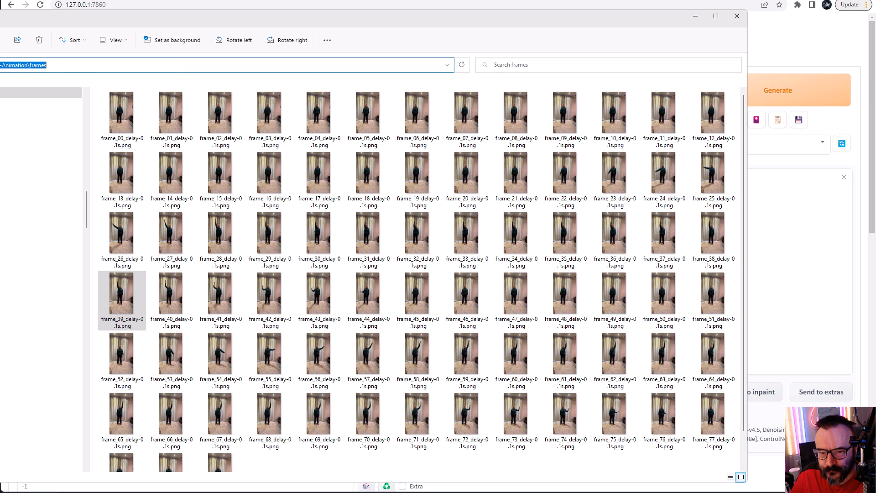
pyautogui.moveTo(471, 6)
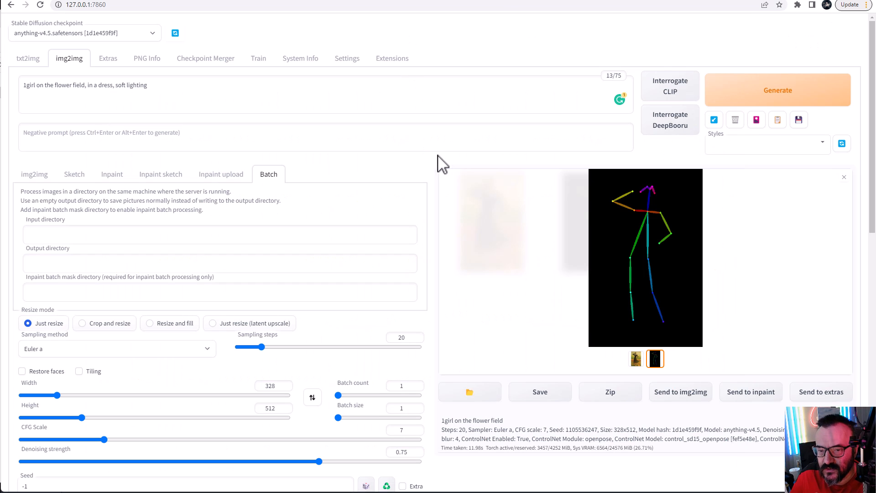
pyautogui.moveTo(288, 88)
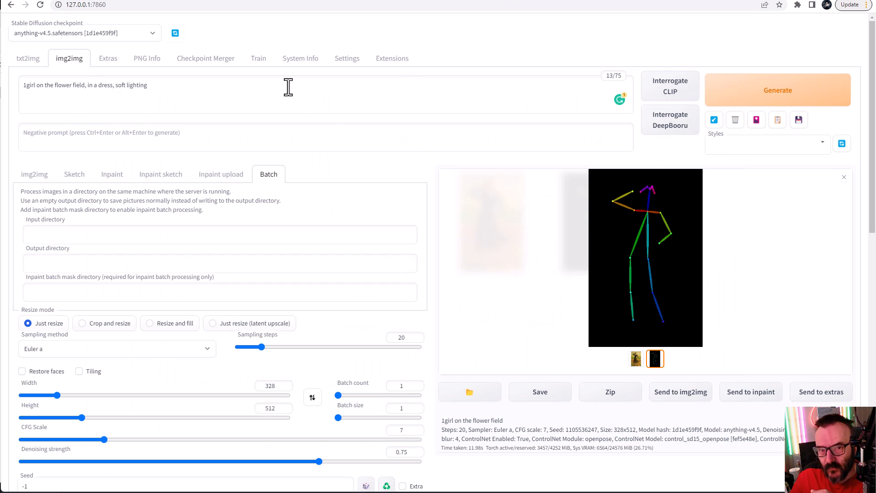
pyautogui.moveTo(174, 185)
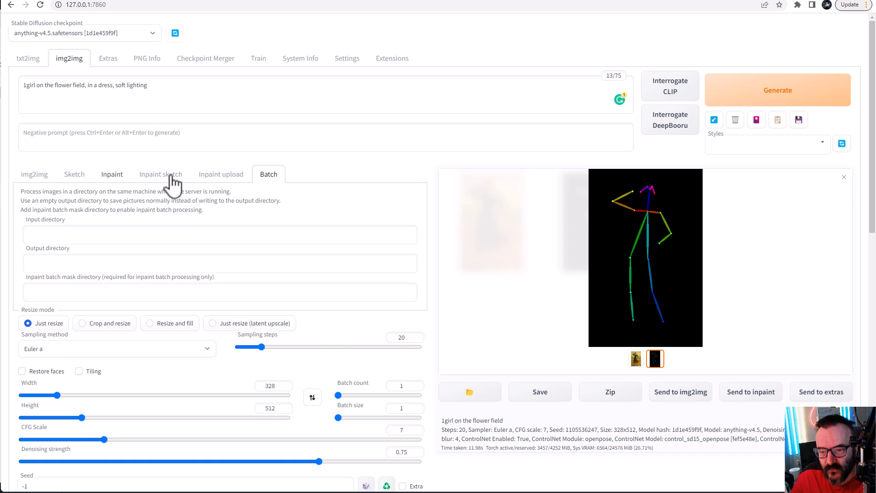
# Fill the Batch Input directory with D:\Projects\Classes\AI-Animation\frames and scroll the page.
pyautogui.scroll(-3)
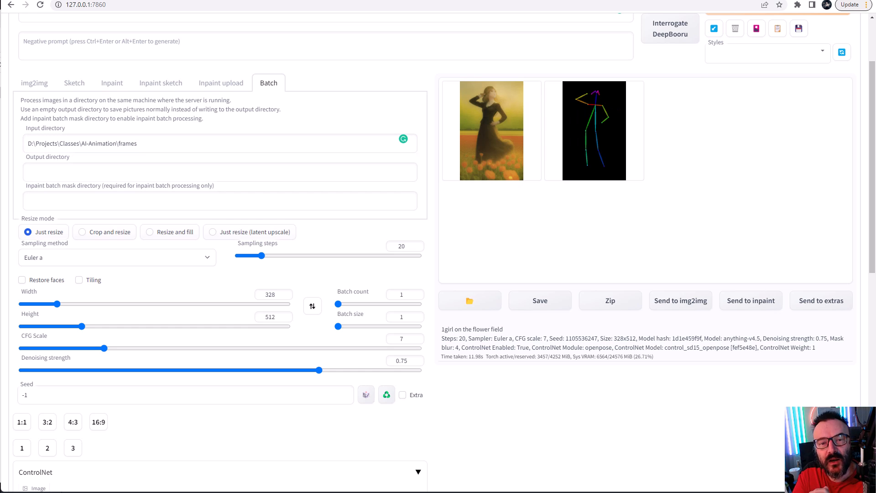
pyautogui.moveTo(42, 89)
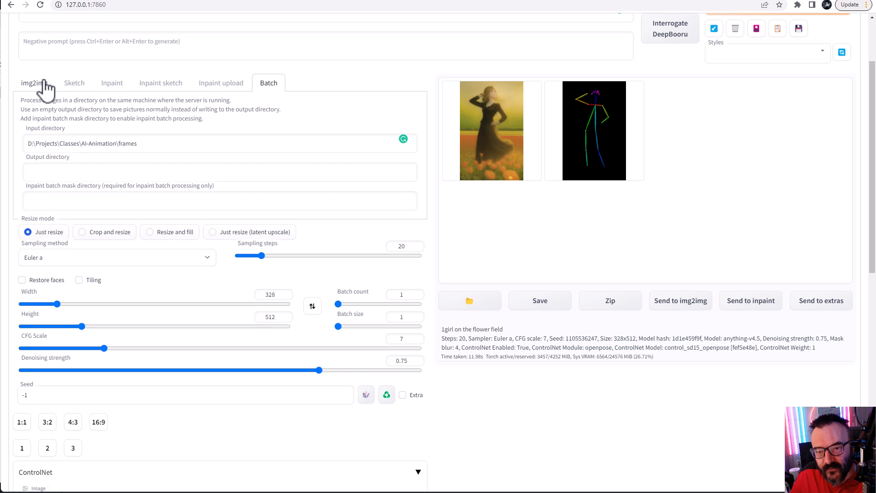
# Switch to single-image img2img with the raised-arm frame as source and width 280.
pyautogui.click(34, 82)
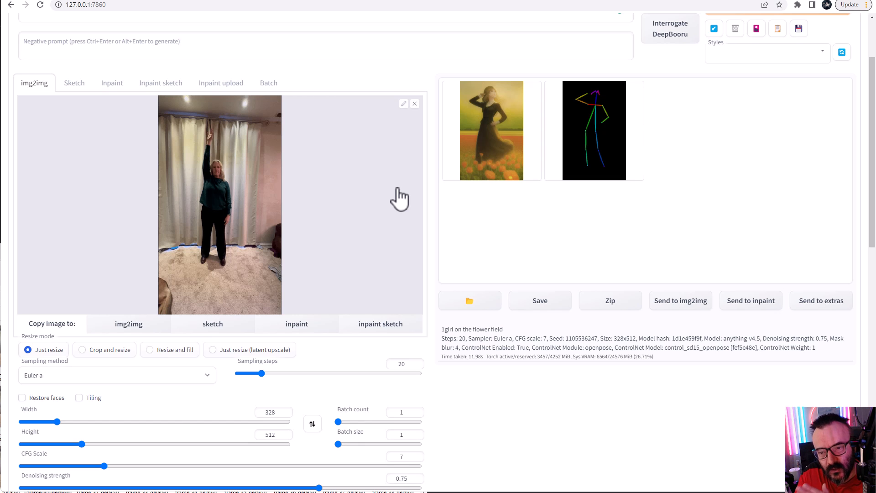
pyautogui.moveTo(366, 135)
pyautogui.write('288')
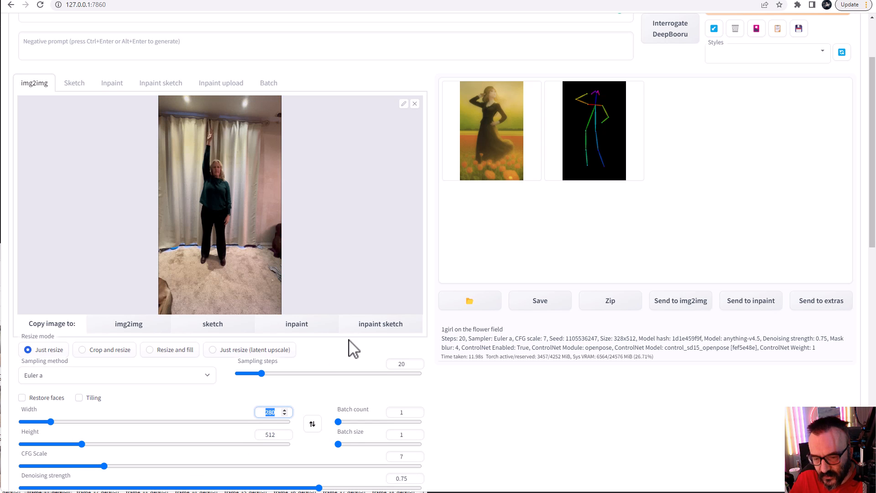
pyautogui.scroll(-3)
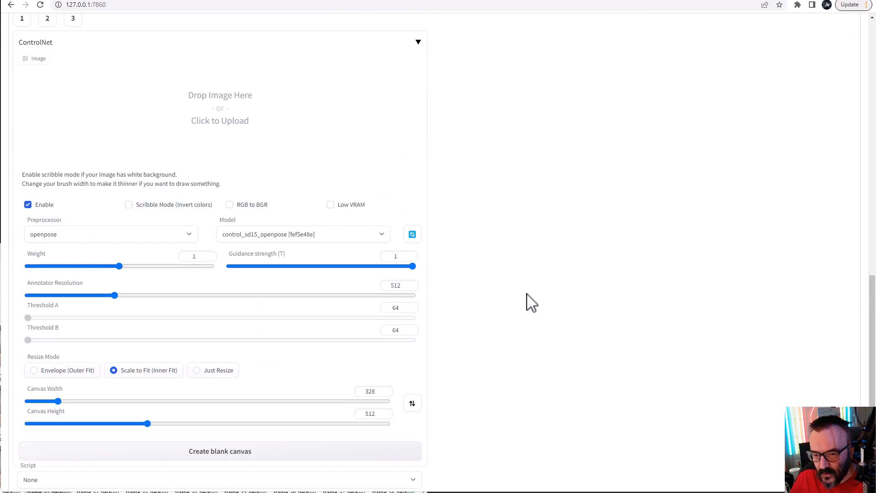
pyautogui.moveTo(344, 371)
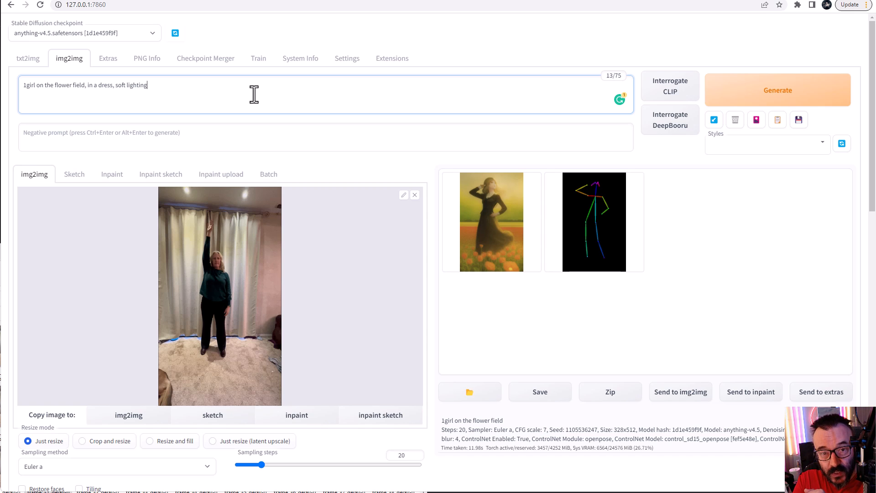
pyautogui.moveTo(251, 78)
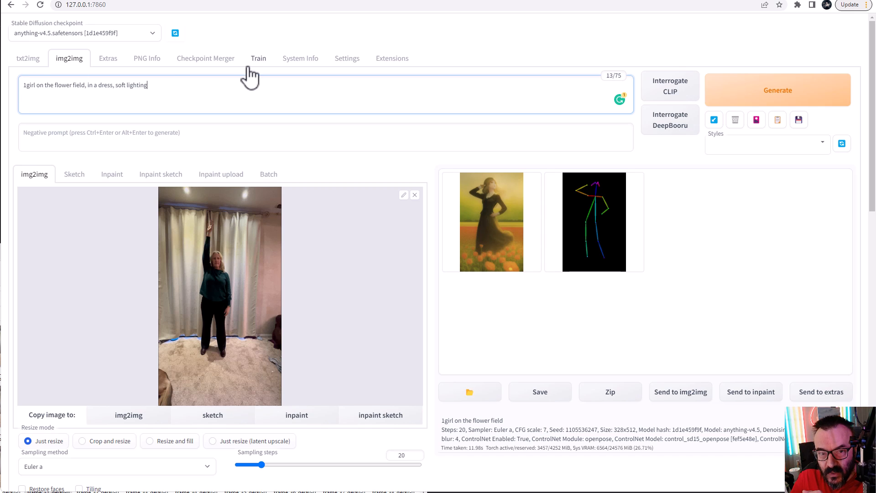
# Generate flower-field girl images from the prompt and the raised-arm pose.
pyautogui.click(777, 90)
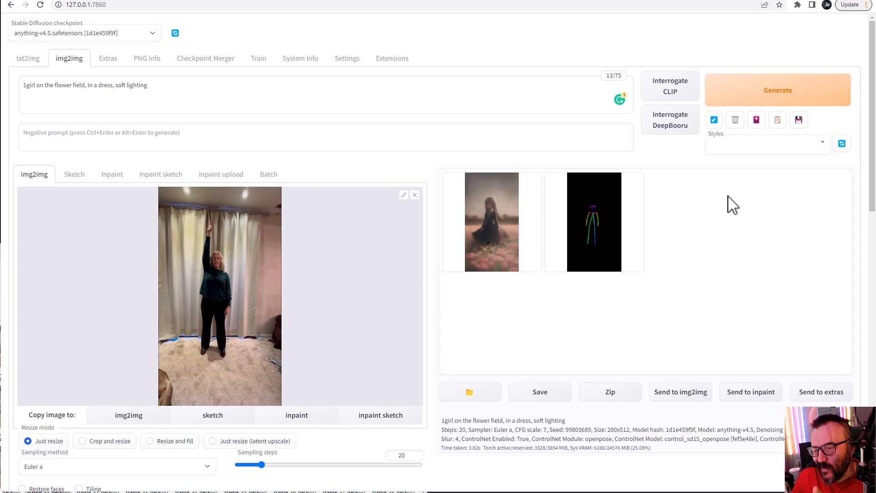
pyautogui.moveTo(411, 338)
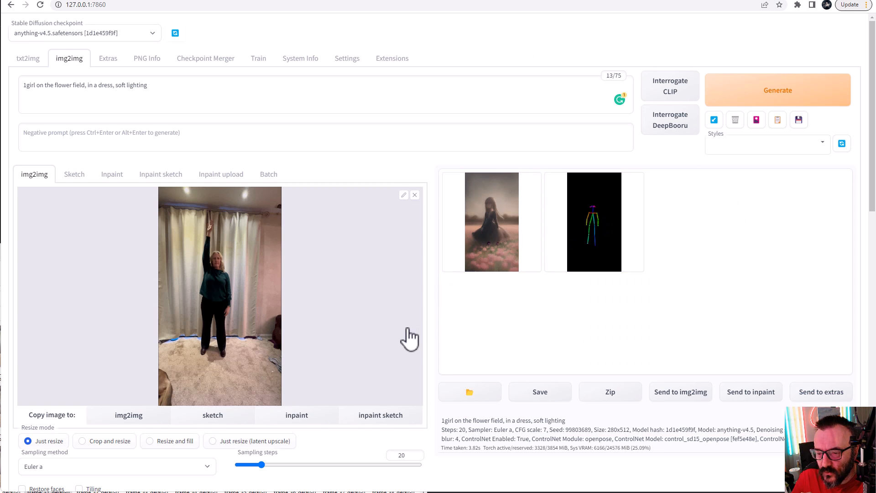
pyautogui.scroll(-3)
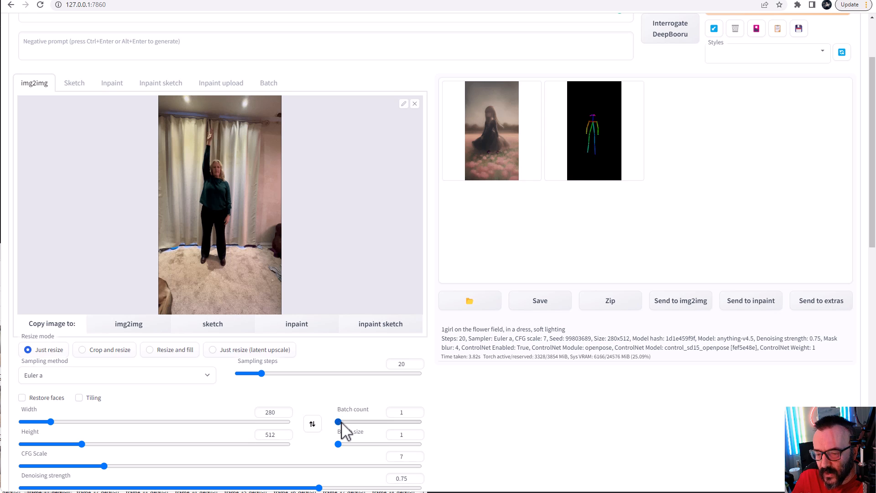
pyautogui.scroll(3)
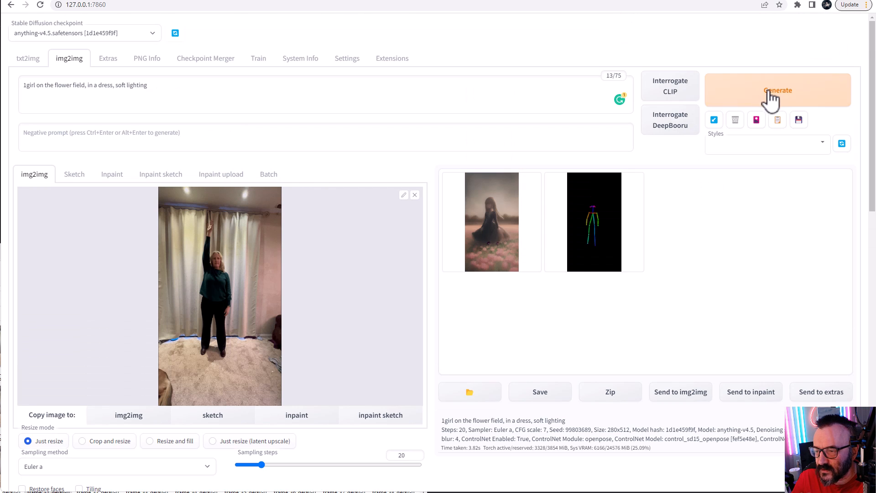
pyautogui.click(777, 90)
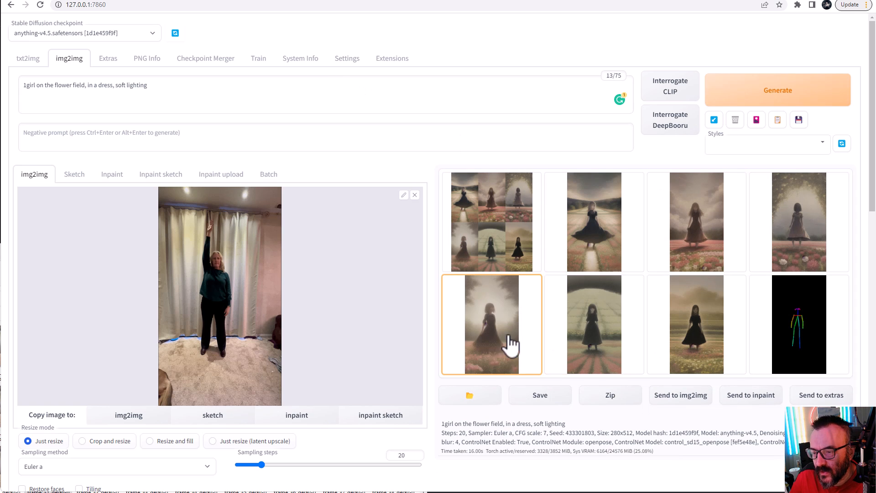
# Review the six generated images and their combined grid in the gallery preview.
pyautogui.click(491, 324)
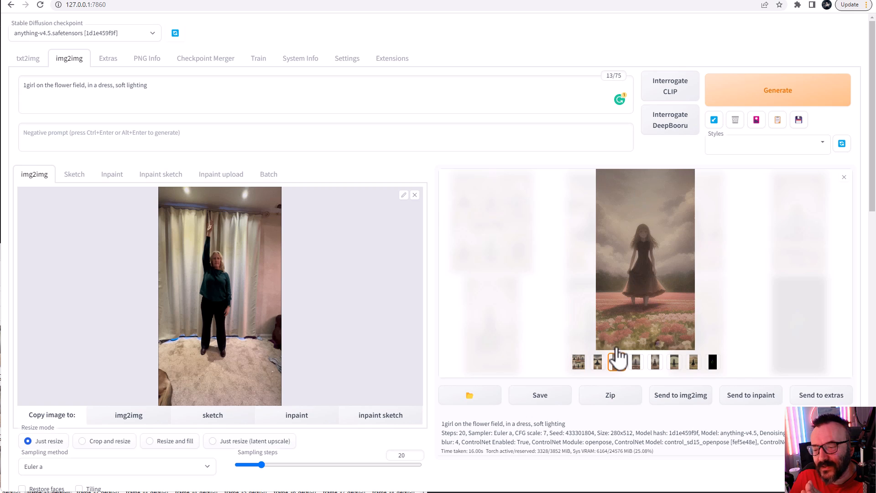
pyautogui.click(578, 362)
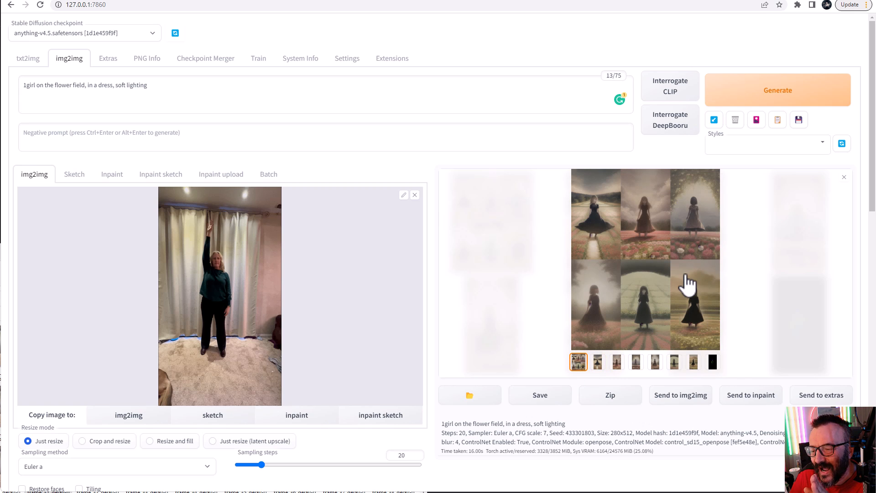
pyautogui.moveTo(676, 343)
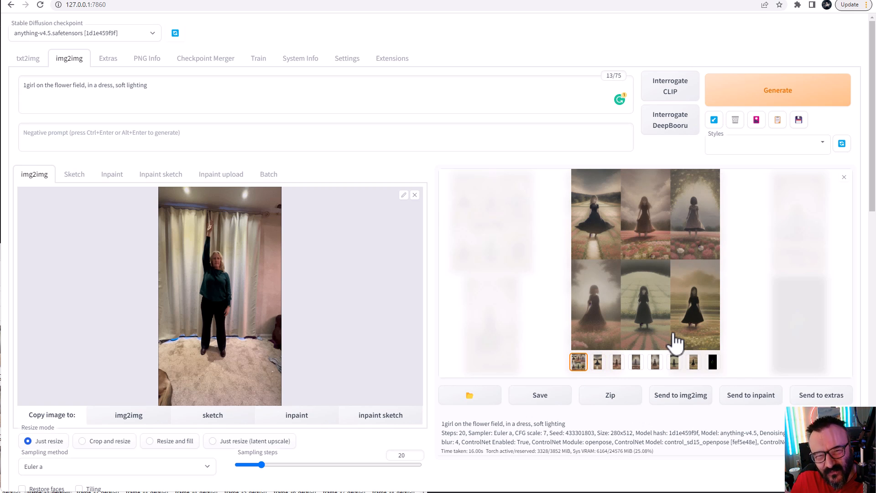
pyautogui.moveTo(713, 269)
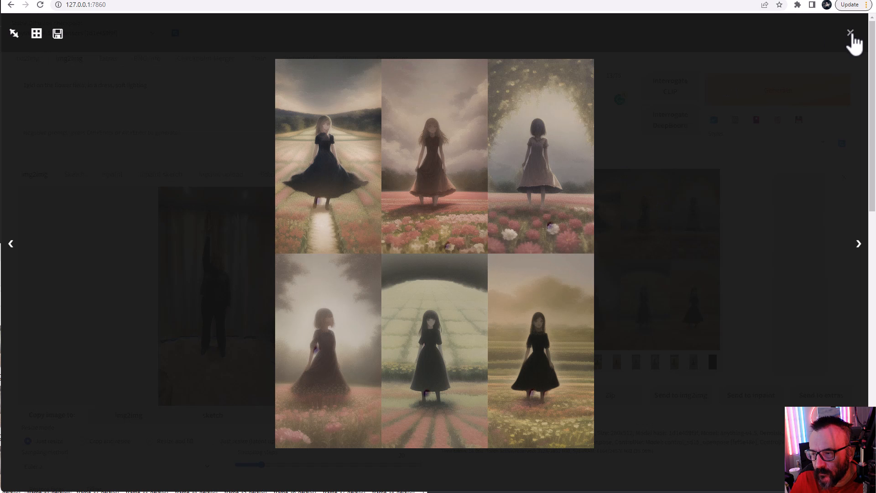
pyautogui.click(850, 33)
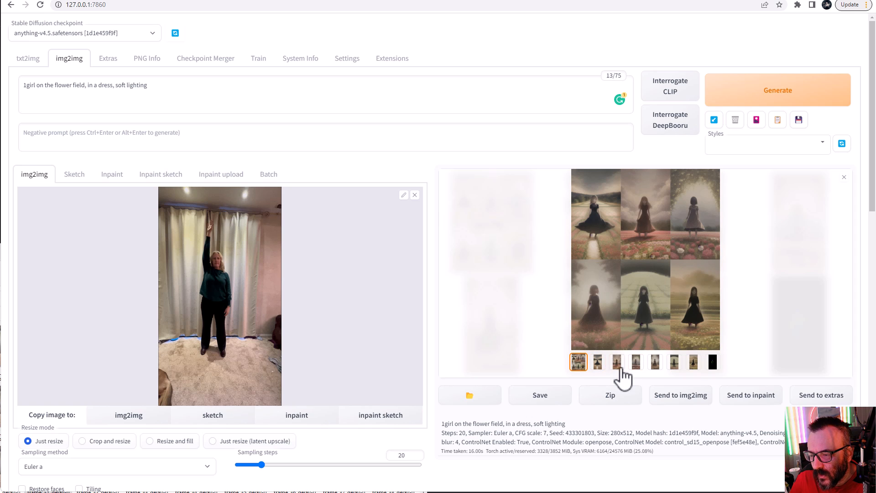
pyautogui.click(617, 362)
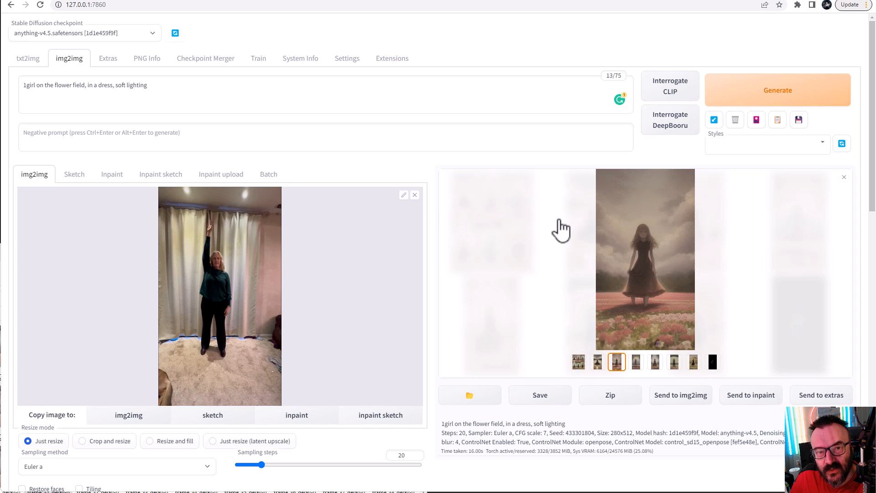
# Reuse seed 433301804 and drop denoising strength from 0.75 to 0.5.
pyautogui.scroll(-3)
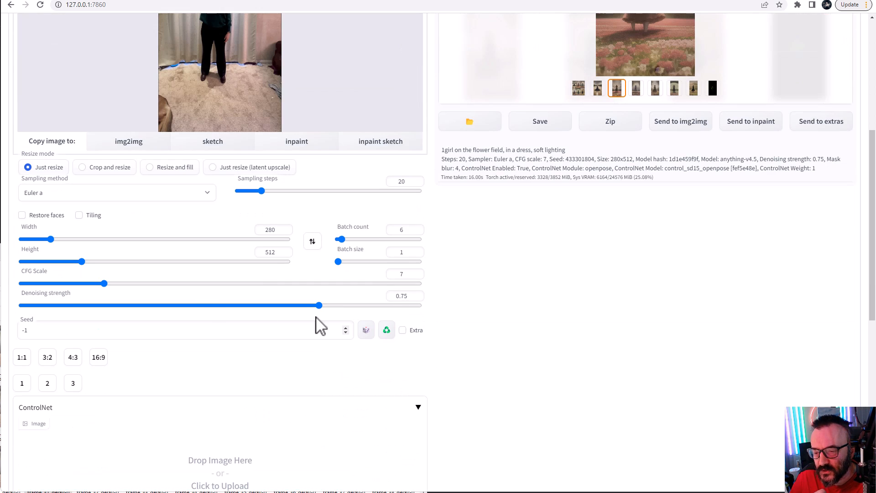
pyautogui.click(386, 330)
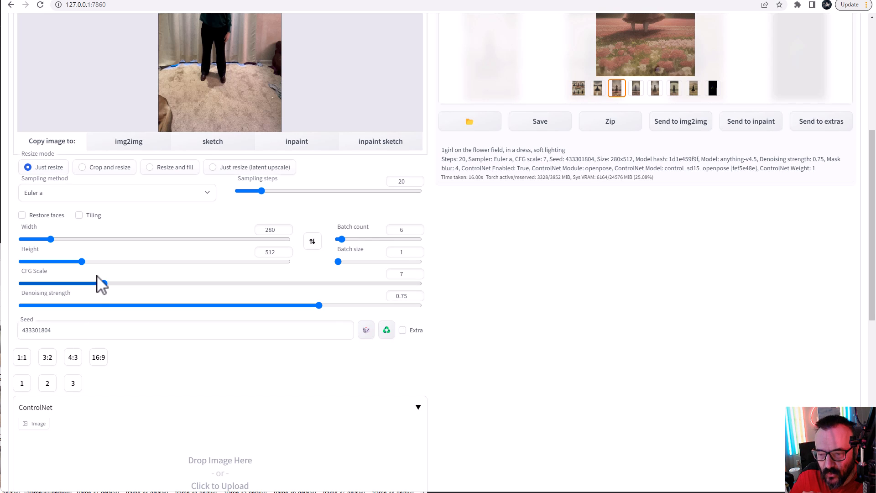
pyautogui.moveTo(318, 305)
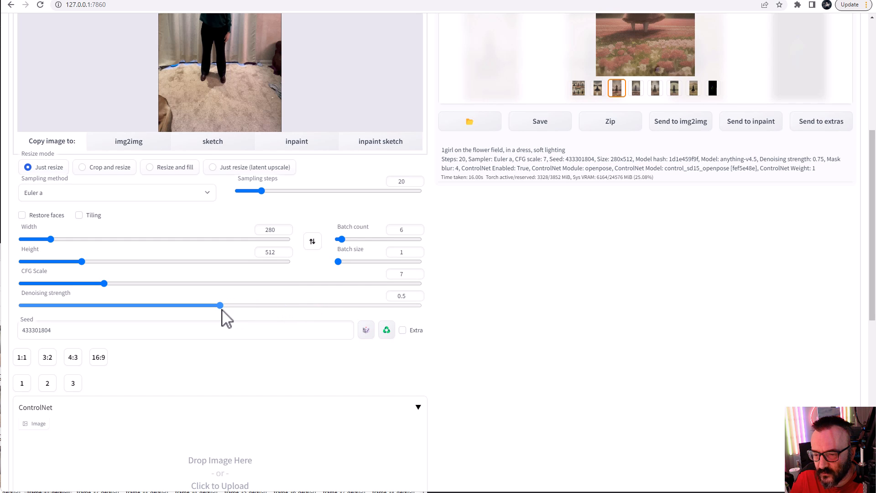
pyautogui.scroll(-3)
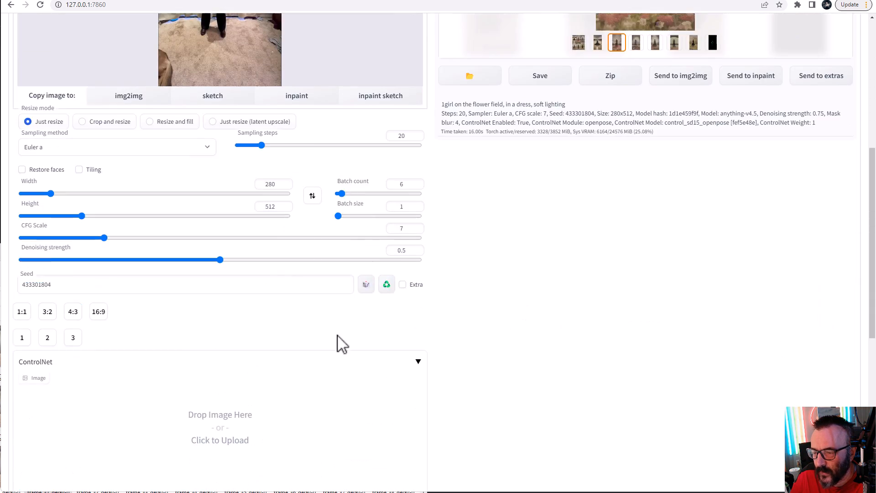
pyautogui.scroll(3)
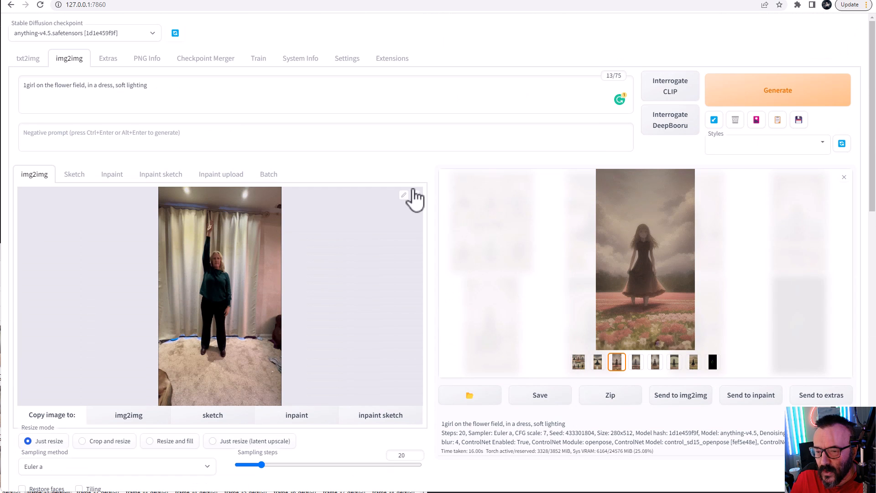
pyautogui.scroll(-3)
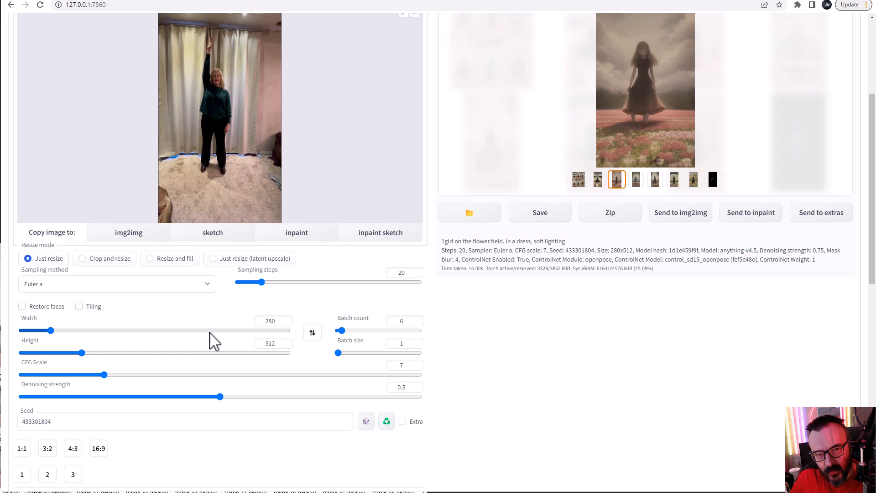
pyautogui.scroll(-3)
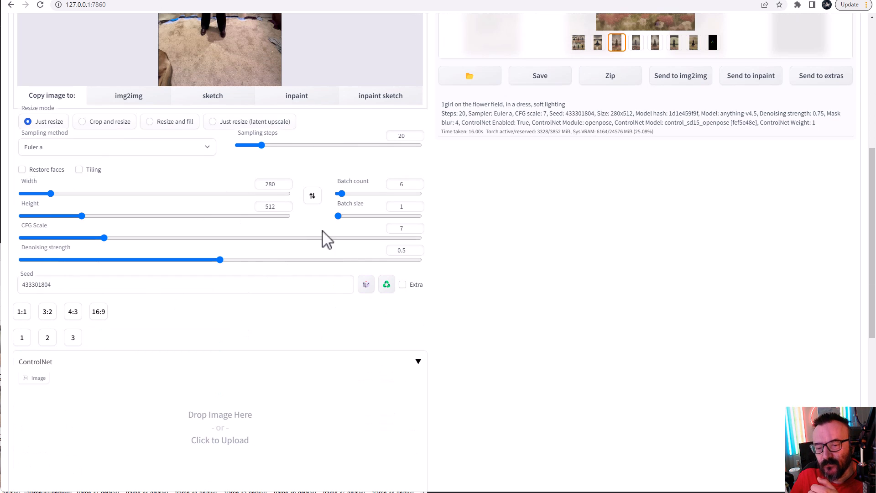
pyautogui.scroll(3)
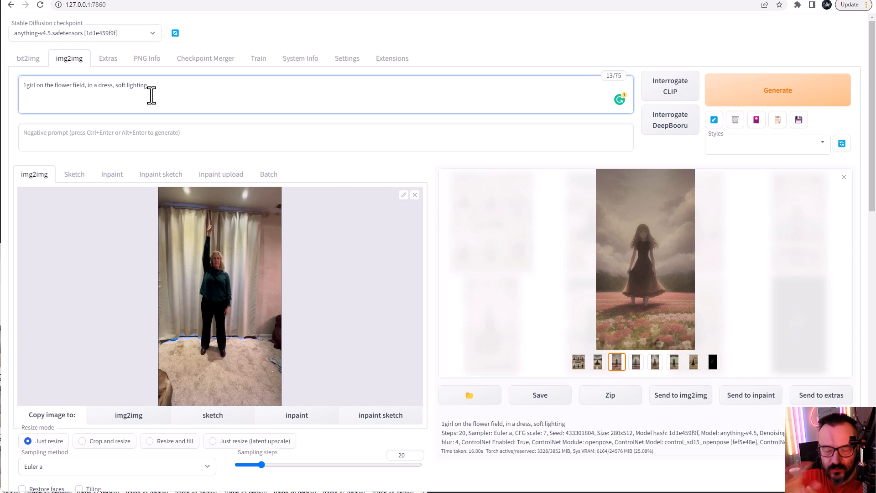
pyautogui.moveTo(278, 82)
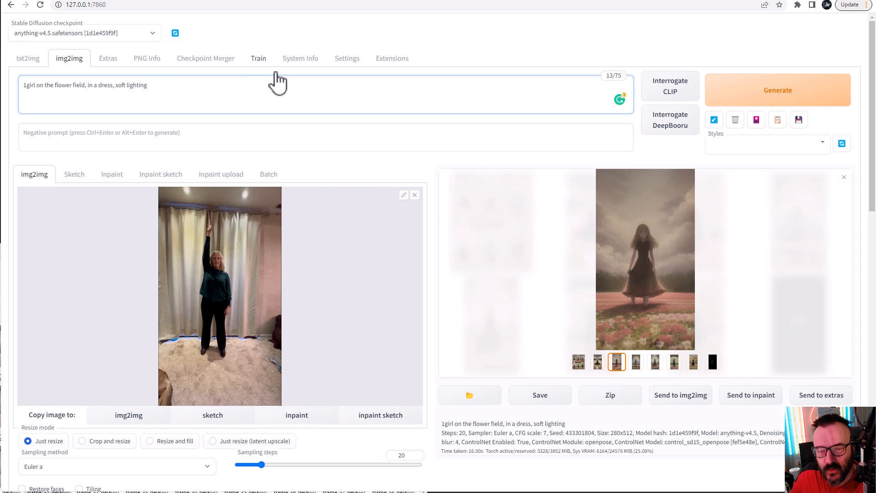
pyautogui.scroll(-3)
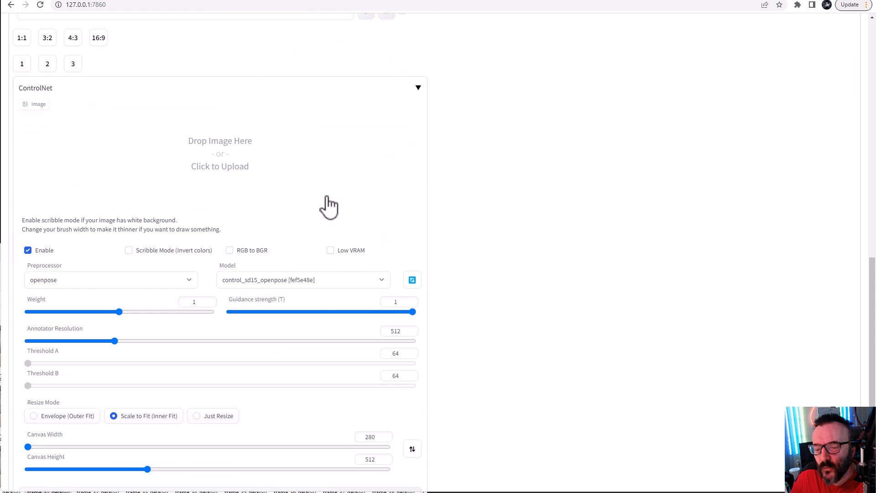
pyautogui.scroll(3)
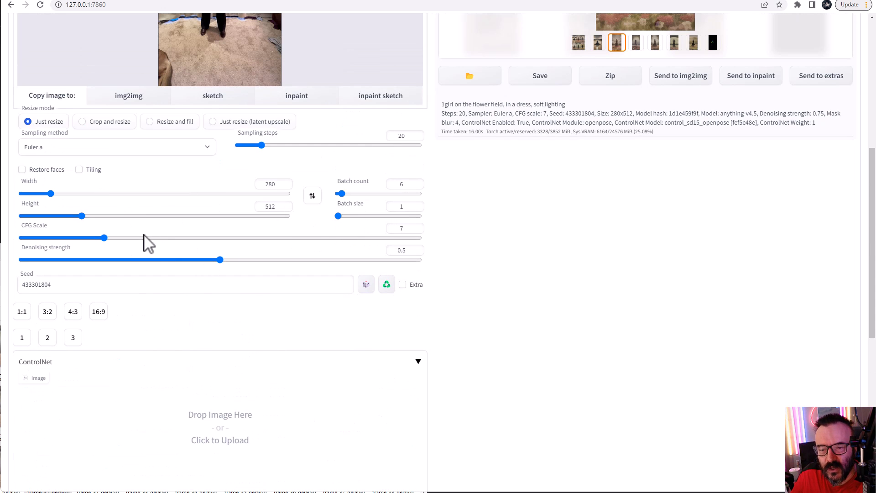
pyautogui.moveTo(274, 229)
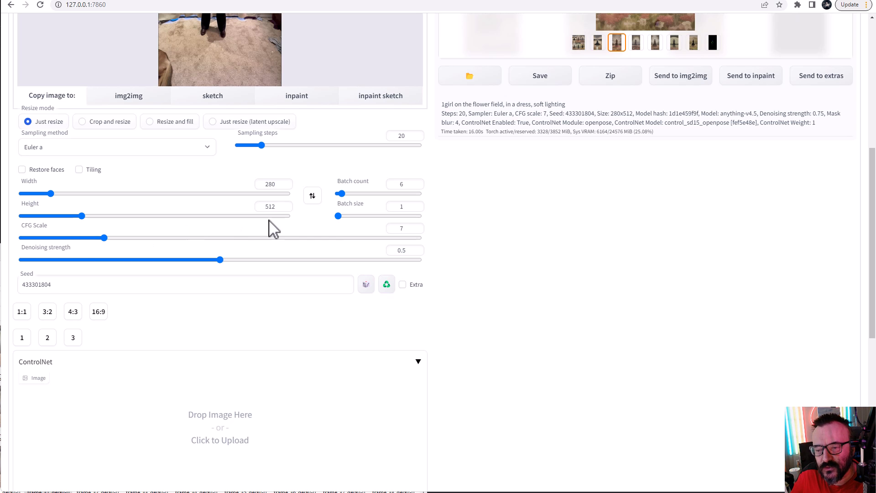
pyautogui.scroll(-3)
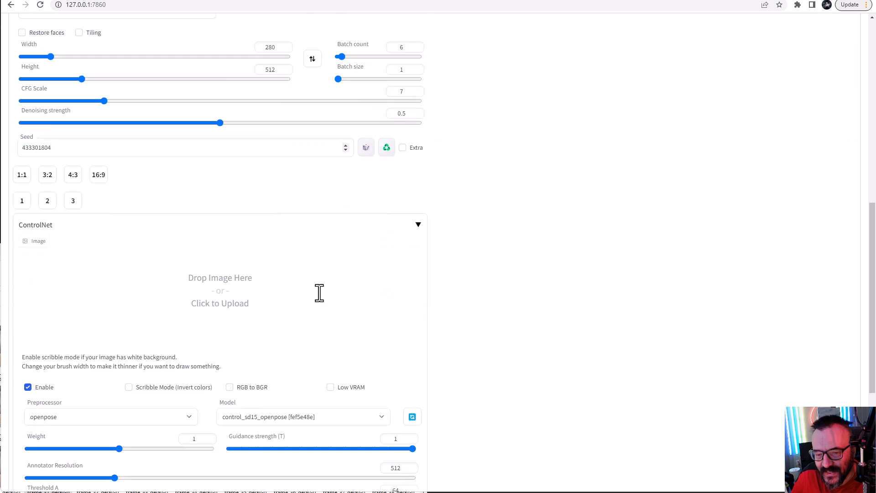
pyautogui.scroll(-3)
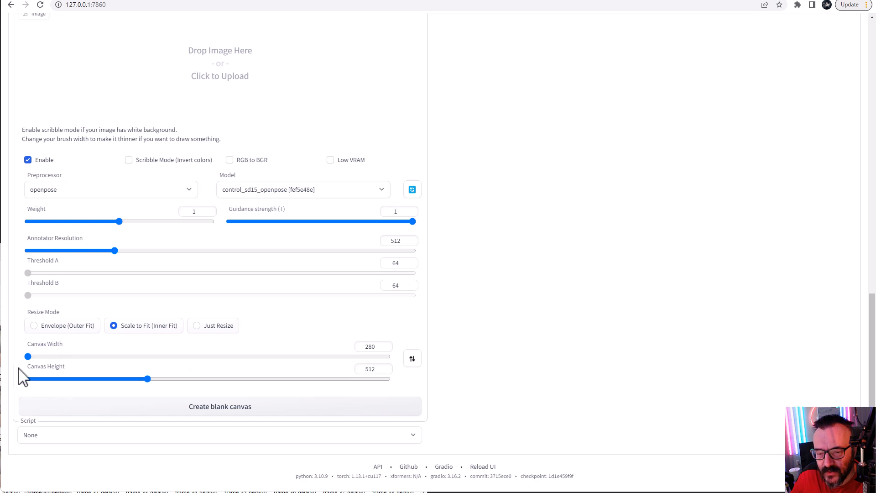
pyautogui.moveTo(363, 385)
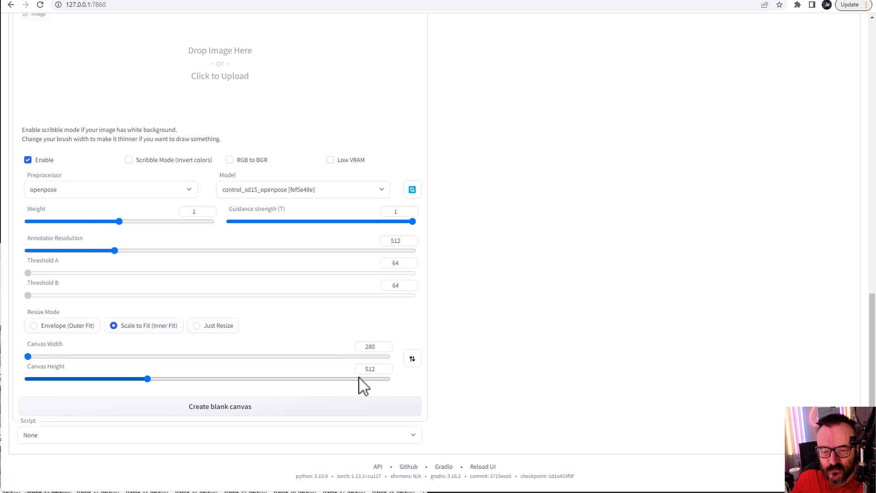
pyautogui.scroll(3)
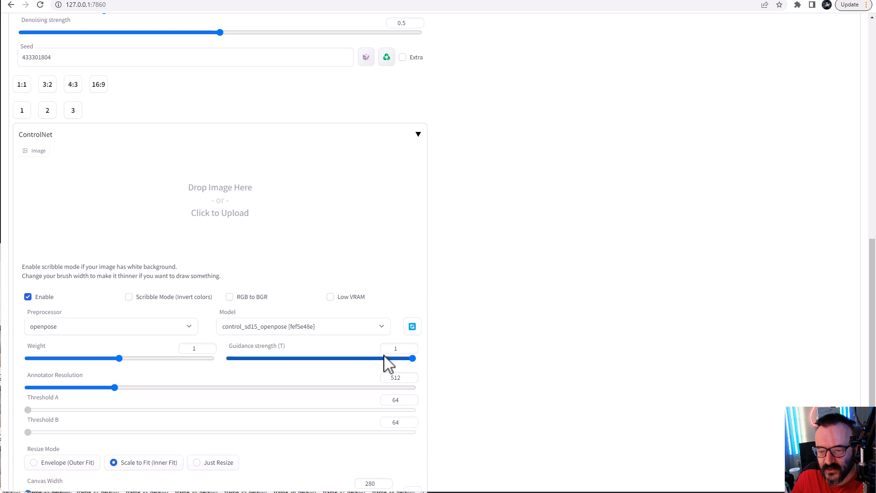
pyautogui.moveTo(433, 361)
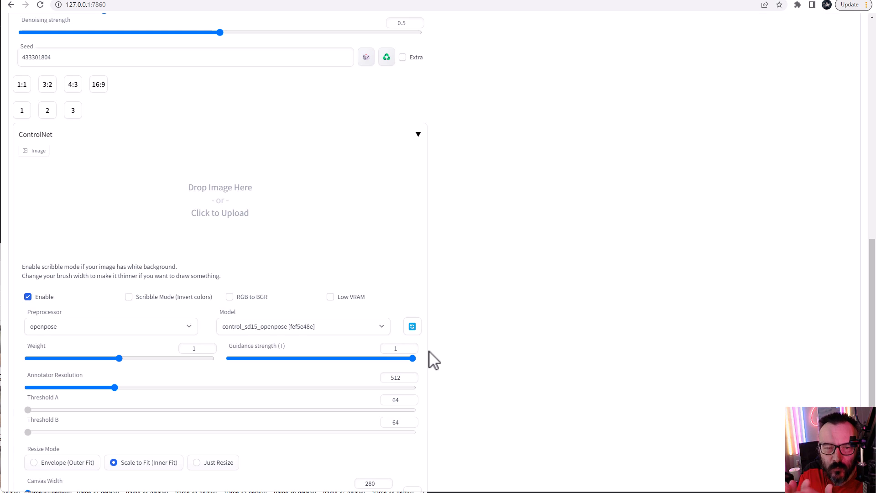
pyautogui.moveTo(553, 291)
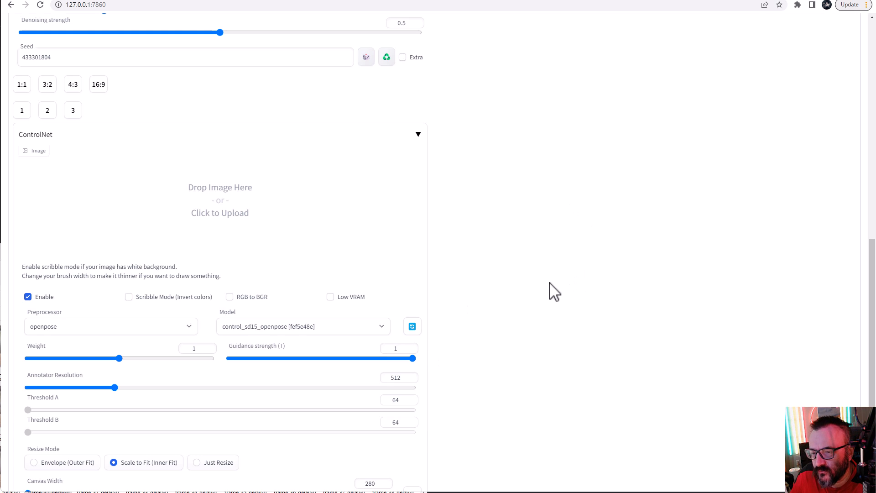
pyautogui.scroll(3)
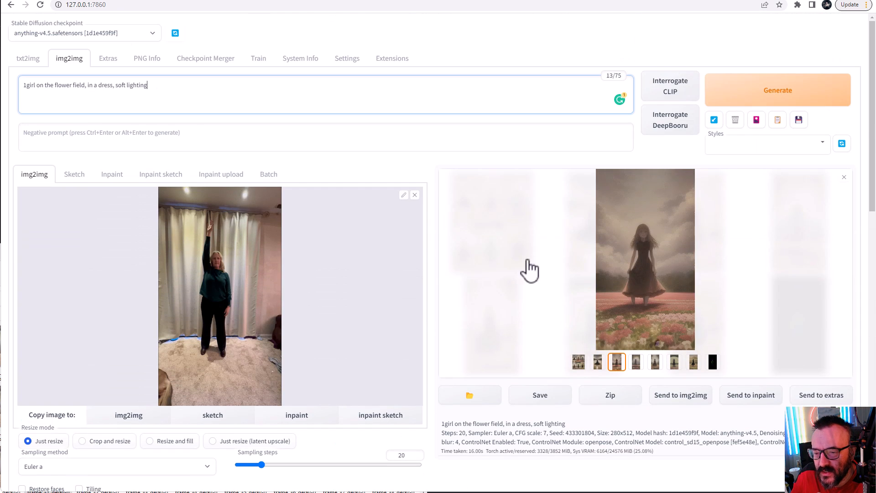
pyautogui.click(268, 174)
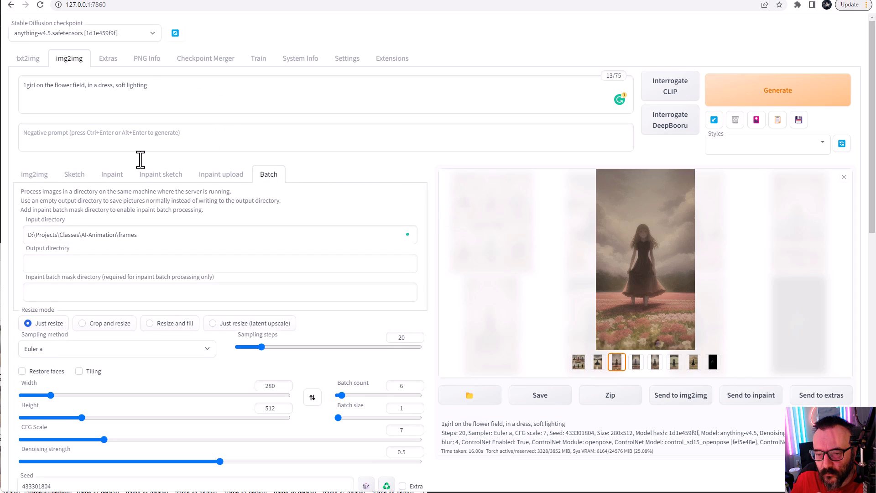
pyautogui.scroll(-3)
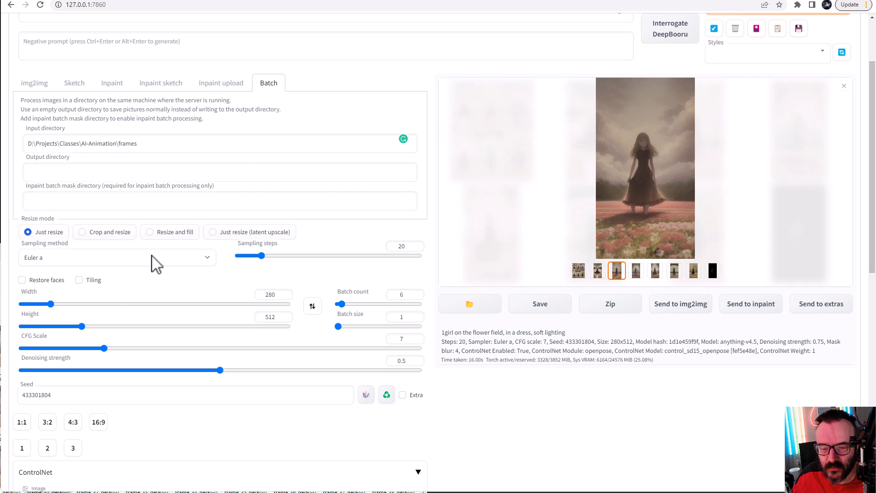
pyautogui.click(116, 257)
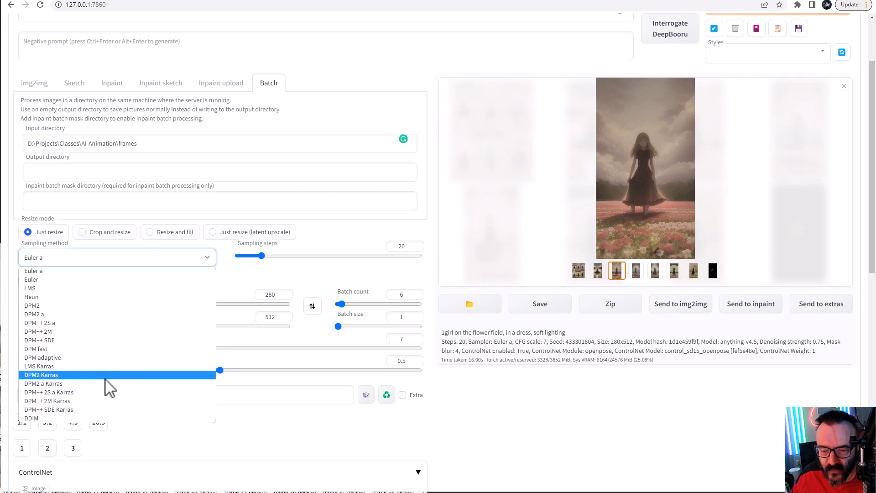
pyautogui.moveTo(112, 391)
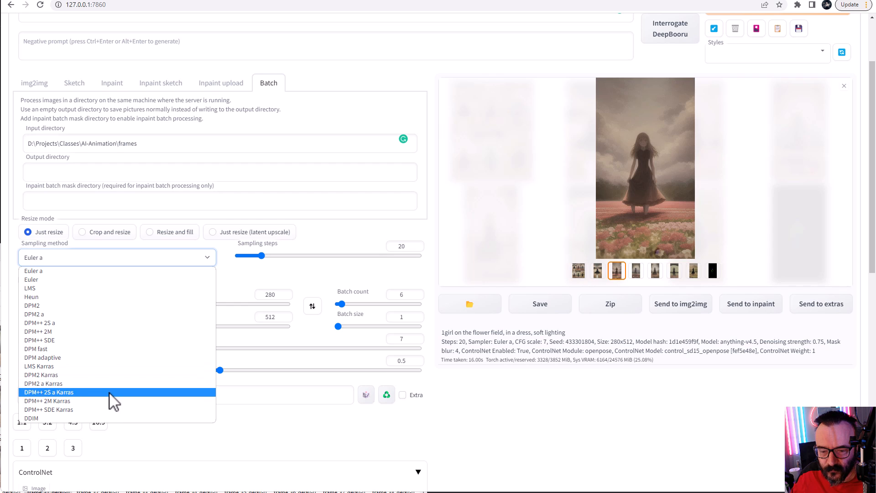
pyautogui.moveTo(105, 398)
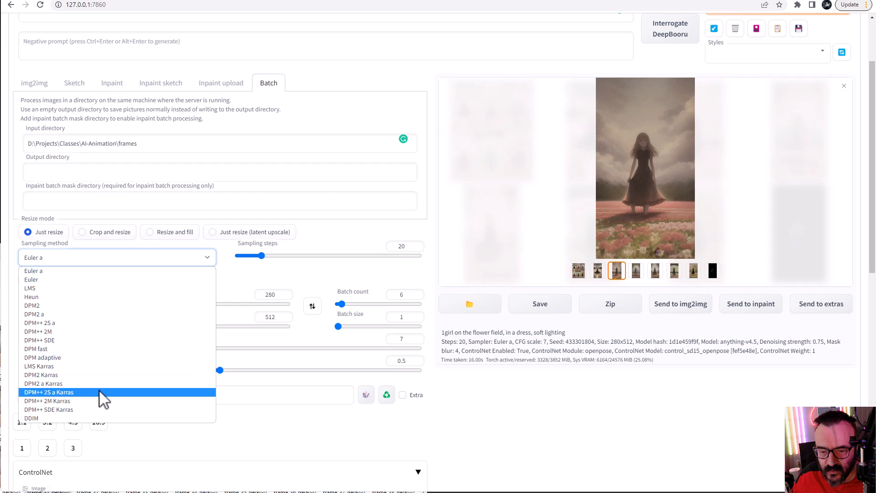
pyautogui.click(43, 383)
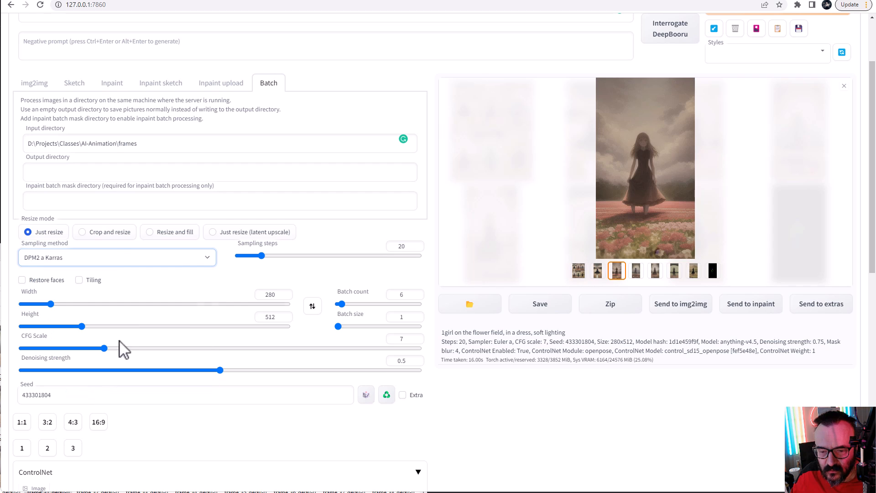
pyautogui.moveTo(129, 260)
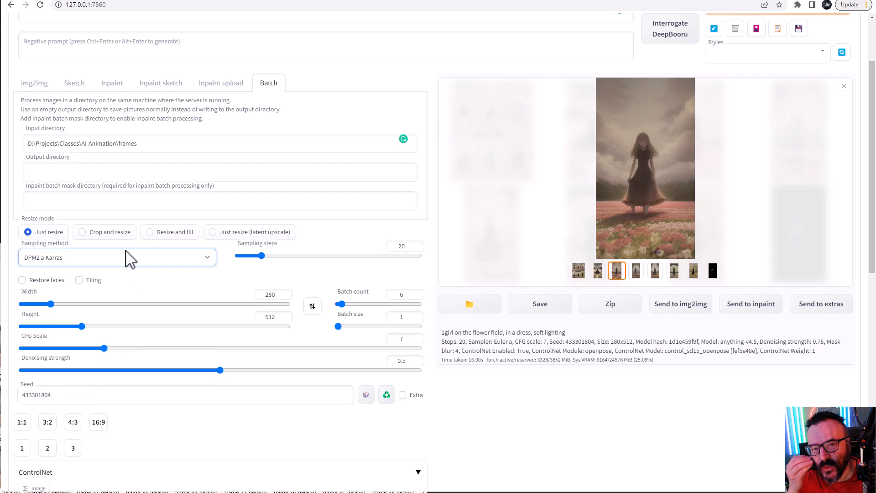
pyautogui.click(116, 257)
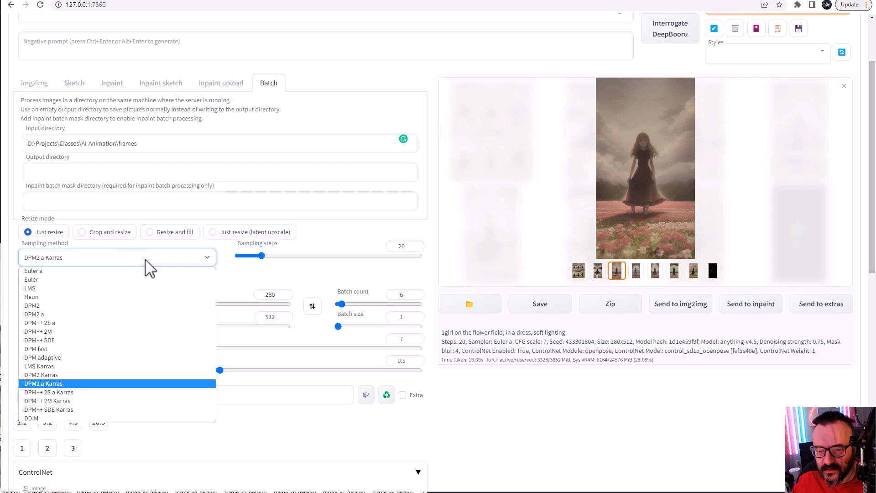
pyautogui.click(33, 278)
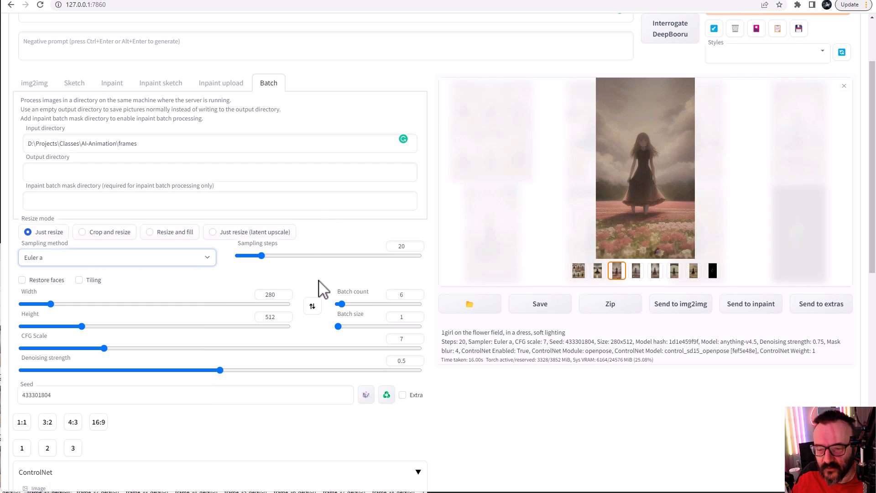
pyautogui.scroll(-3)
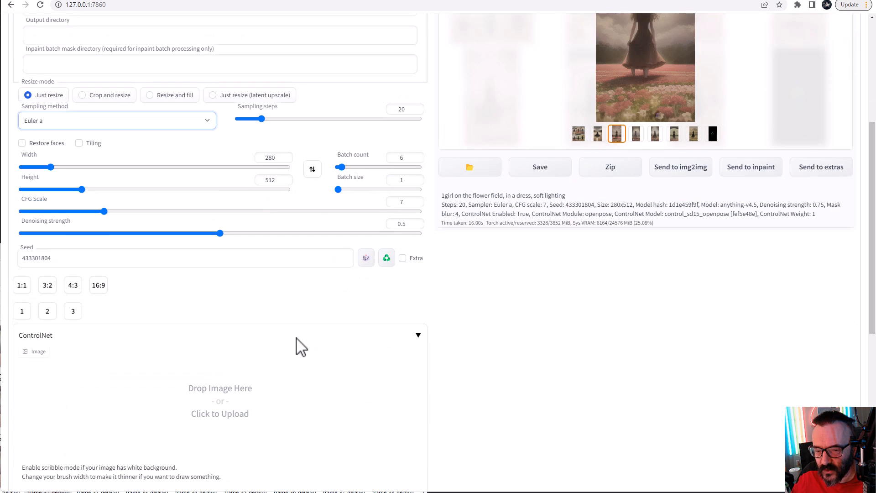
pyautogui.scroll(3)
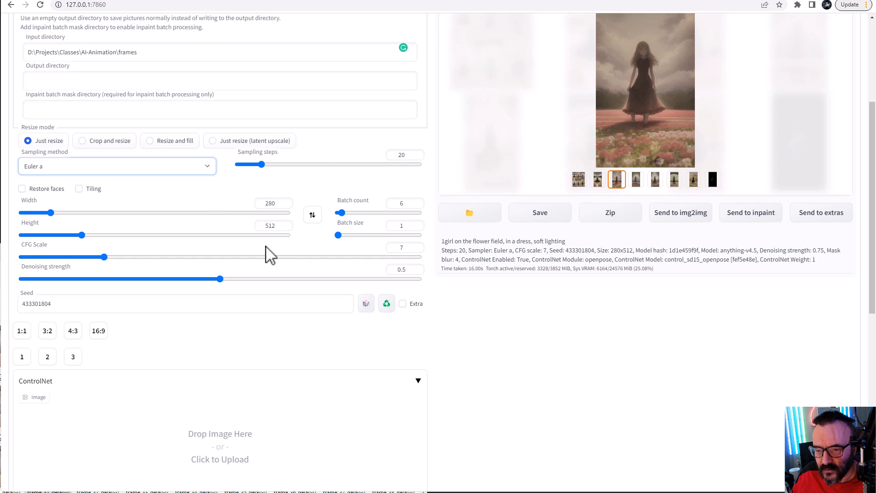
pyautogui.scroll(-3)
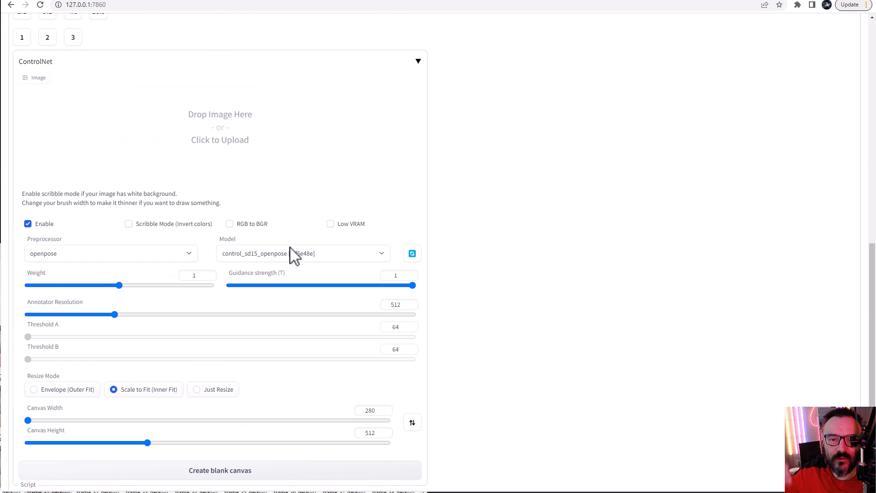
pyautogui.scroll(3)
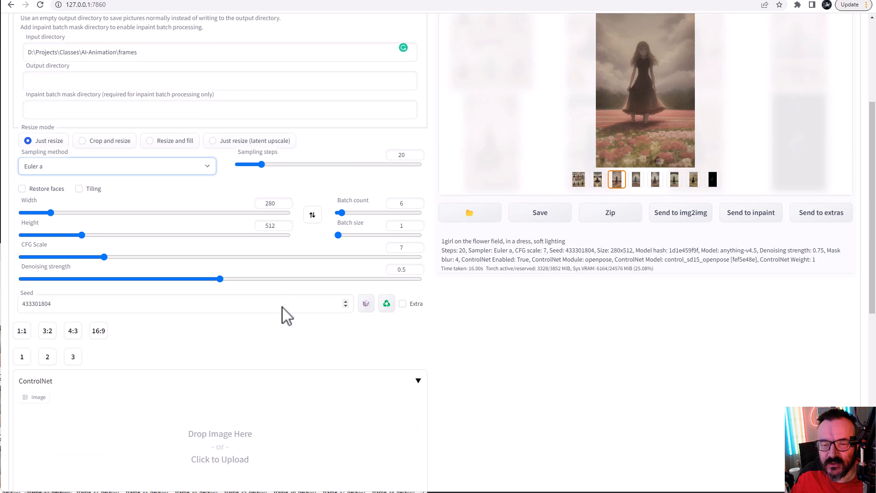
pyautogui.scroll(3)
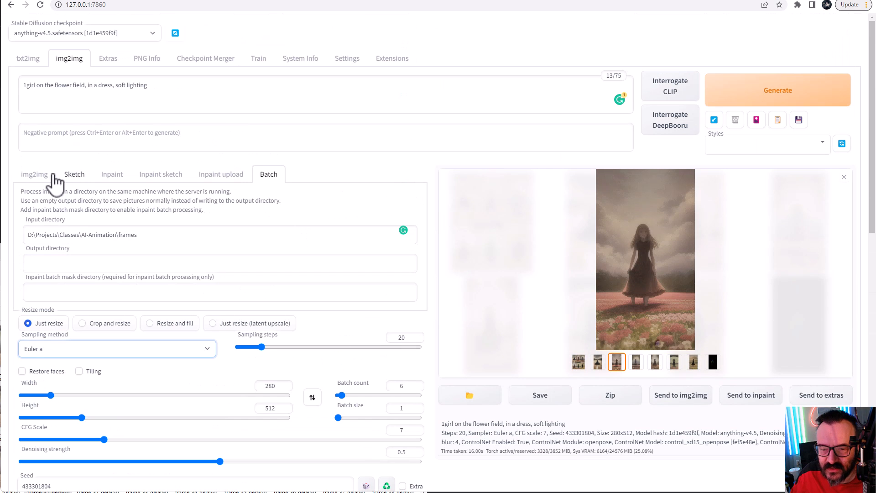
# Return to Batch mode with batch count 1, start the frames run, and view the outputs.
pyautogui.click(34, 174)
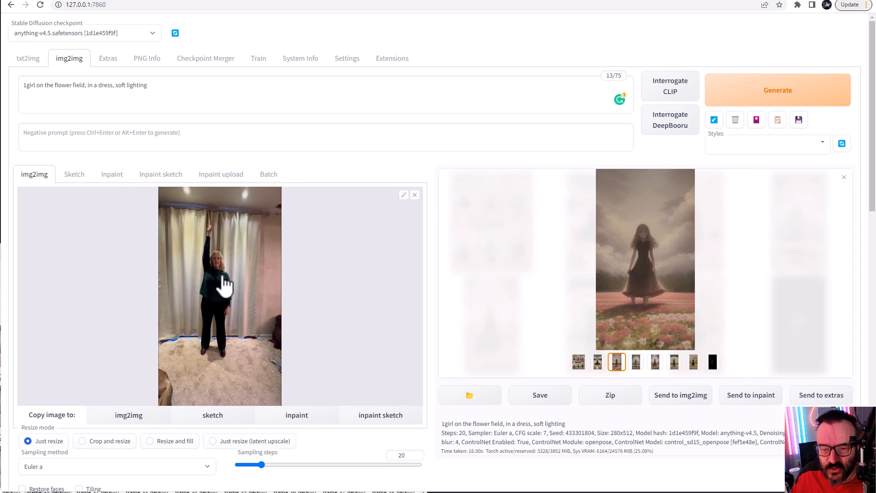
pyautogui.scroll(-3)
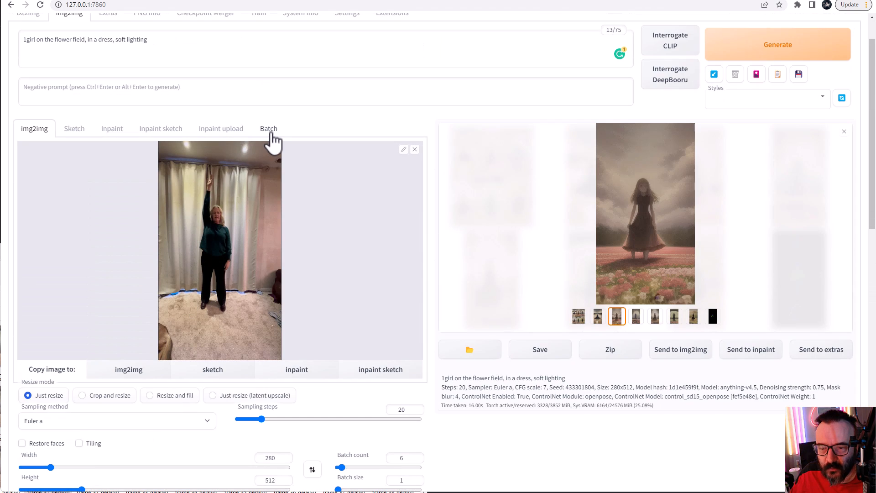
pyautogui.click(269, 127)
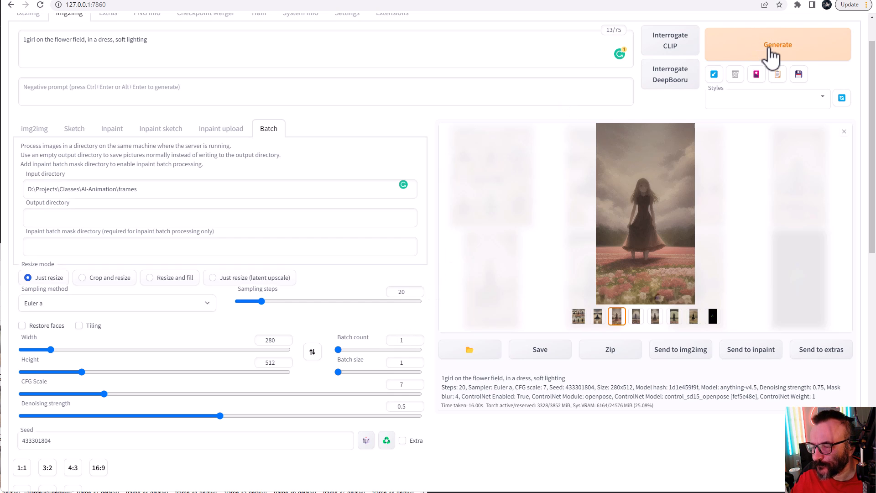
pyautogui.click(777, 45)
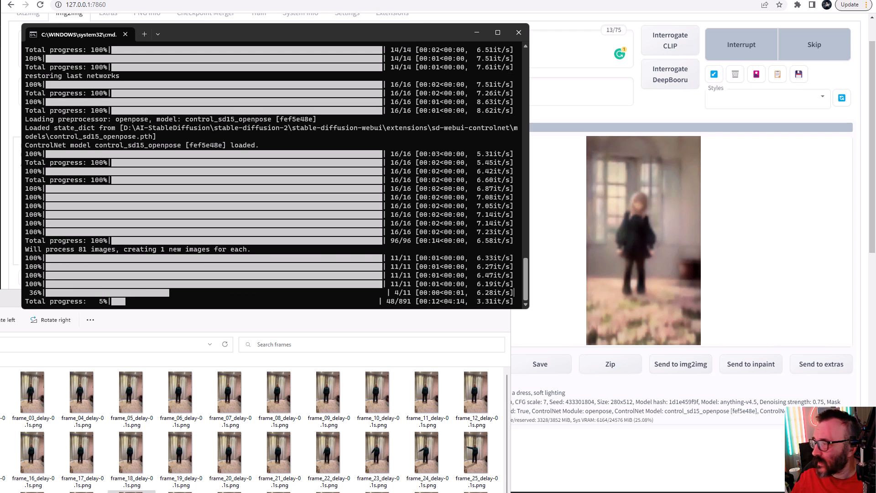
pyautogui.click(518, 32)
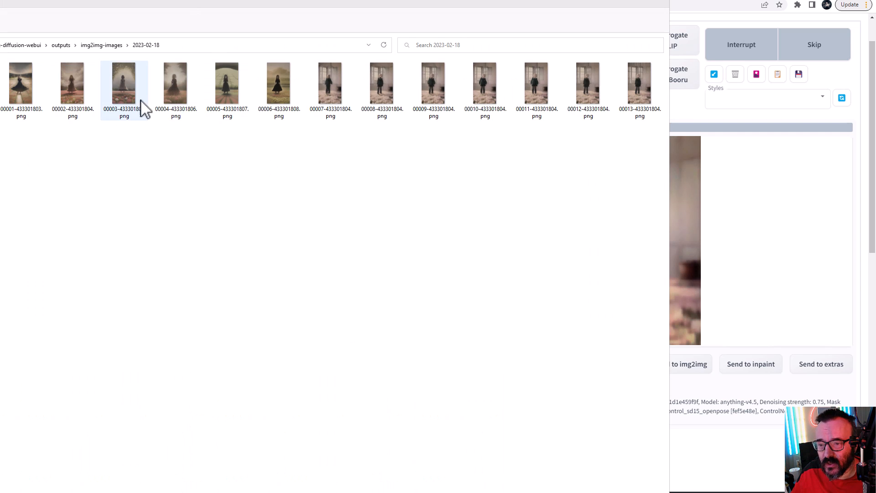
# Preview generated frames 00012 and 00013 in Photos after closing the old gif viewer.
pyautogui.click(330, 84)
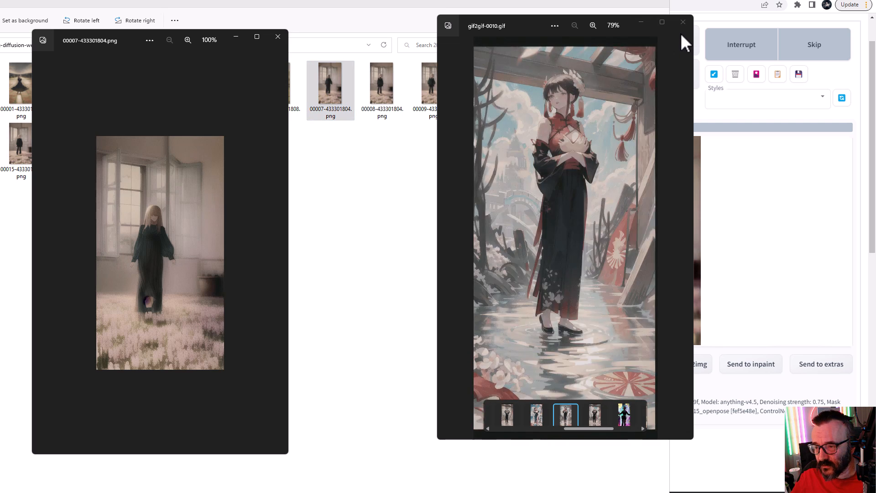
pyautogui.click(682, 22)
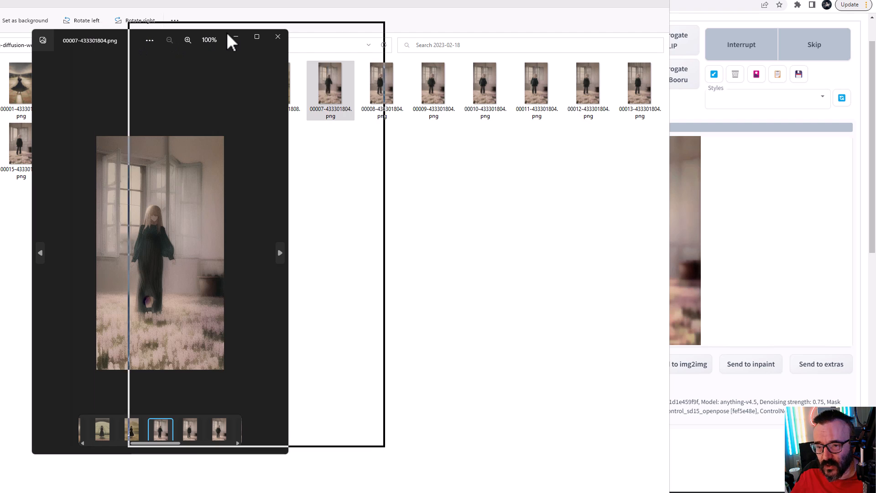
pyautogui.click(280, 252)
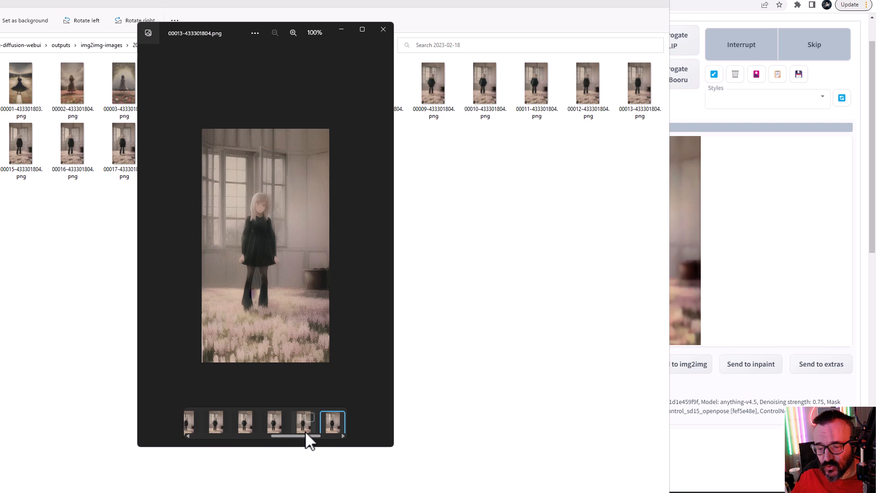
pyautogui.click(274, 422)
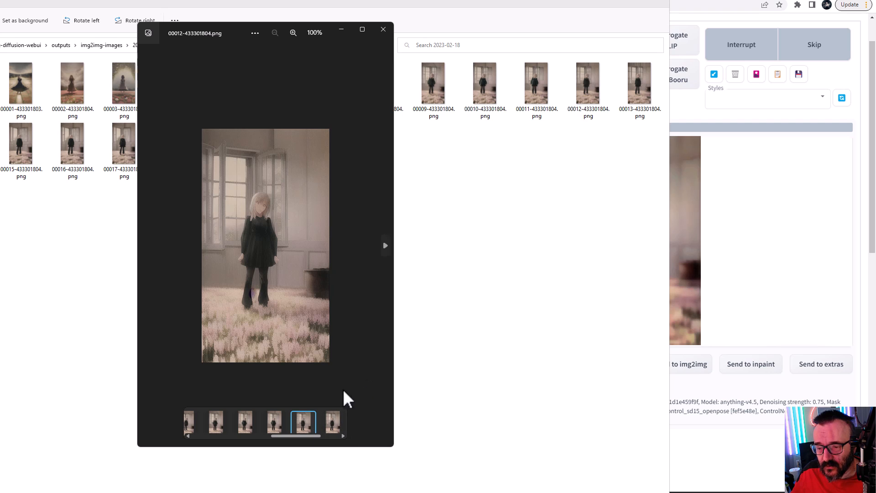
pyautogui.click(385, 246)
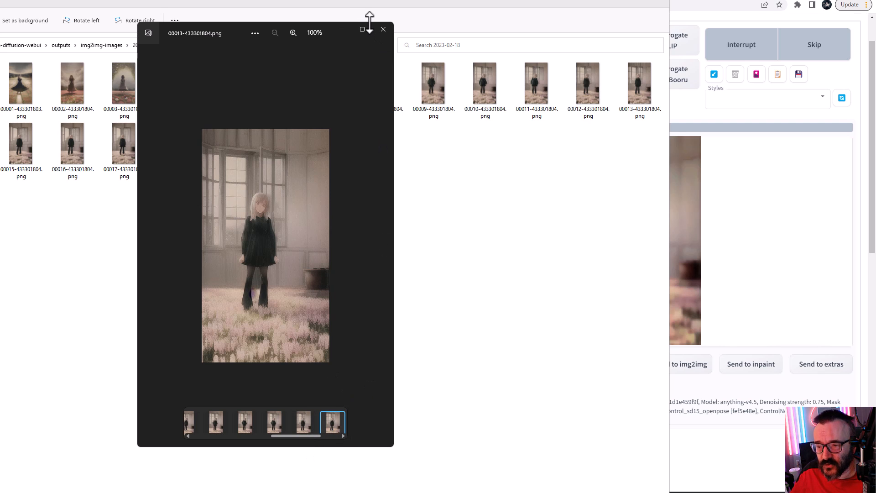
pyautogui.click(383, 30)
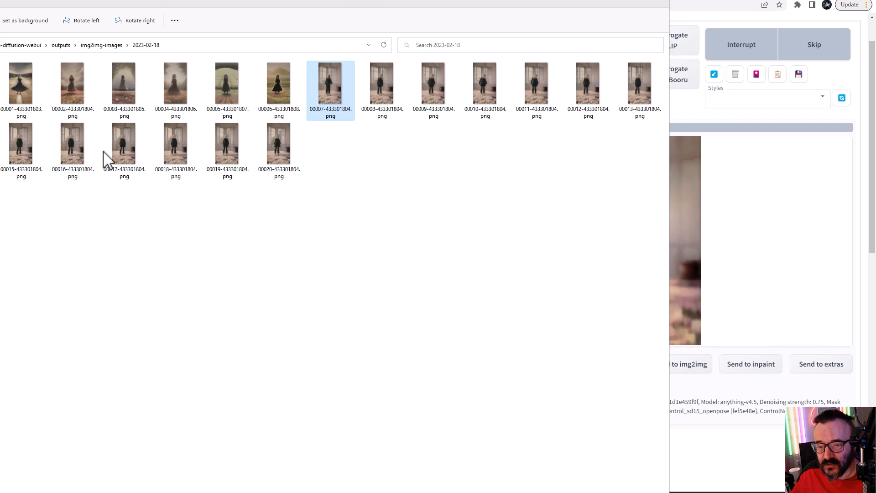
pyautogui.moveTo(279, 146)
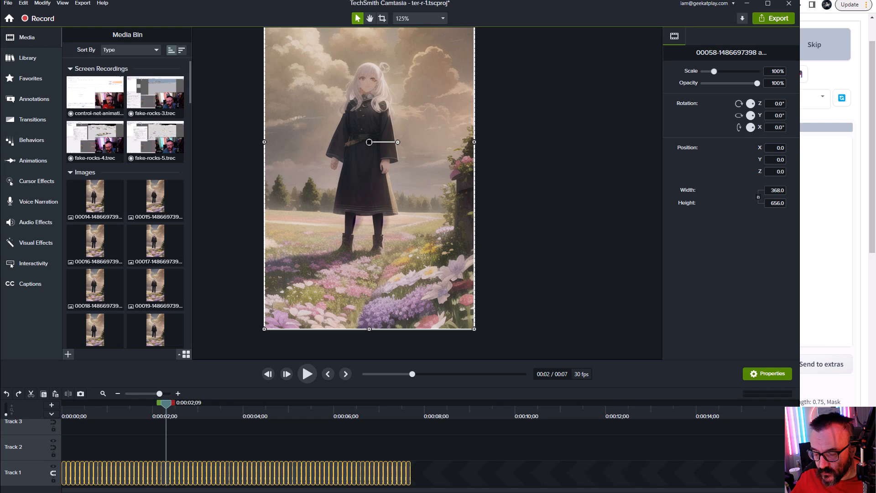
# Open the Camtasia library and scrub the animation preview to about three seconds.
pyautogui.click(27, 58)
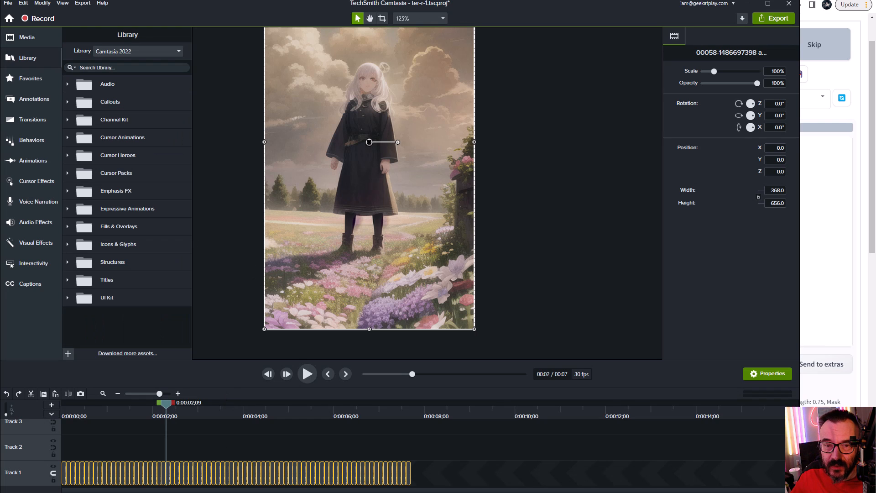
pyautogui.moveTo(176, 52)
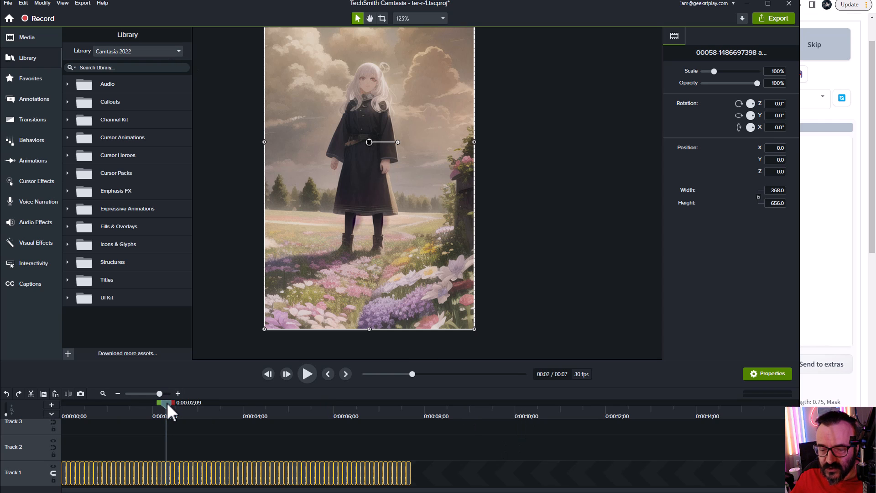
pyautogui.click(249, 403)
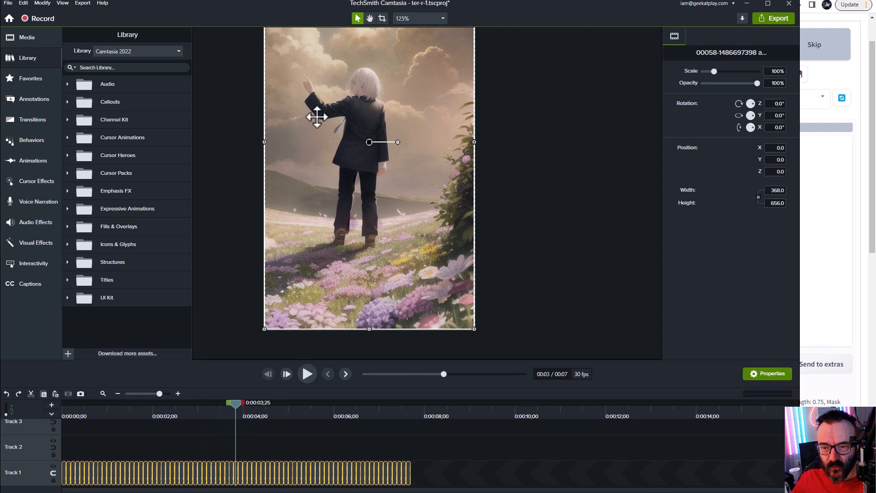
pyautogui.moveTo(373, 72)
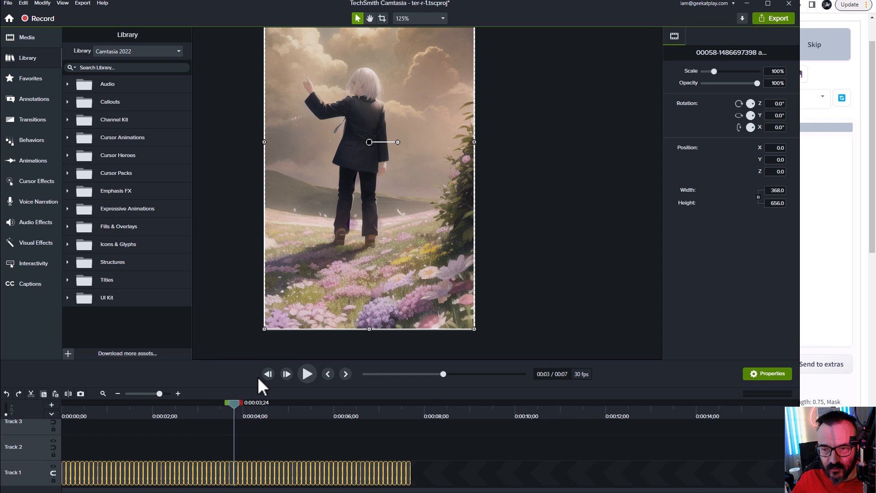
pyautogui.moveTo(357, 192)
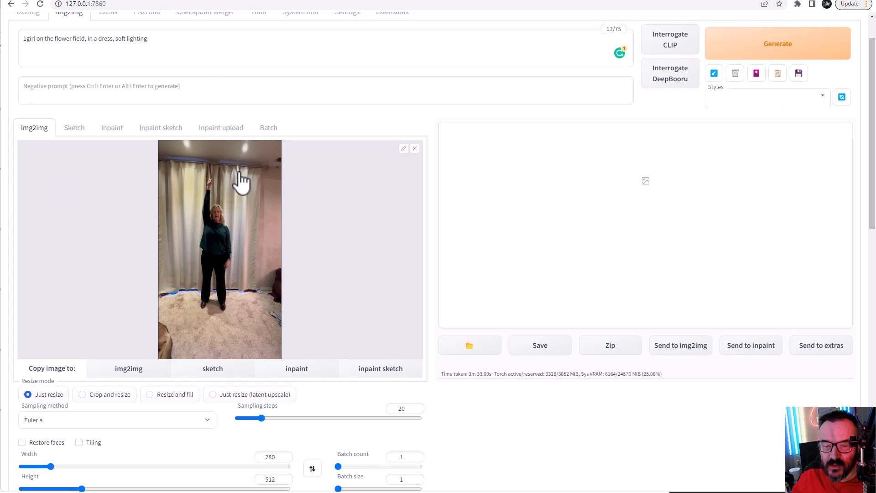
pyautogui.scroll(-3)
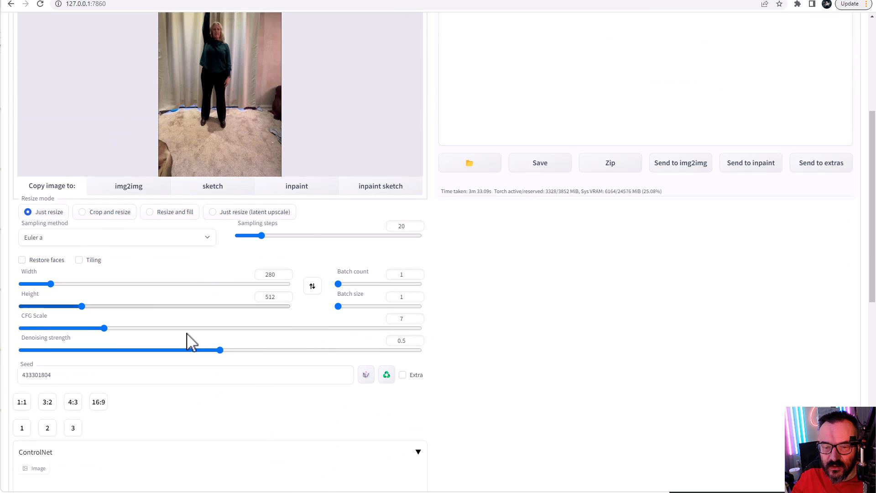
pyautogui.scroll(3)
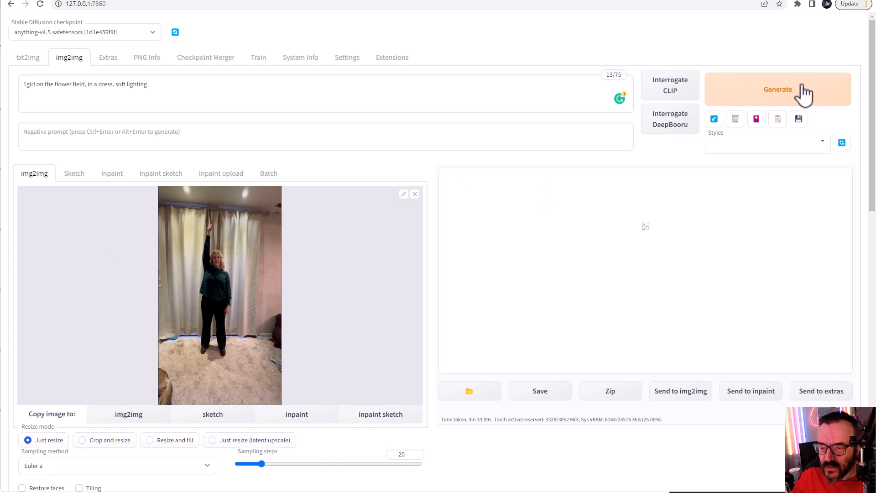
pyautogui.scroll(-3)
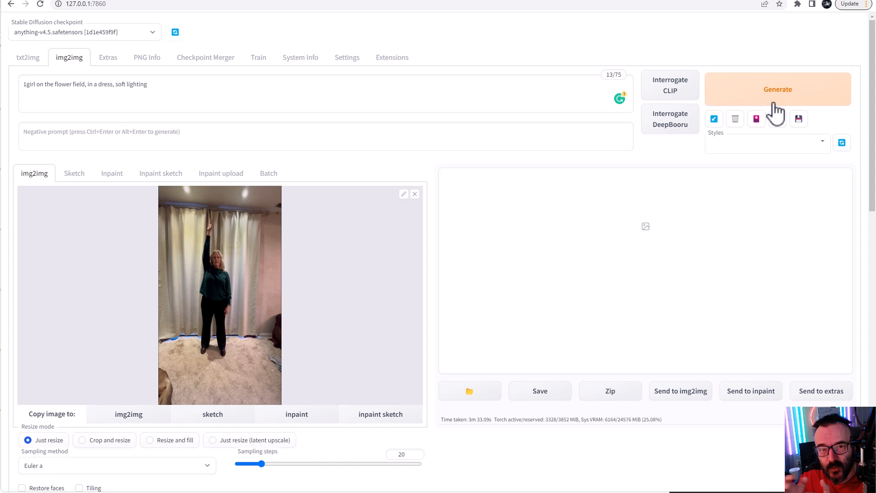
pyautogui.scroll(-3)
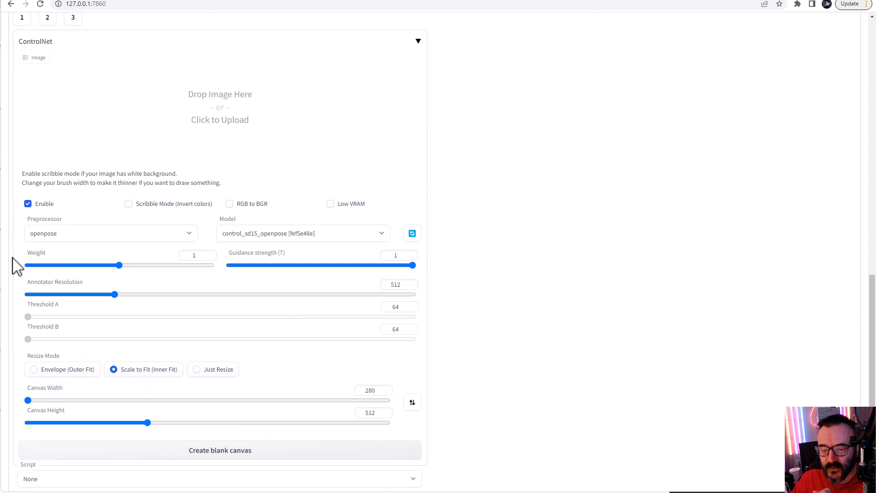
pyautogui.moveTo(342, 201)
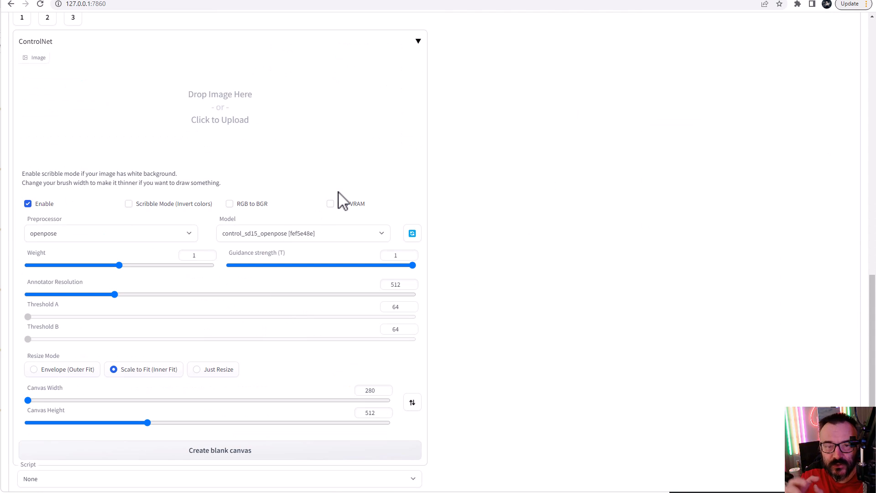